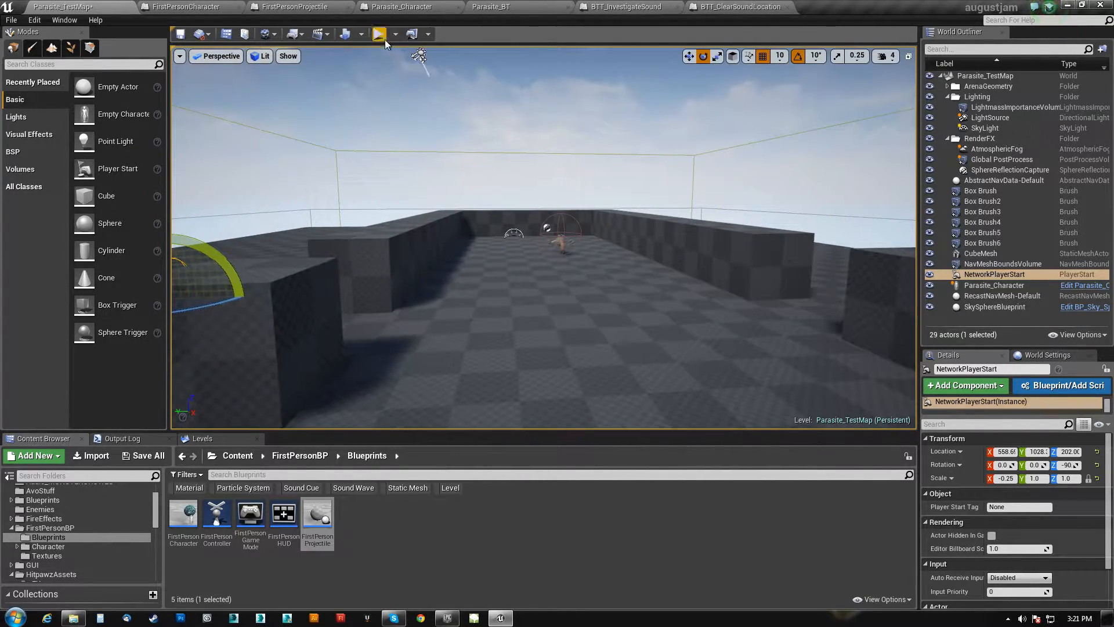
# - Play the Parasite test level in-editor and watch the parasite creature approach the player
pyautogui.click(379, 34)
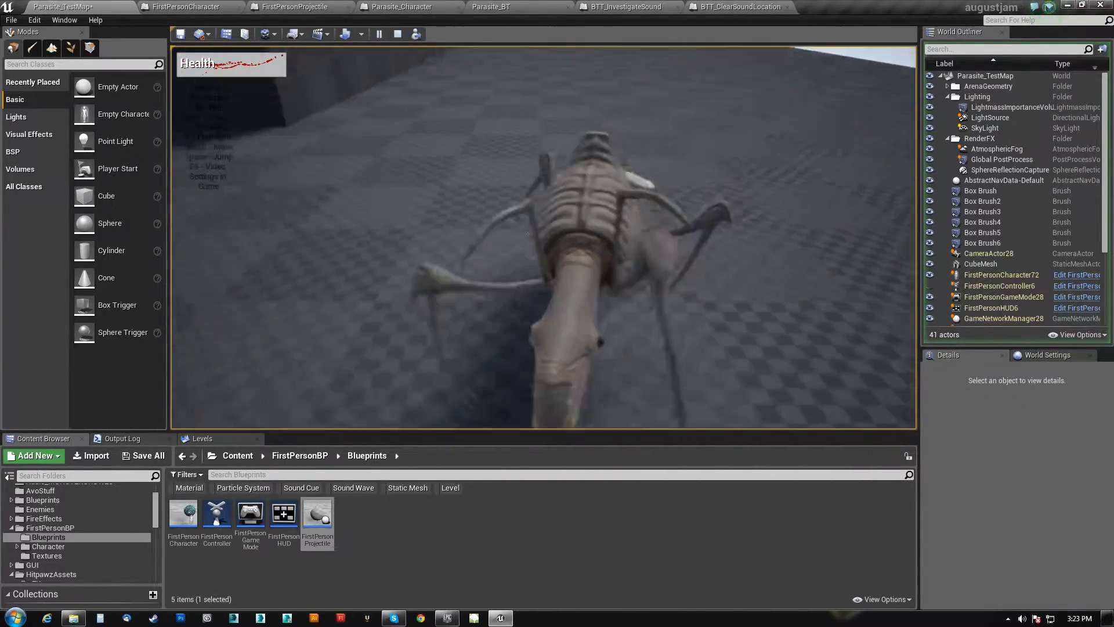
# - Stop play and inspect SpawnActor's Instigator pin and the projectile's noise-generating hit logic
pyautogui.click(395, 33)
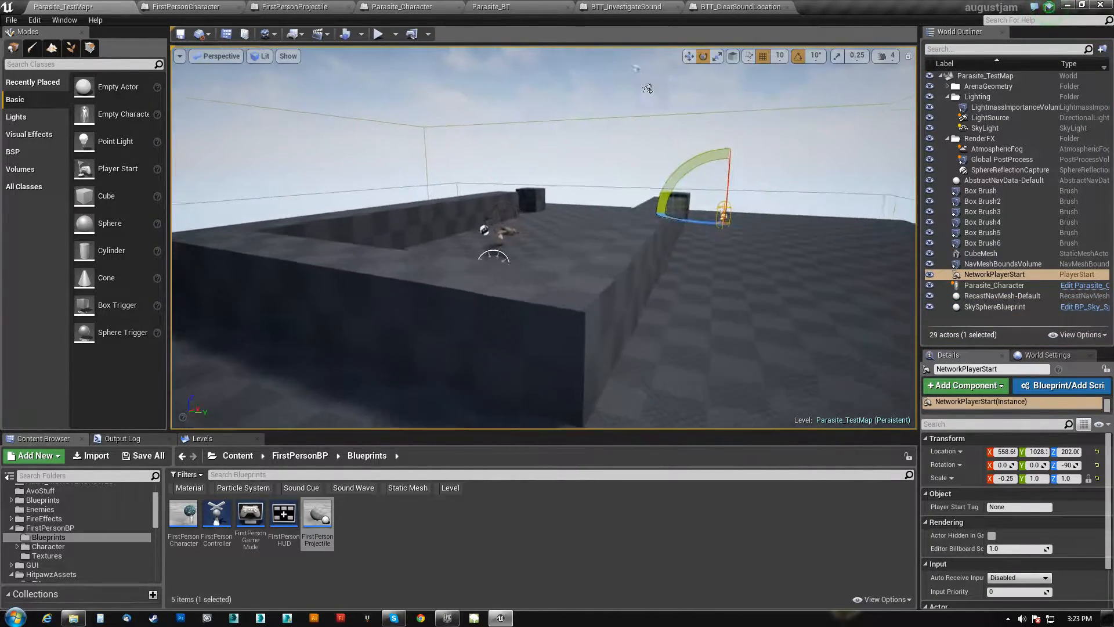
pyautogui.click(185, 7)
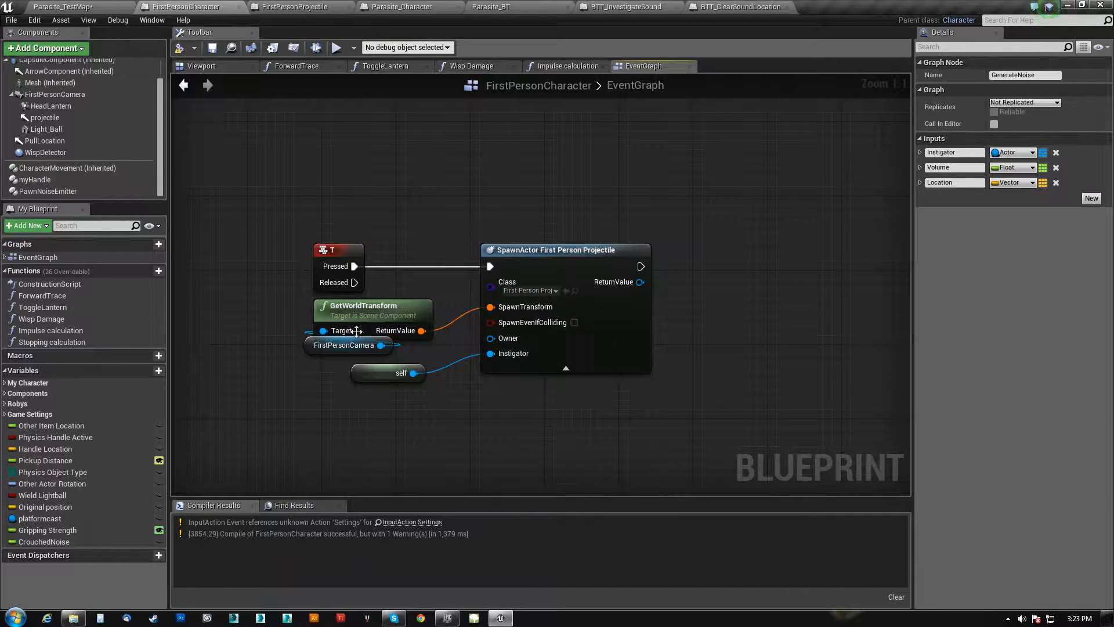
pyautogui.moveTo(354, 305)
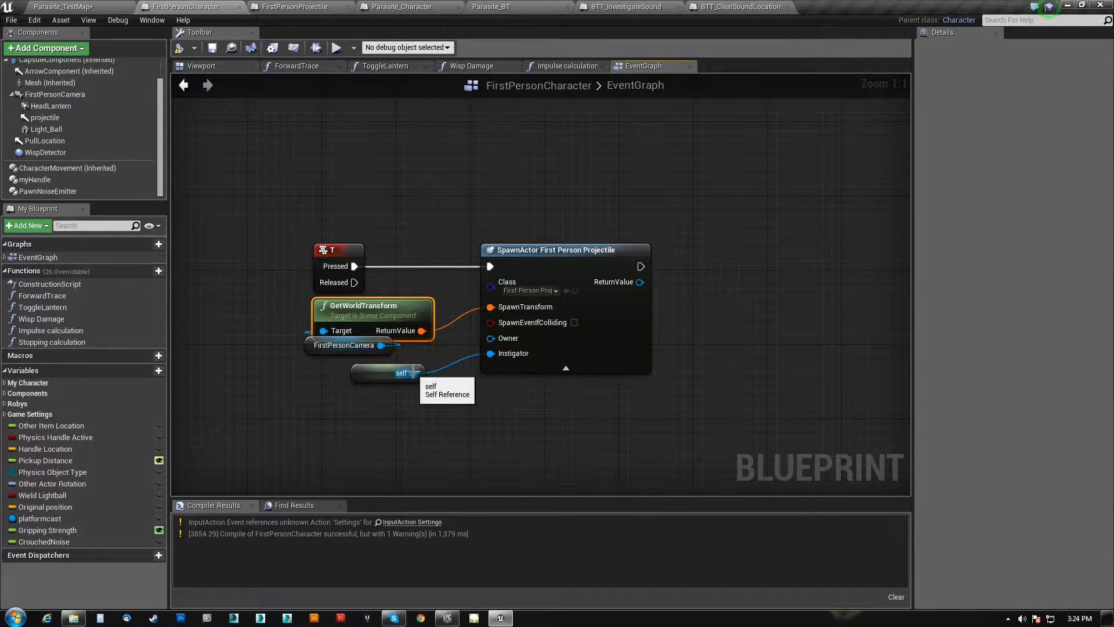
pyautogui.moveTo(518, 354)
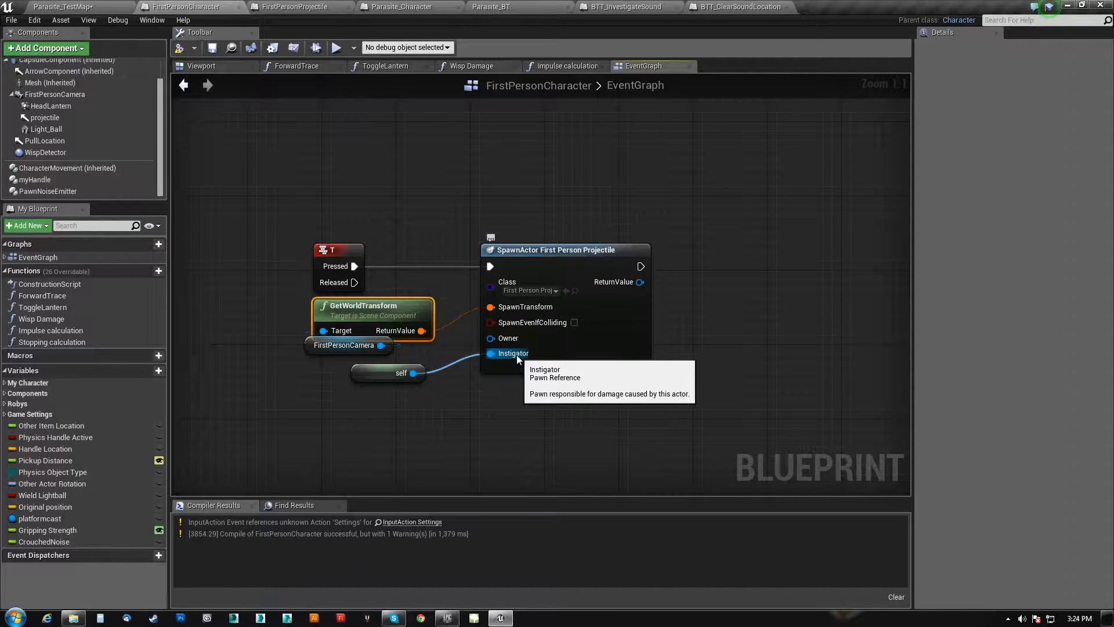
pyautogui.click(292, 6)
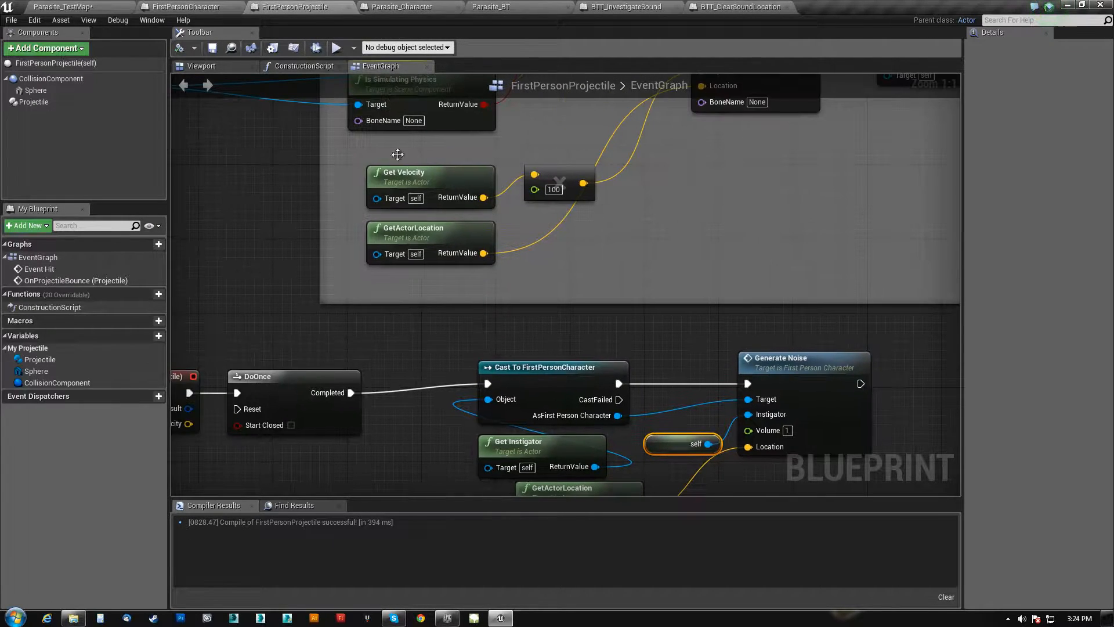
# - Review the projectile's ConstructionScript and EventGraph, and move GetActorLocation under Generate Noise
pyautogui.click(304, 66)
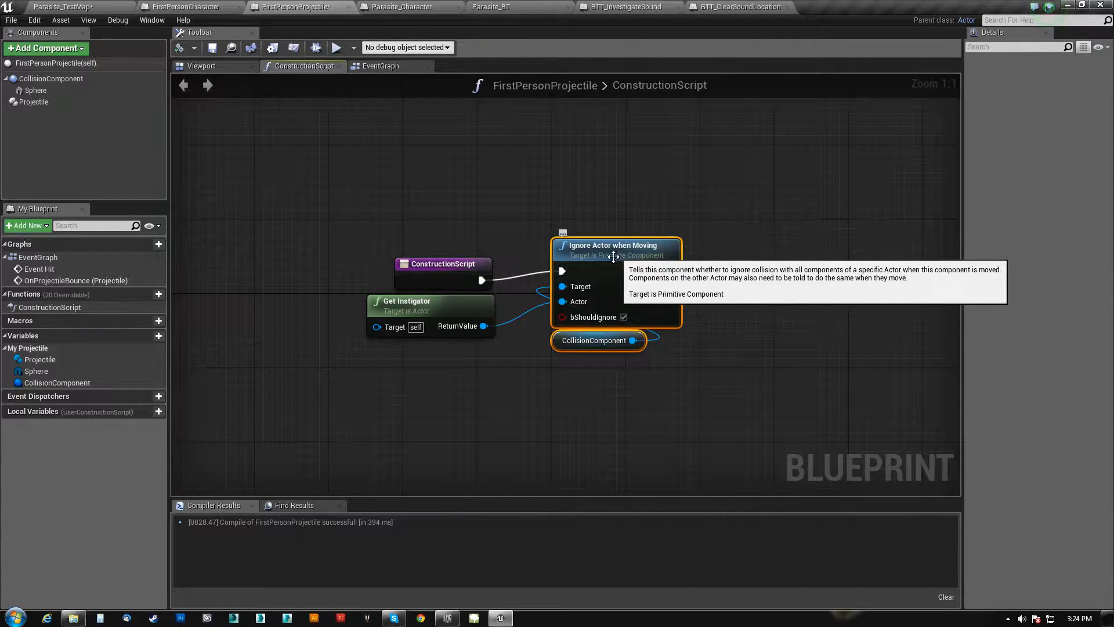
pyautogui.click(184, 7)
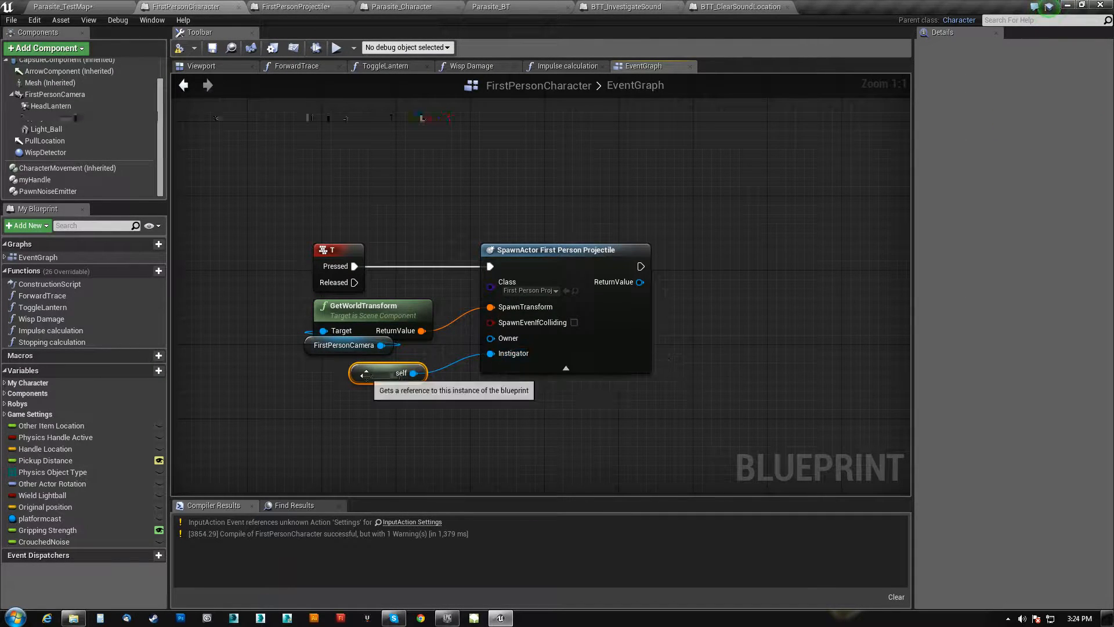
pyautogui.click(297, 7)
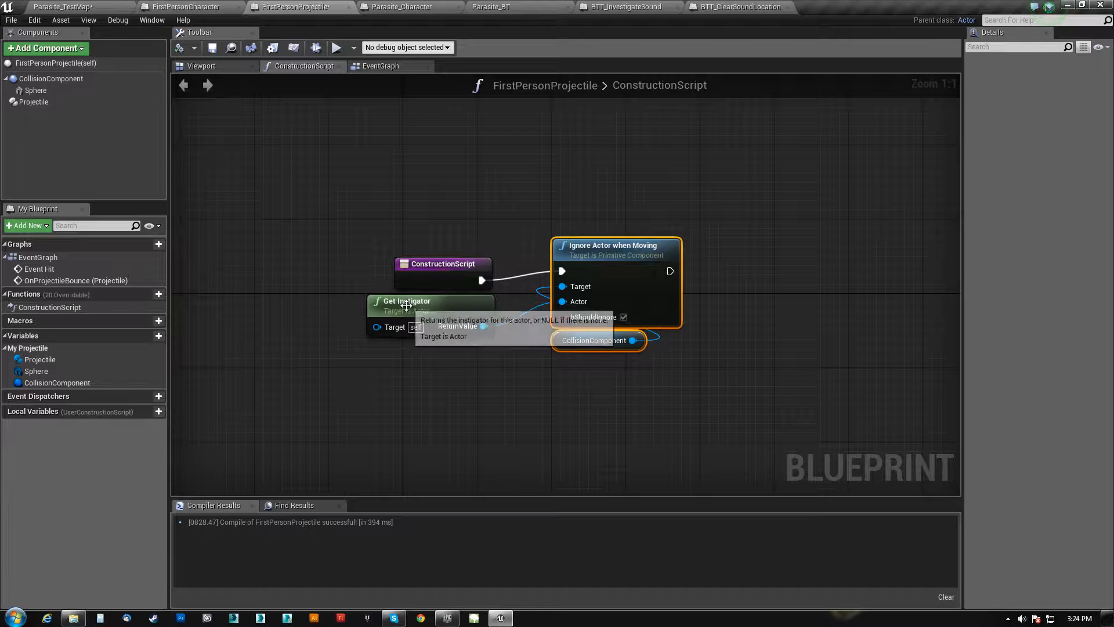
pyautogui.moveTo(672, 240)
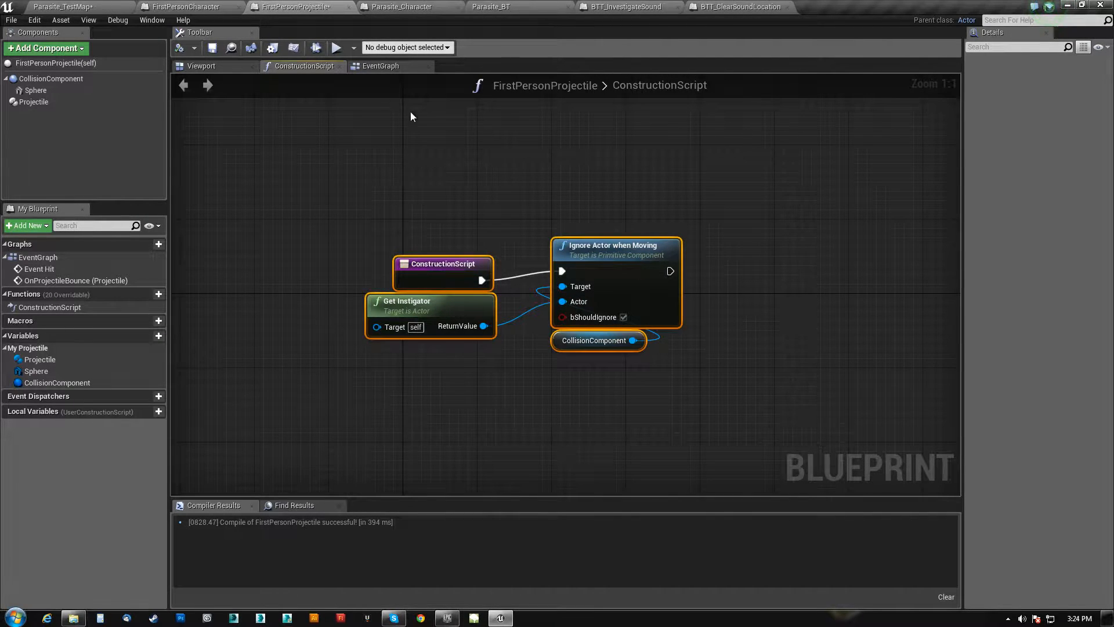
pyautogui.click(380, 66)
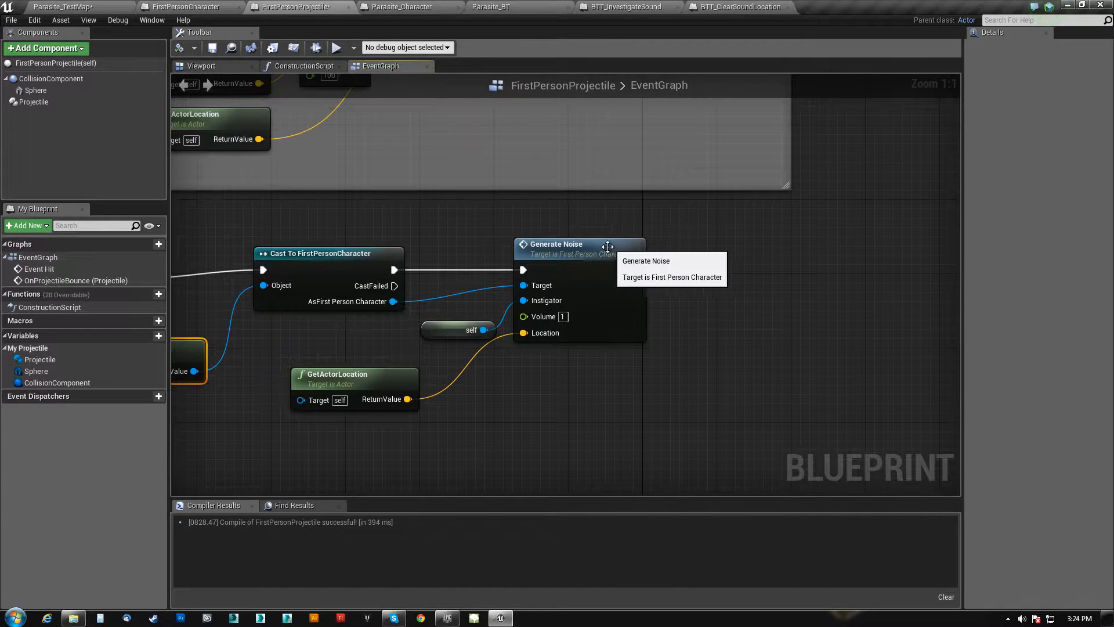
pyautogui.click(561, 244)
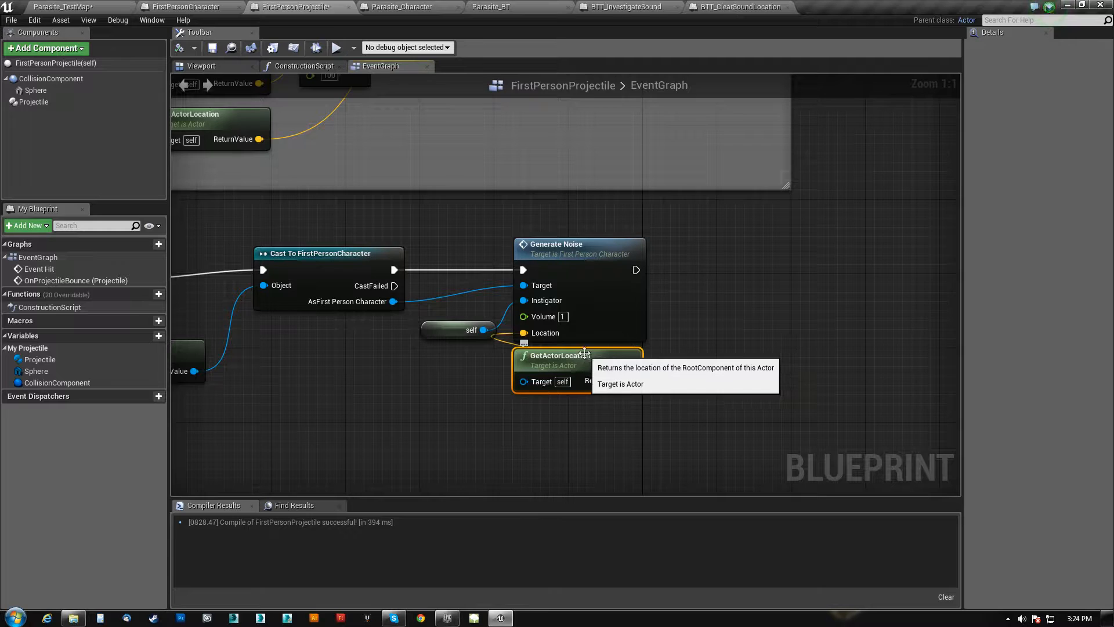
pyautogui.click(186, 7)
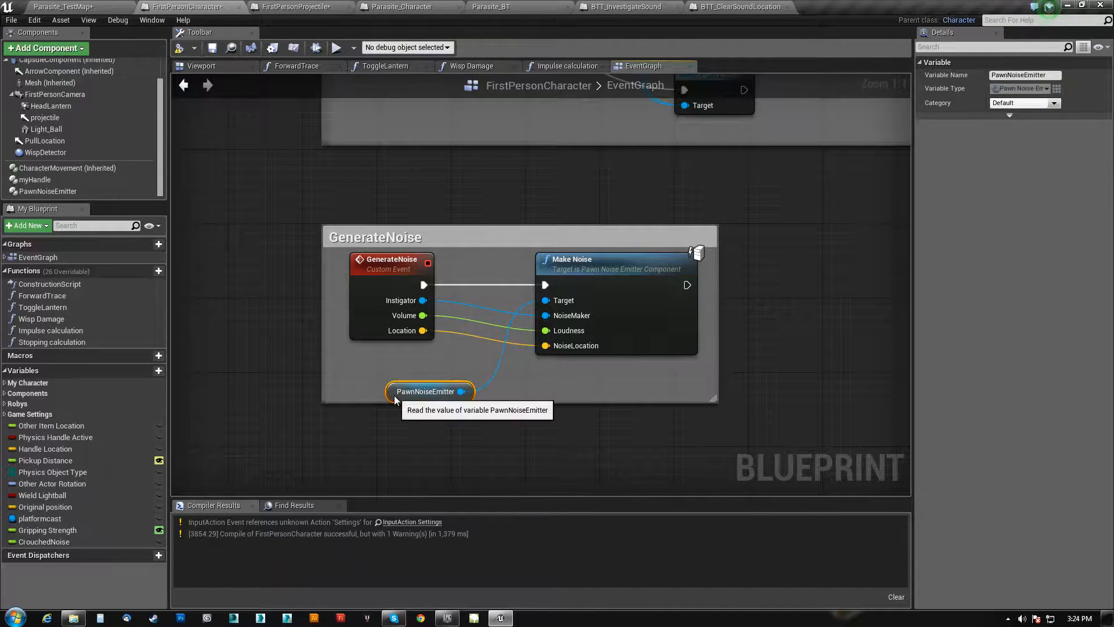
# - Place the PawnNoiseEmitter getter under Make Noise and wire it as the call's target
pyautogui.moveTo(427, 390); pyautogui.dragTo(576, 363)
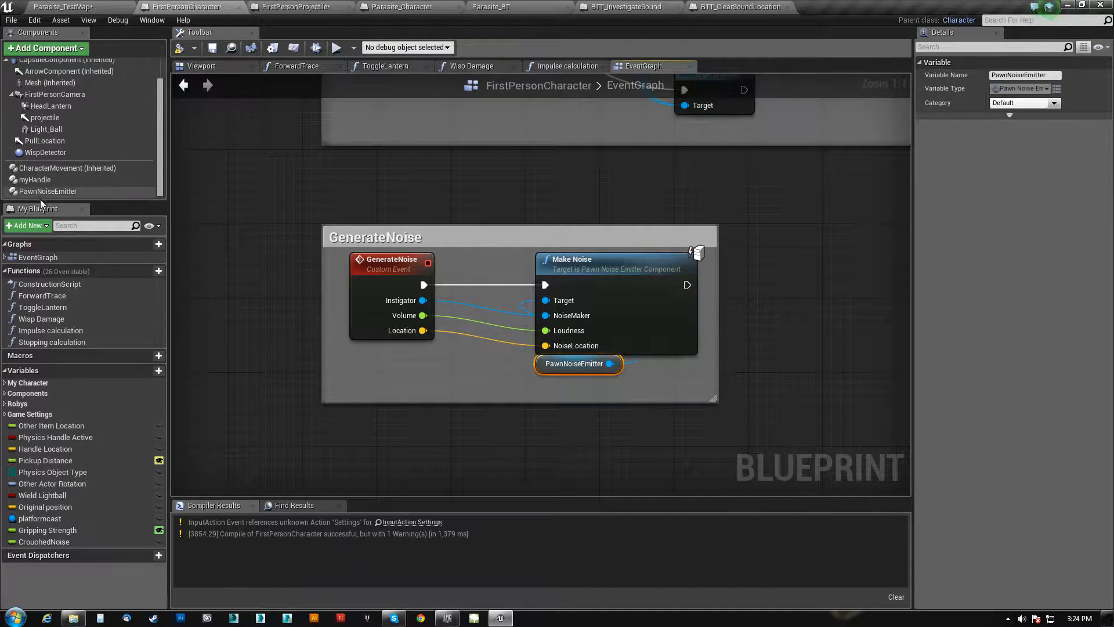
pyautogui.click(45, 49)
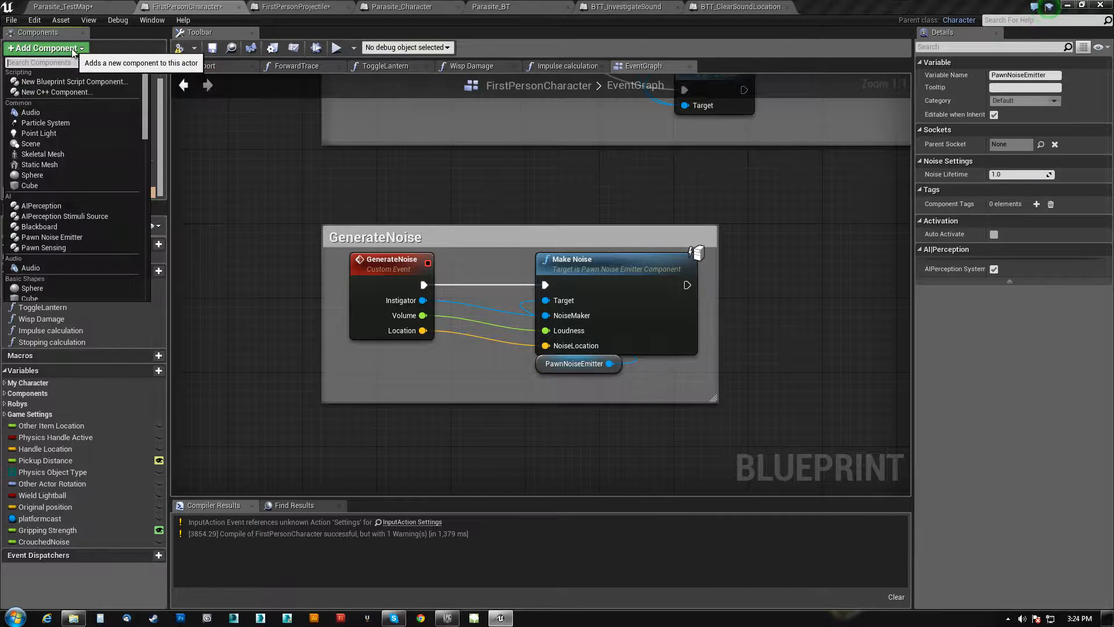
pyautogui.write('noise')
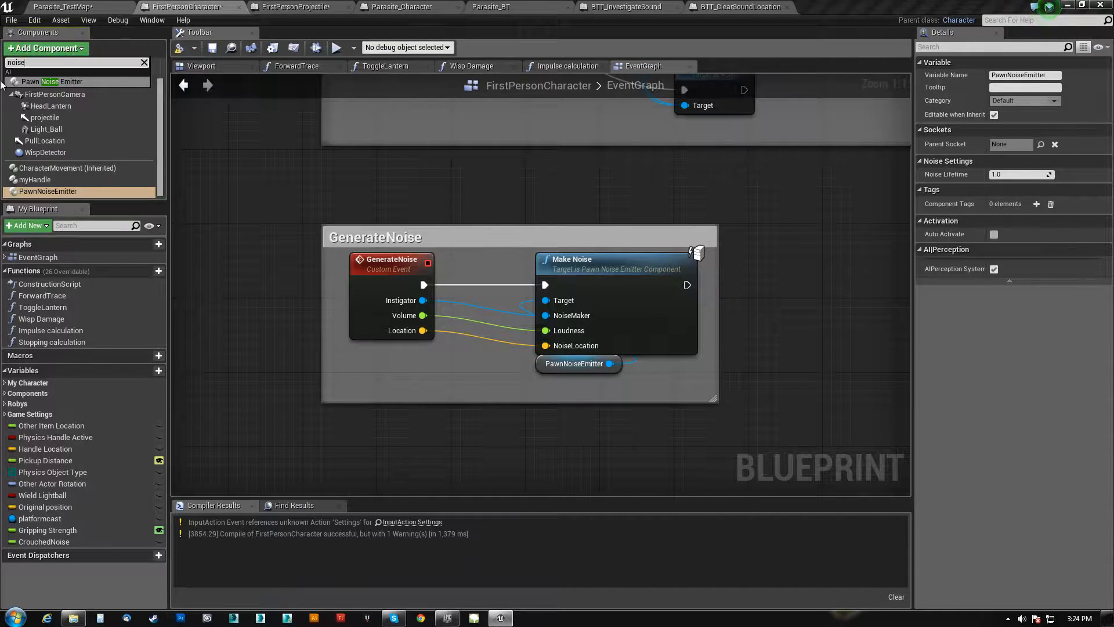
pyautogui.moveTo(55, 82)
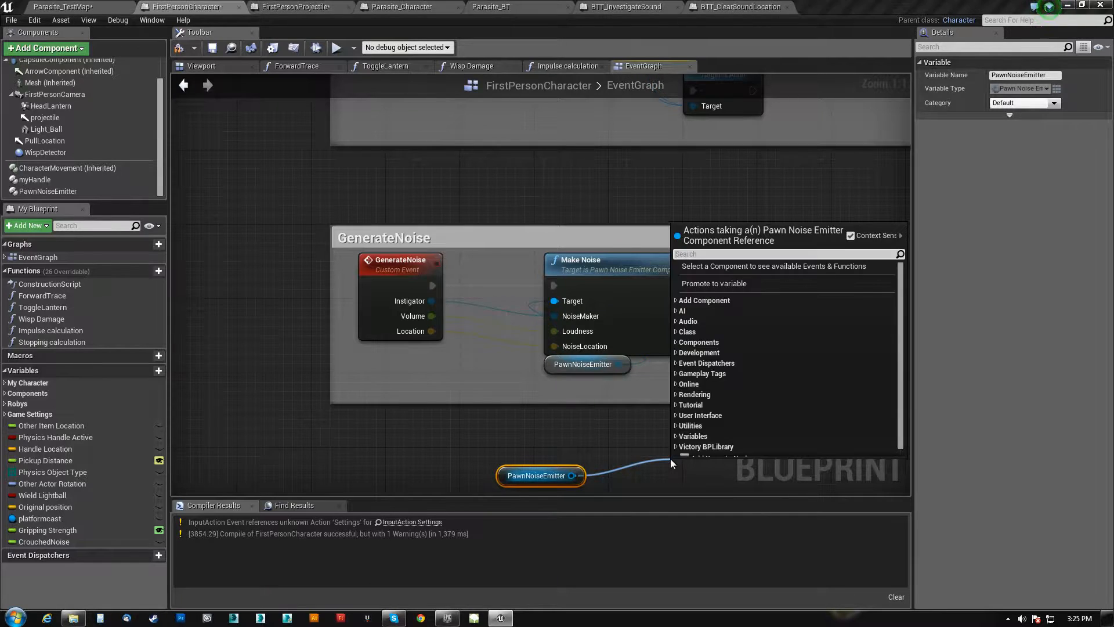
pyautogui.write('make')
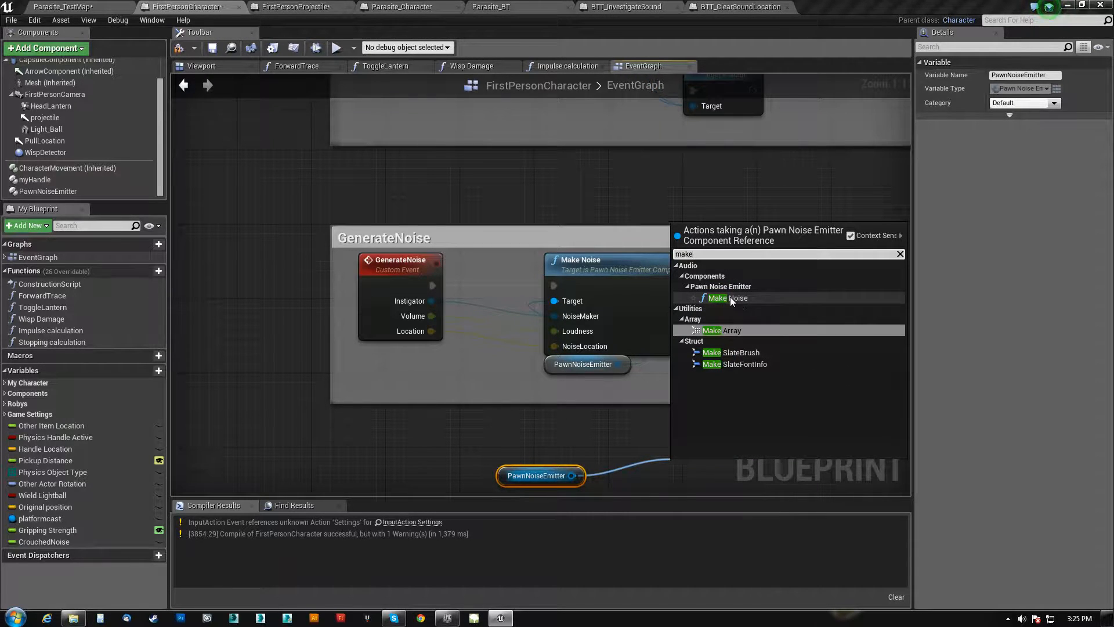
pyautogui.click(726, 298)
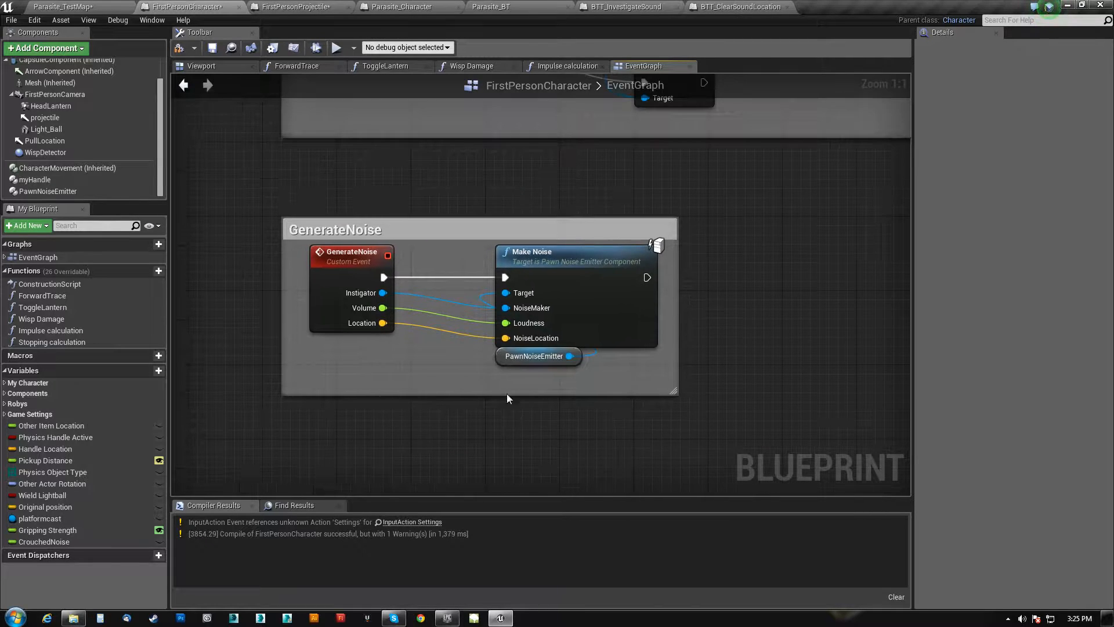
pyautogui.moveTo(506, 308)
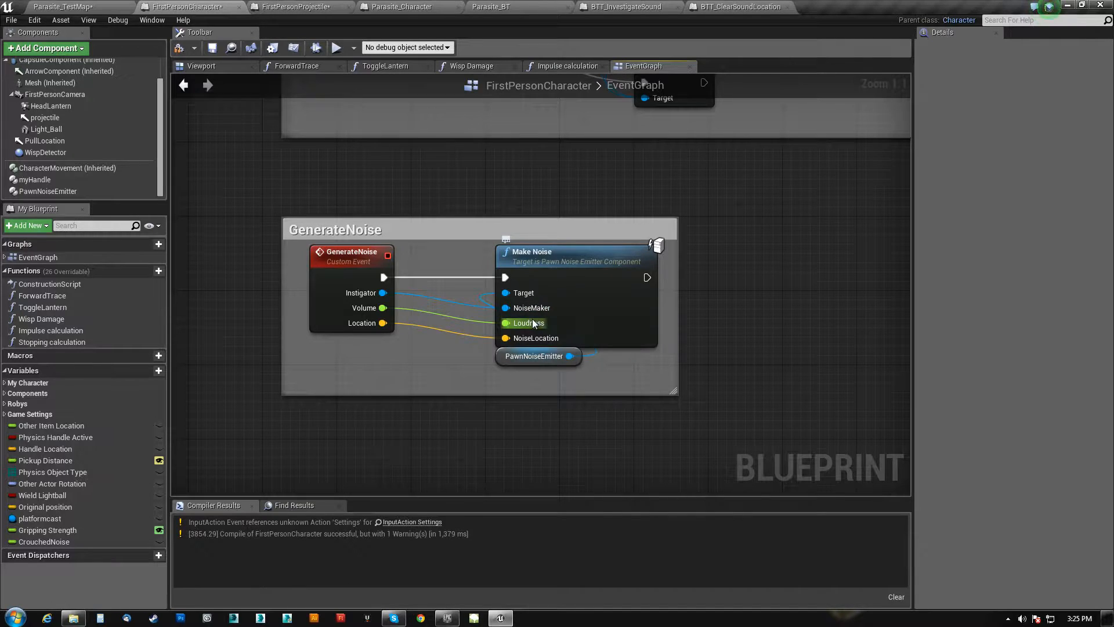
pyautogui.moveTo(506, 323)
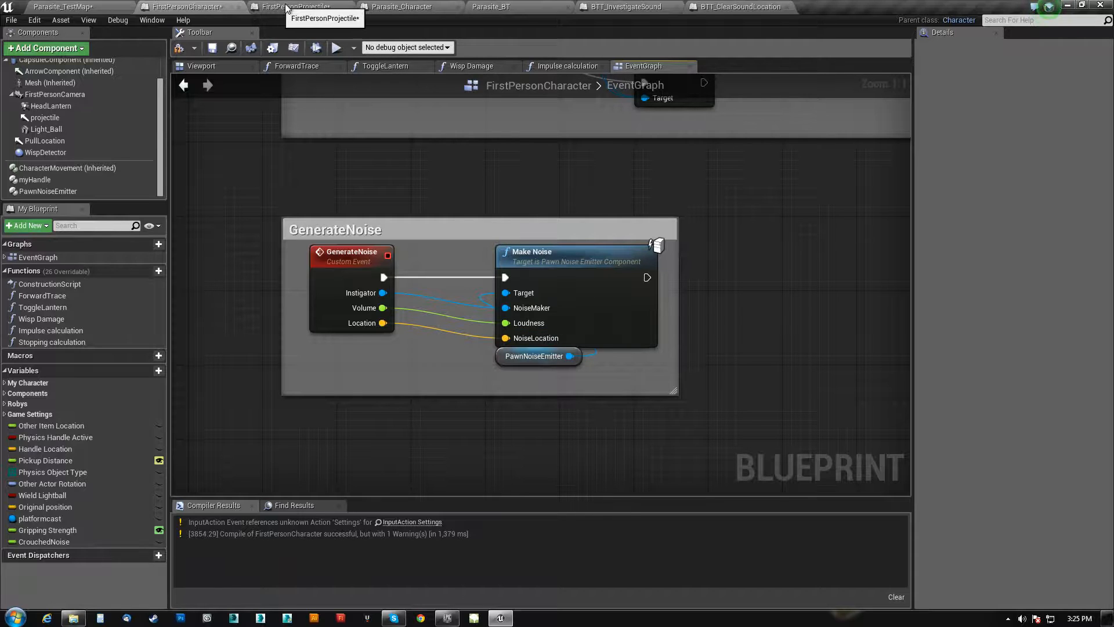
pyautogui.click(299, 6)
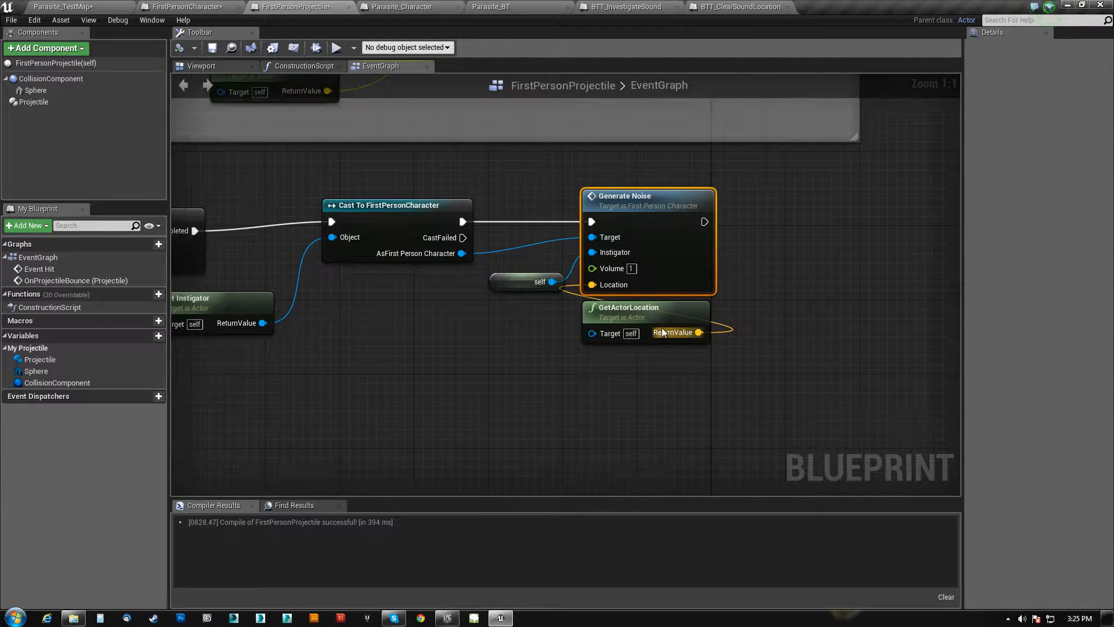
pyautogui.moveTo(645, 316); pyautogui.dragTo(440, 366)
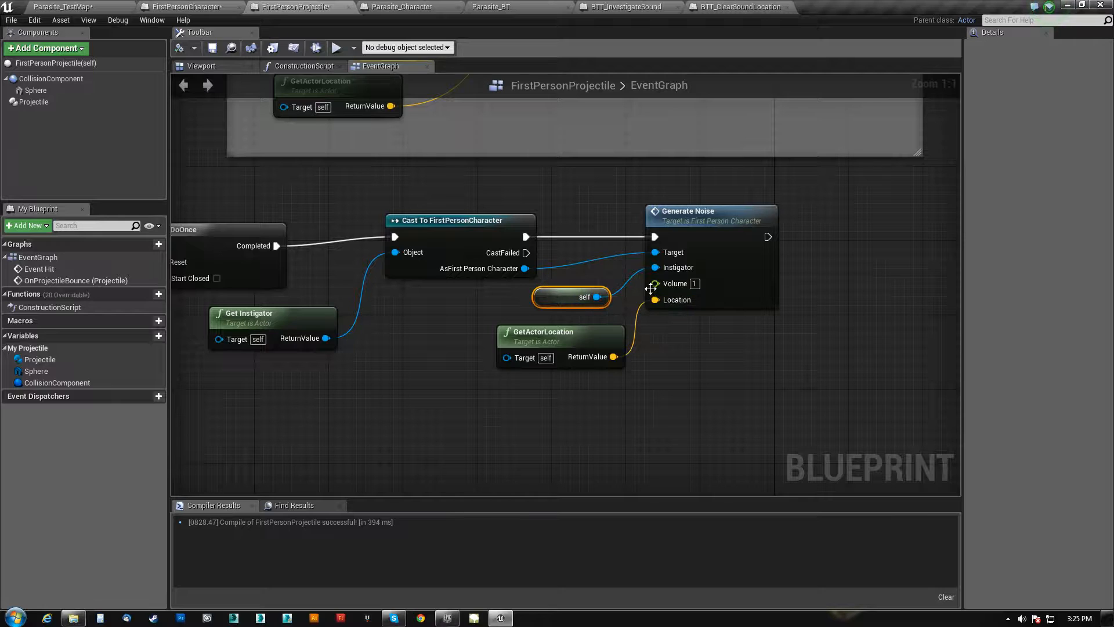
pyautogui.moveTo(655, 284)
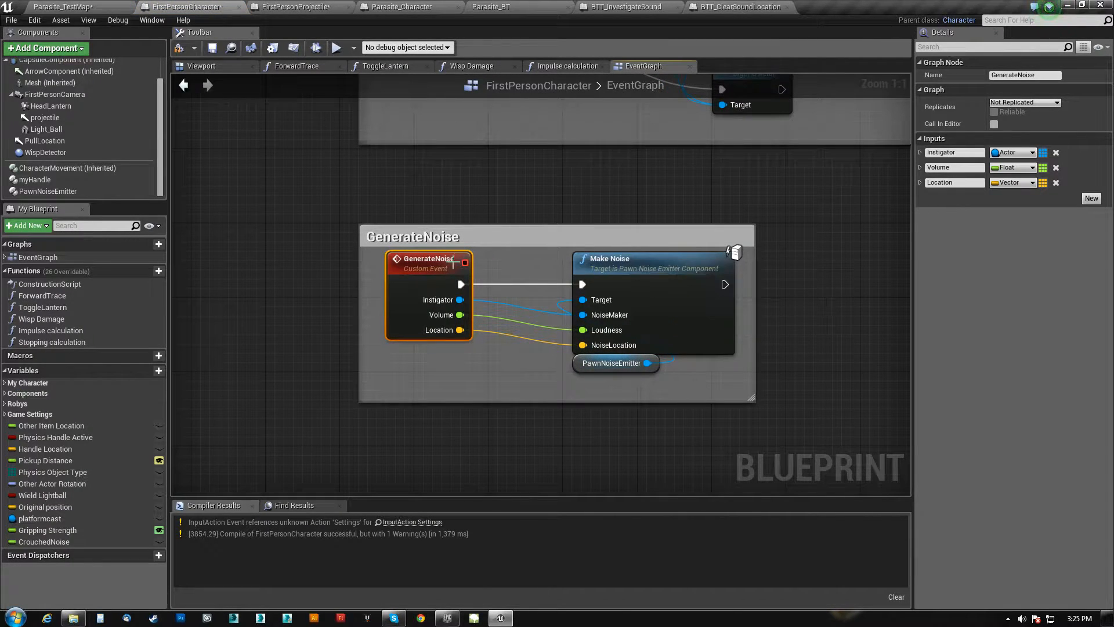
pyautogui.moveTo(648, 261)
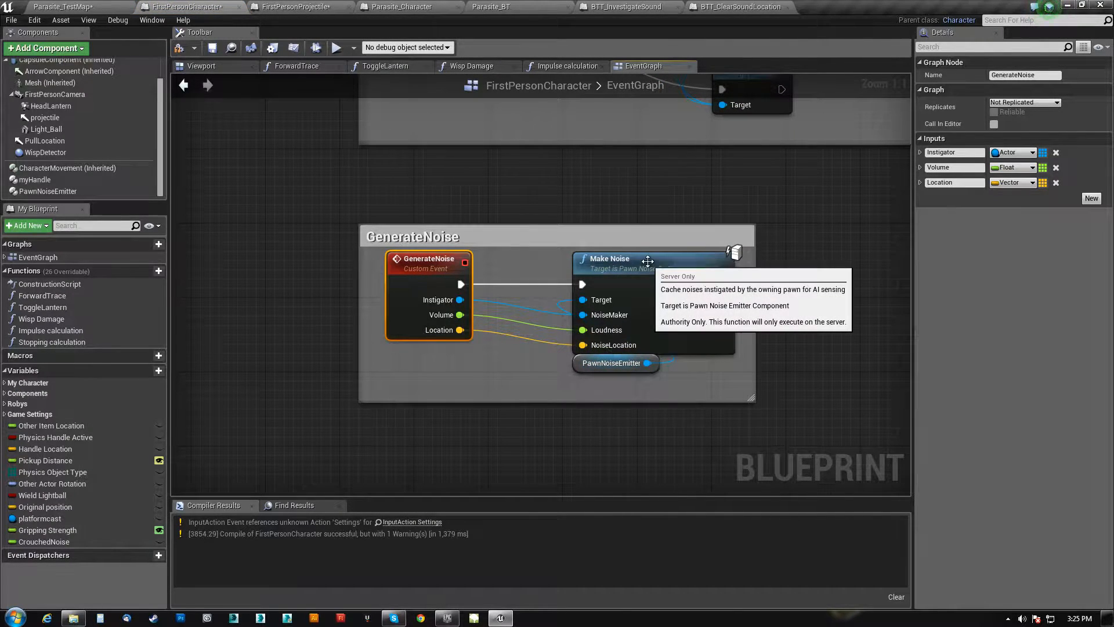
pyautogui.moveTo(406, 6)
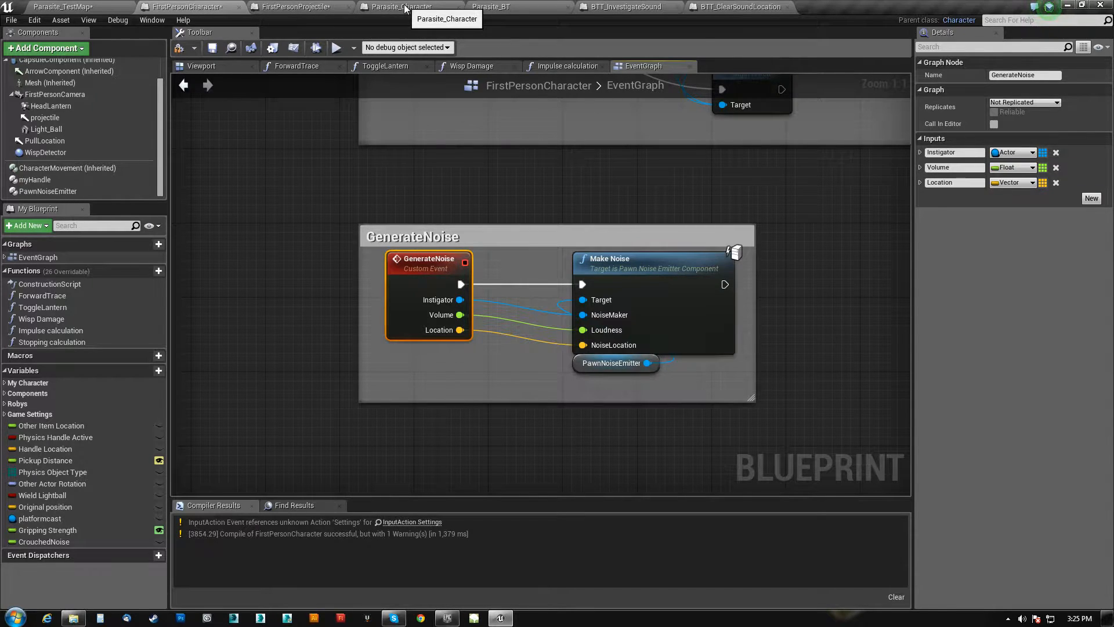
# - Review Parasite_Character's OnHearNoise event setting SoundLocation through Get Blackboard and Set Value as Vector
pyautogui.click(403, 7)
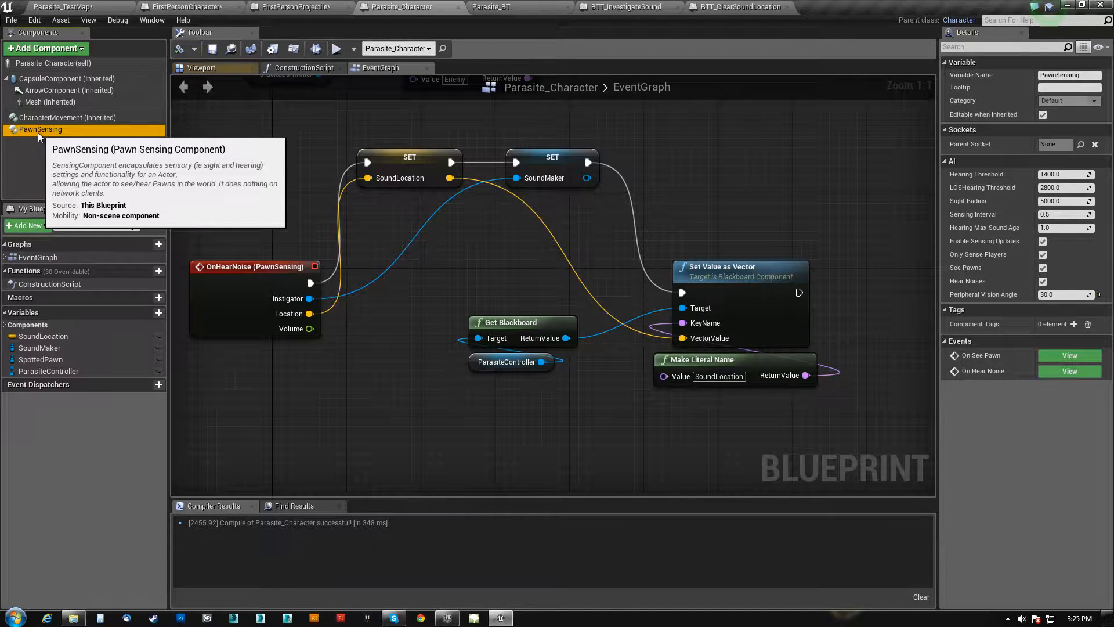
pyautogui.moveTo(48, 137)
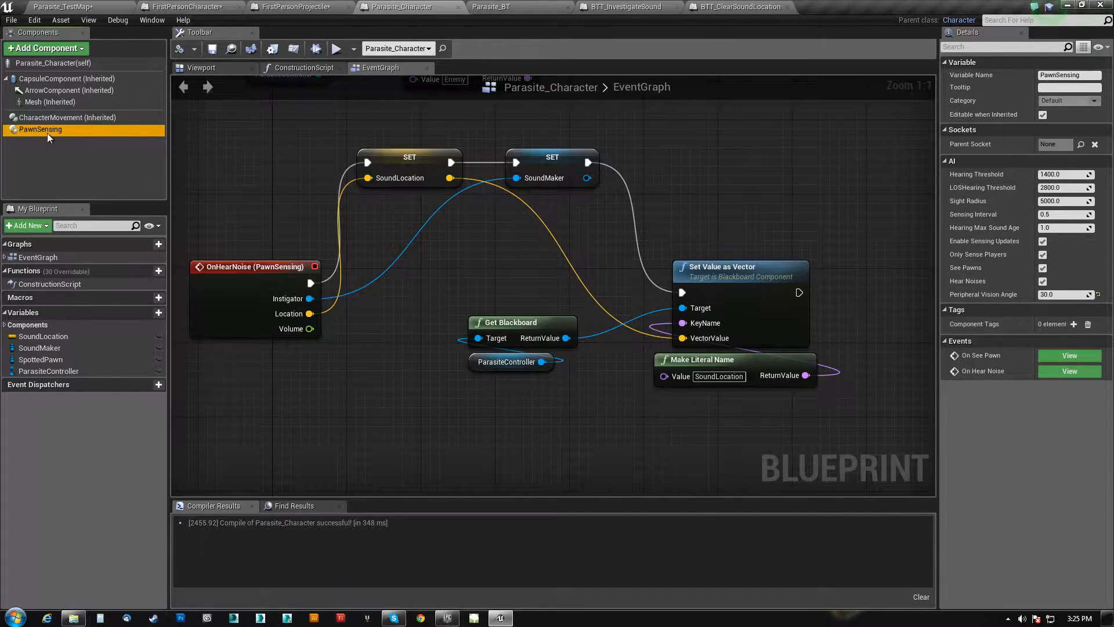
pyautogui.moveTo(982, 376)
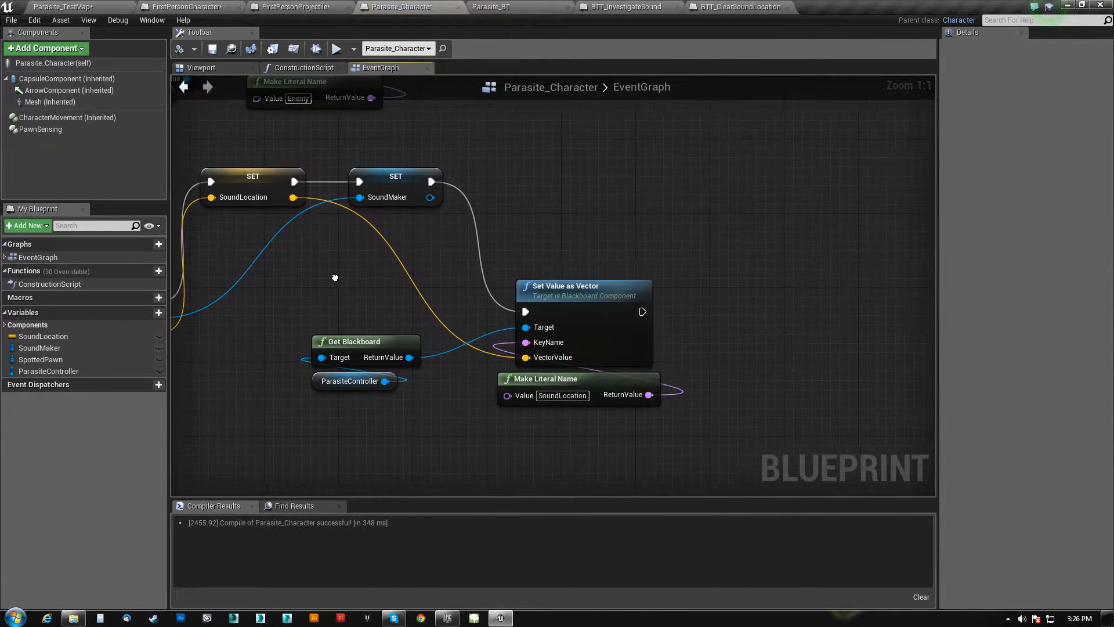
pyautogui.click(36, 129)
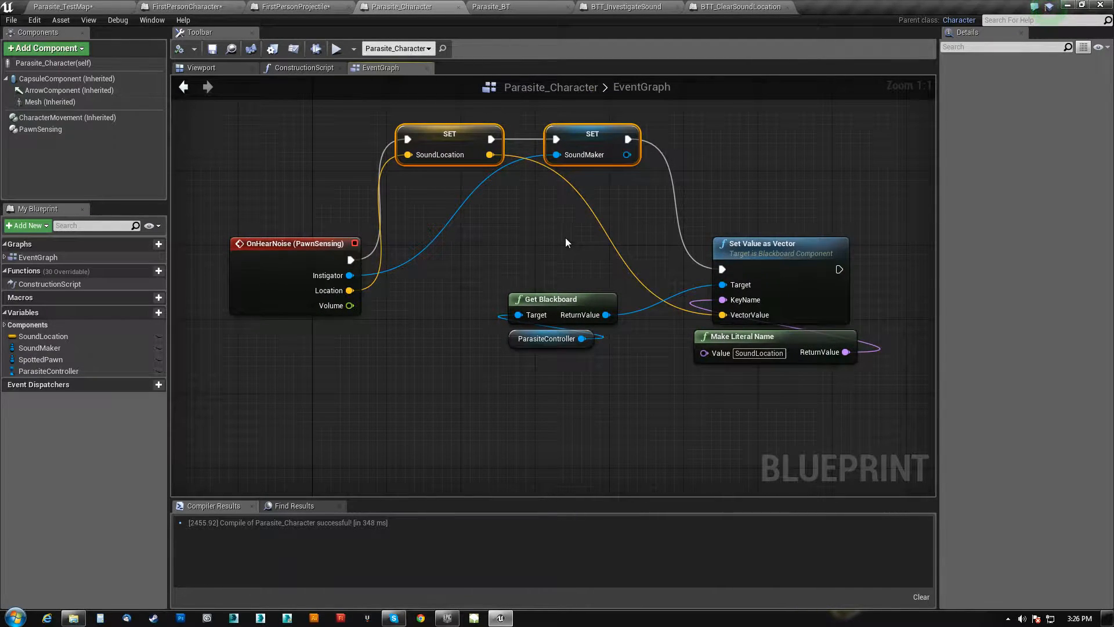
pyautogui.click(293, 243)
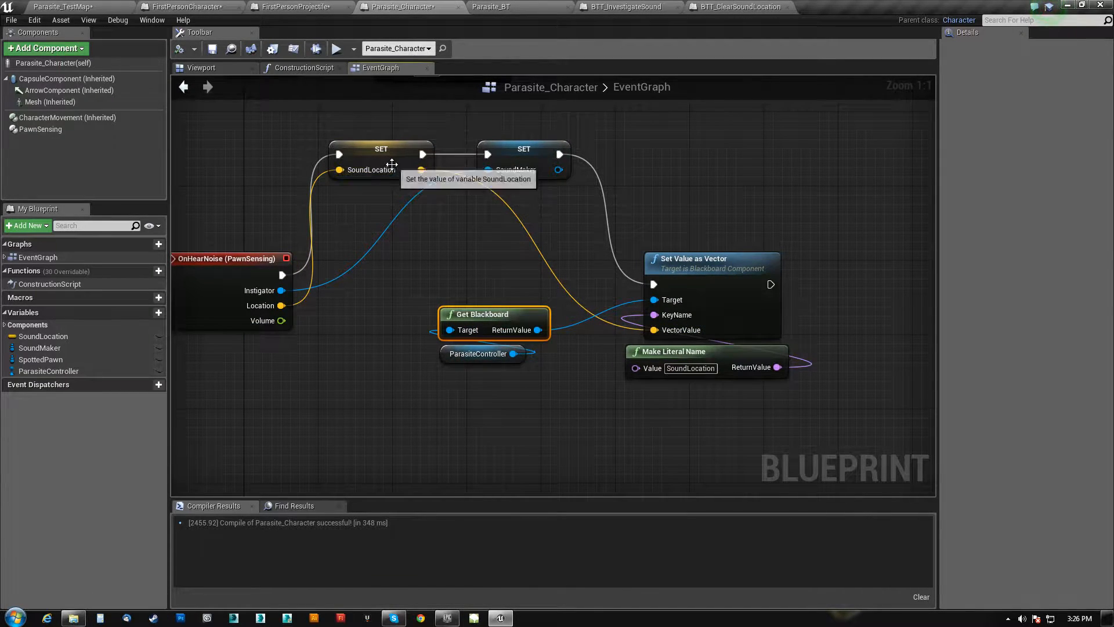
pyautogui.moveTo(717, 259)
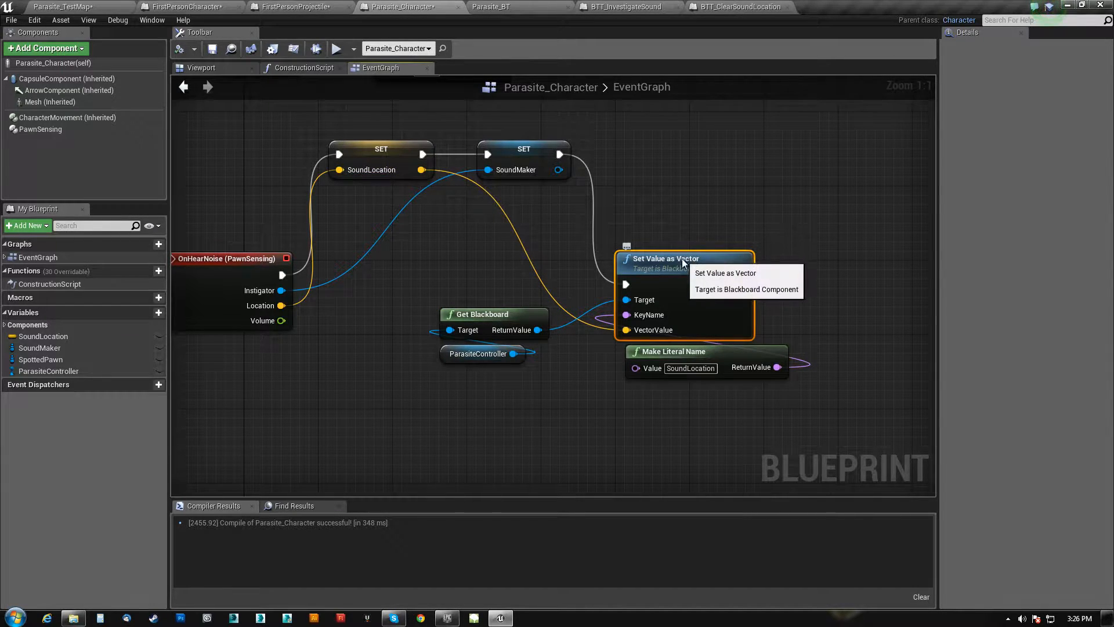
pyautogui.click(505, 5)
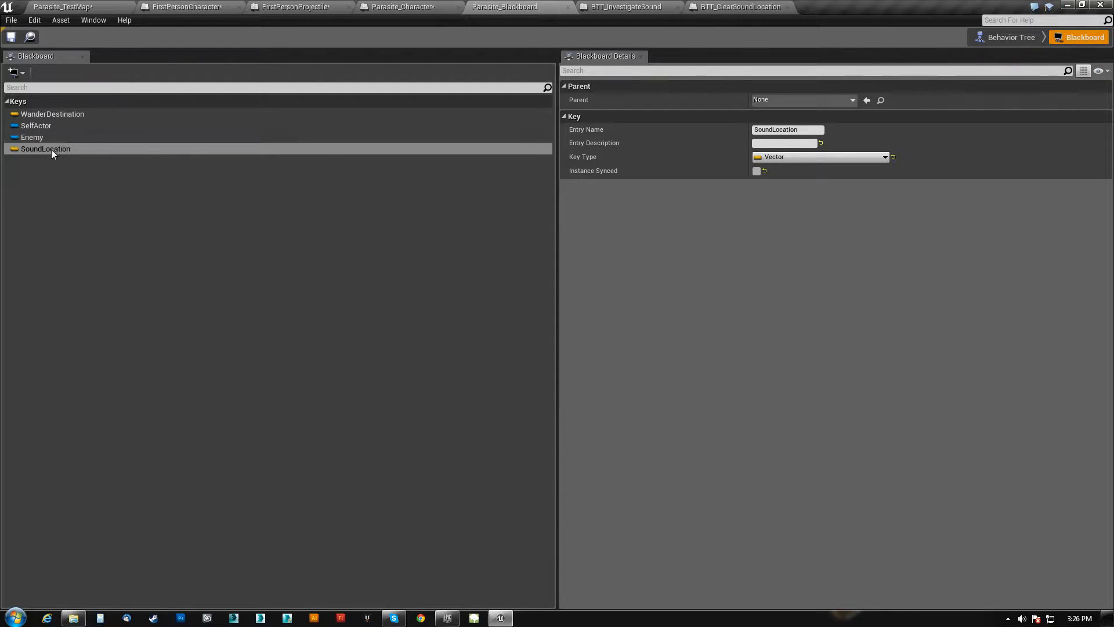
# - Check the SoundLocation key on Parasite_Blackboard, leaving its name unchanged
pyautogui.doubleClick(44, 149)
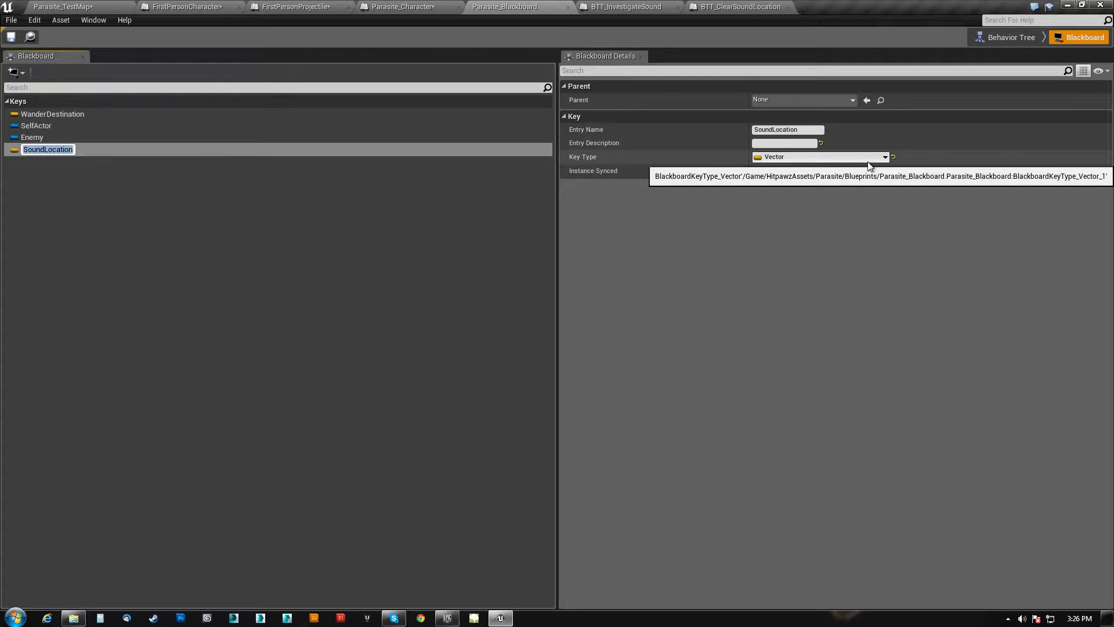
pyautogui.moveTo(285, 191)
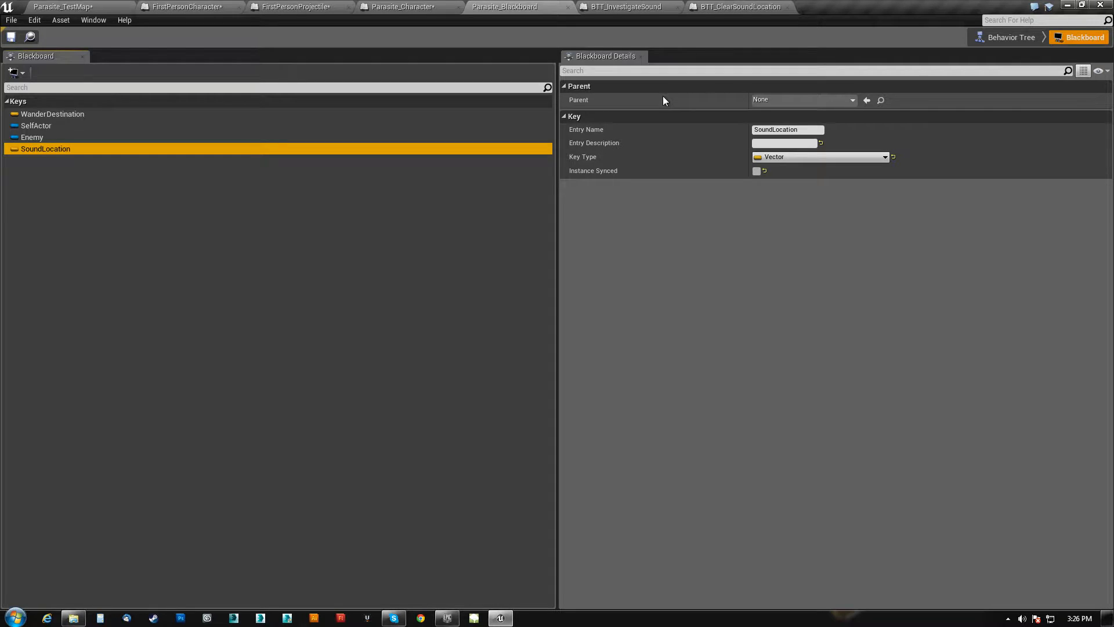
pyautogui.click(399, 6)
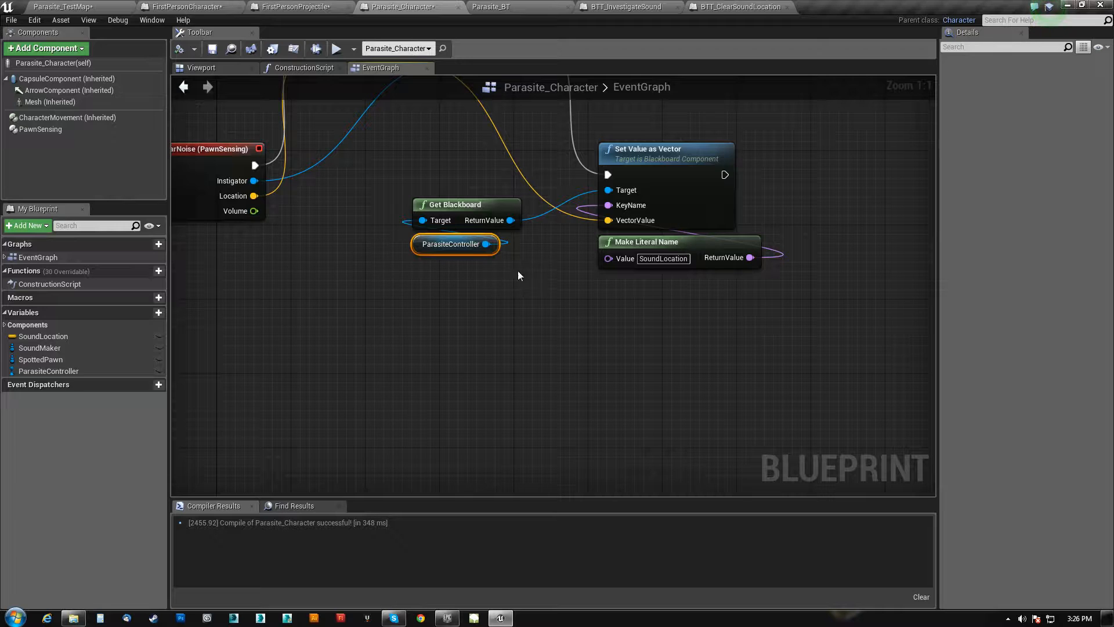
pyautogui.moveTo(489, 244)
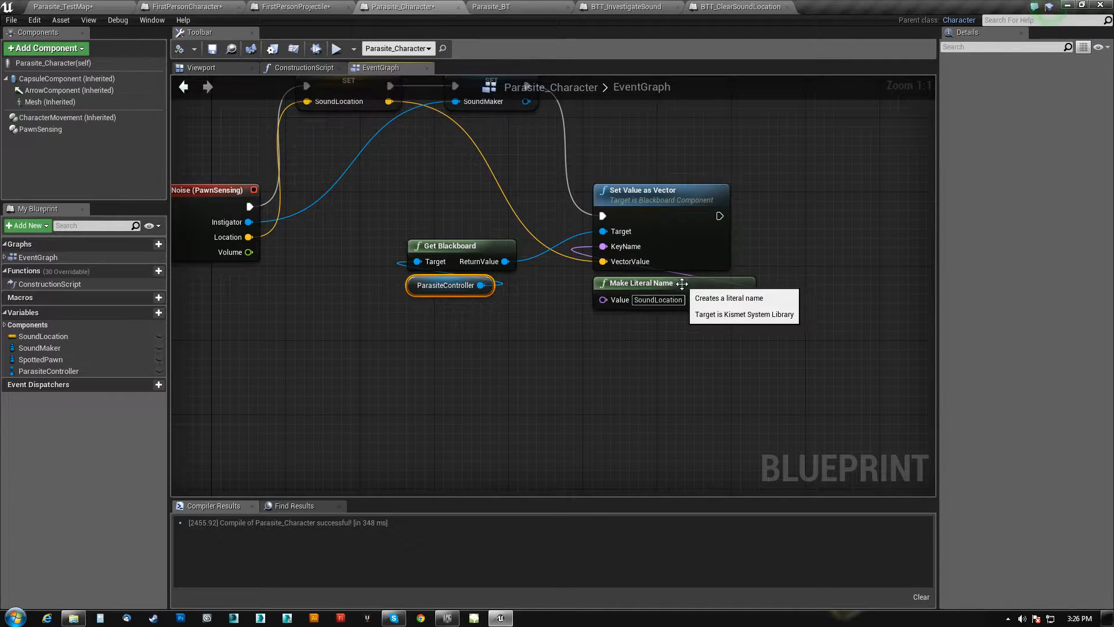
# - Bring up Parasite_BT, where SneakSequence runs only while SoundLocation is set
pyautogui.click(501, 7)
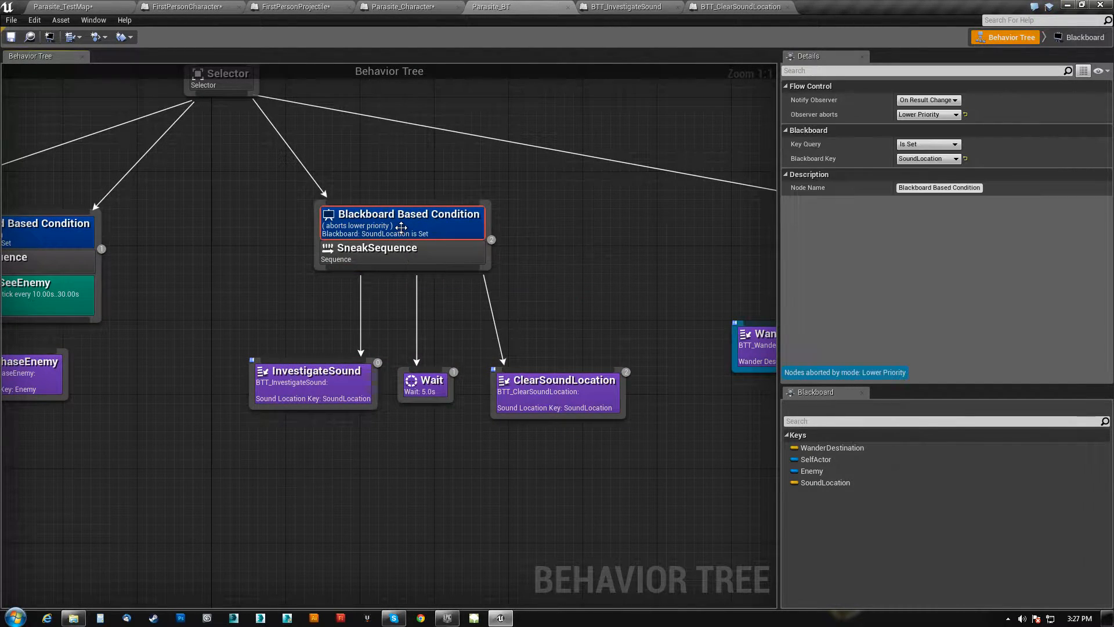
pyautogui.moveTo(823, 167)
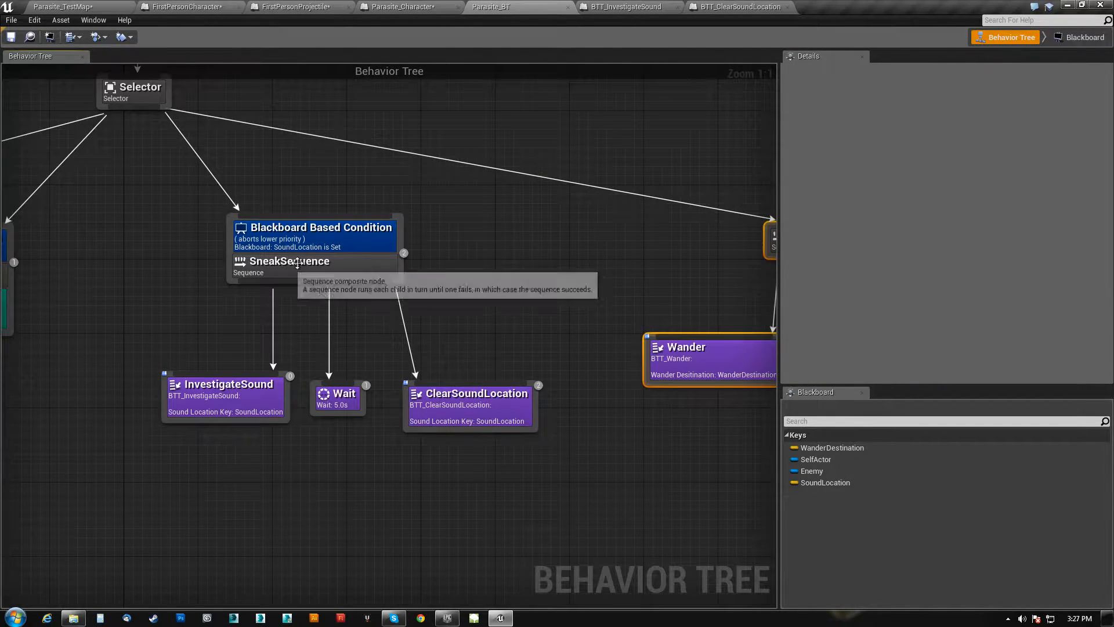
# - Inspect the SneakSequence node, then bring up the BTT_InvestigateSound task graph
pyautogui.click(298, 261)
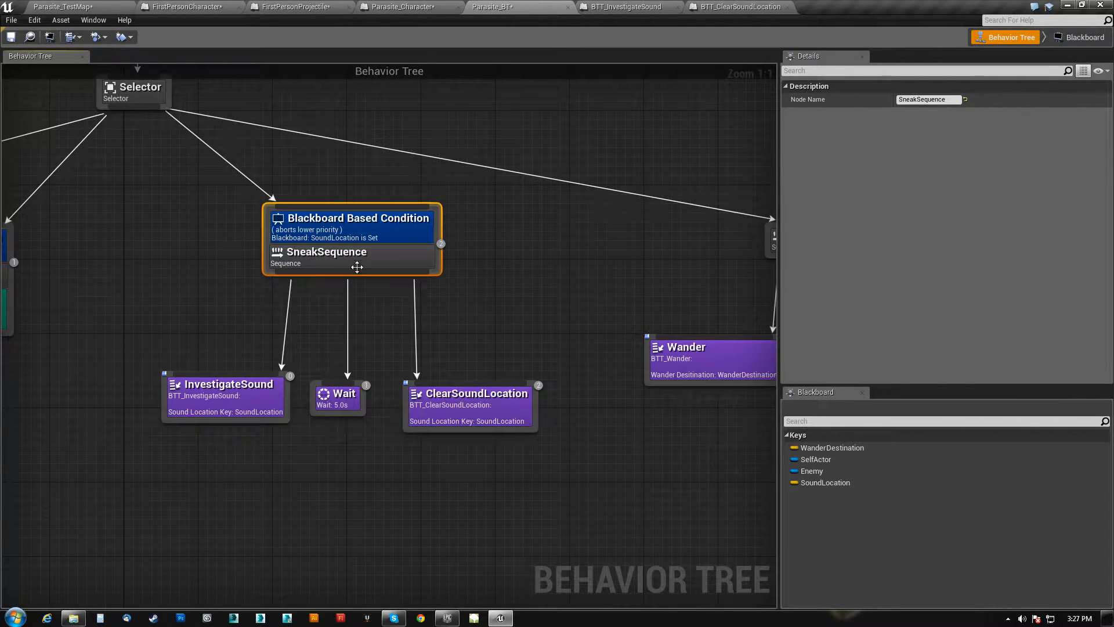
pyautogui.moveTo(237, 394)
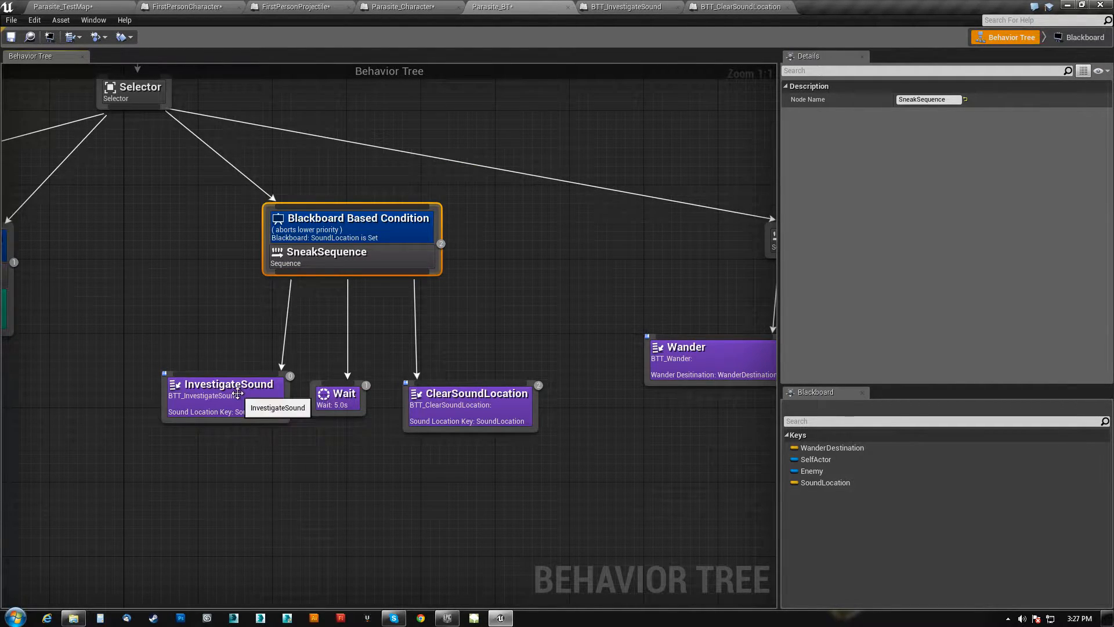
pyautogui.click(627, 7)
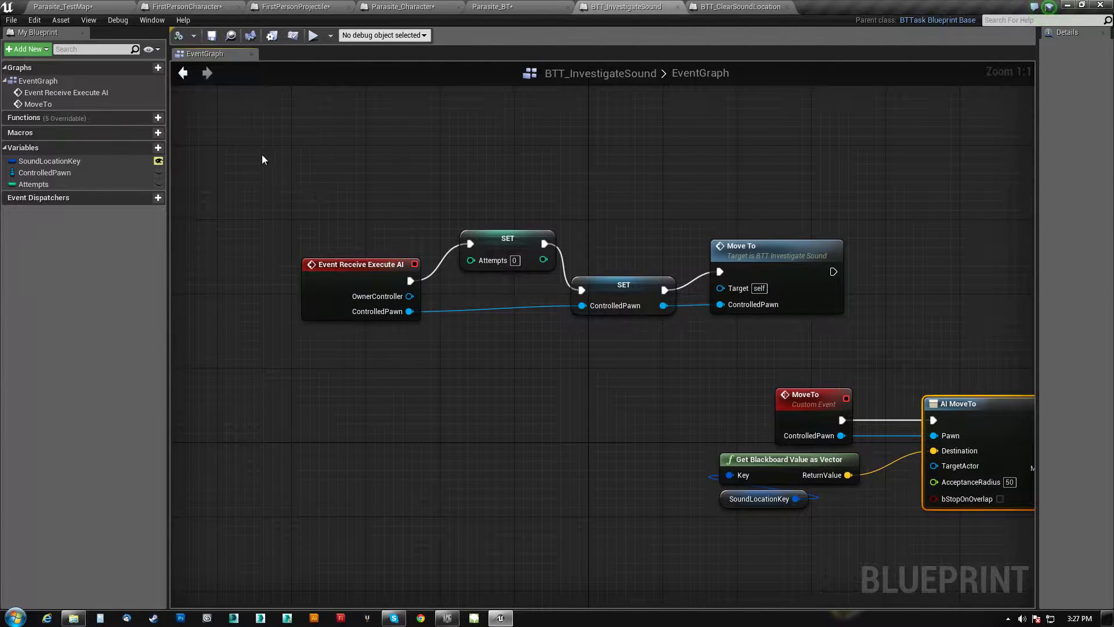
# - Select AI MoveTo and inspect the MoveTo custom event's ControlledPawn input of type Pawn
pyautogui.click(507, 238)
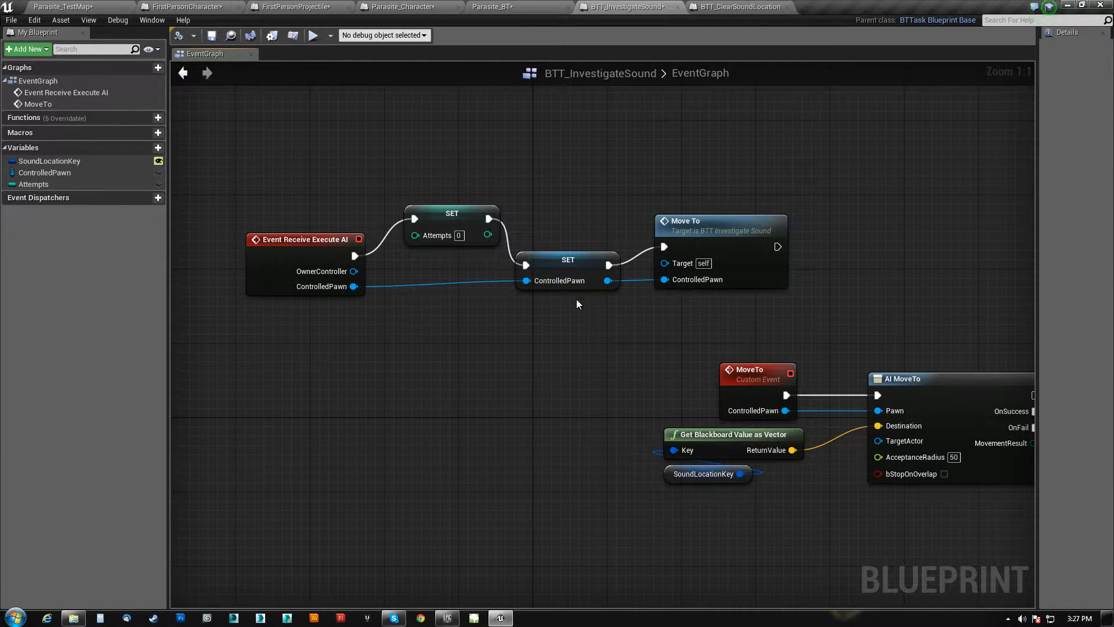
pyautogui.click(568, 260)
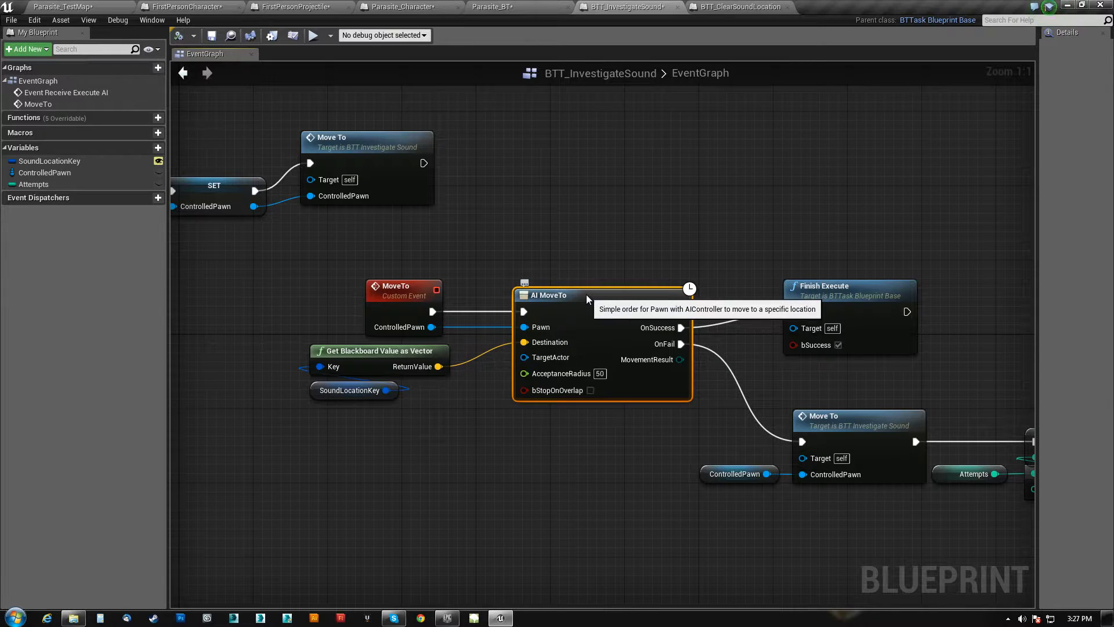
pyautogui.moveTo(524, 327)
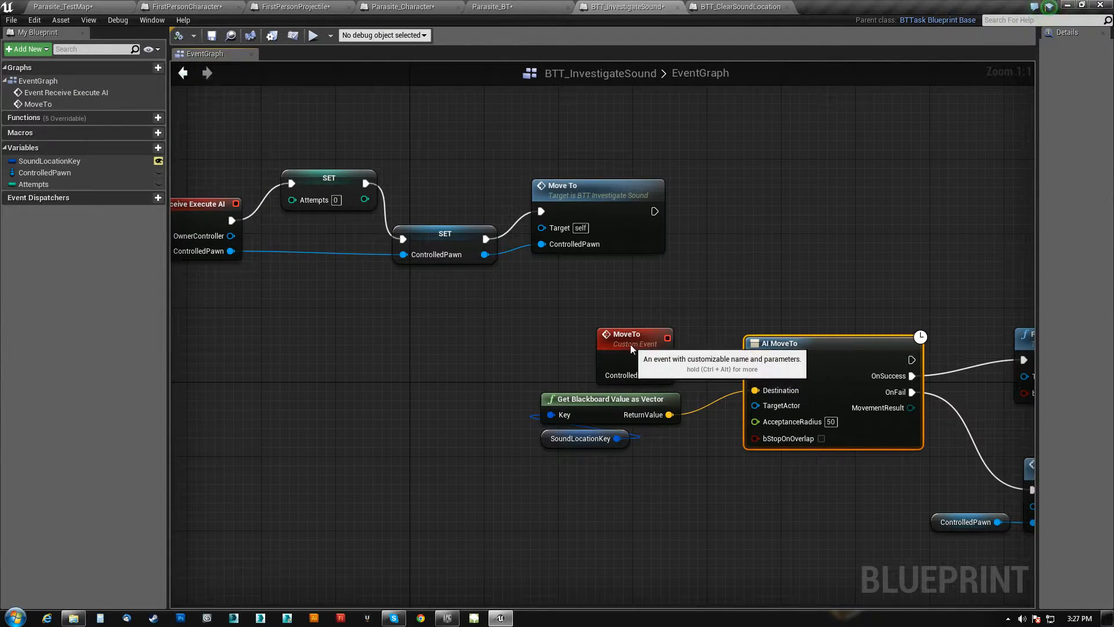
pyautogui.click(632, 339)
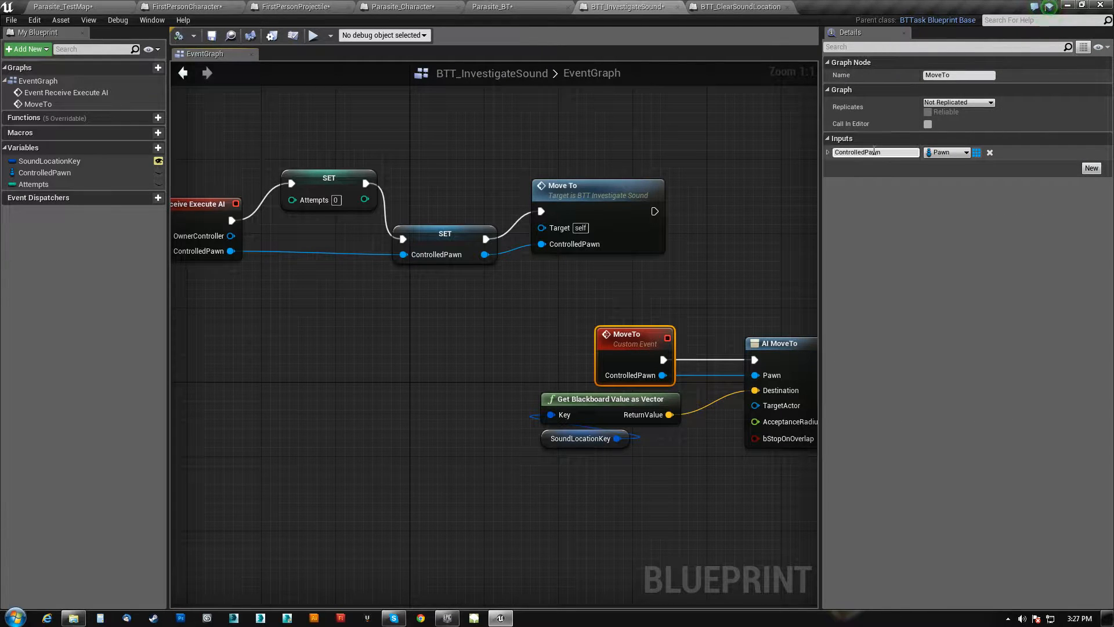
pyautogui.moveTo(947, 153)
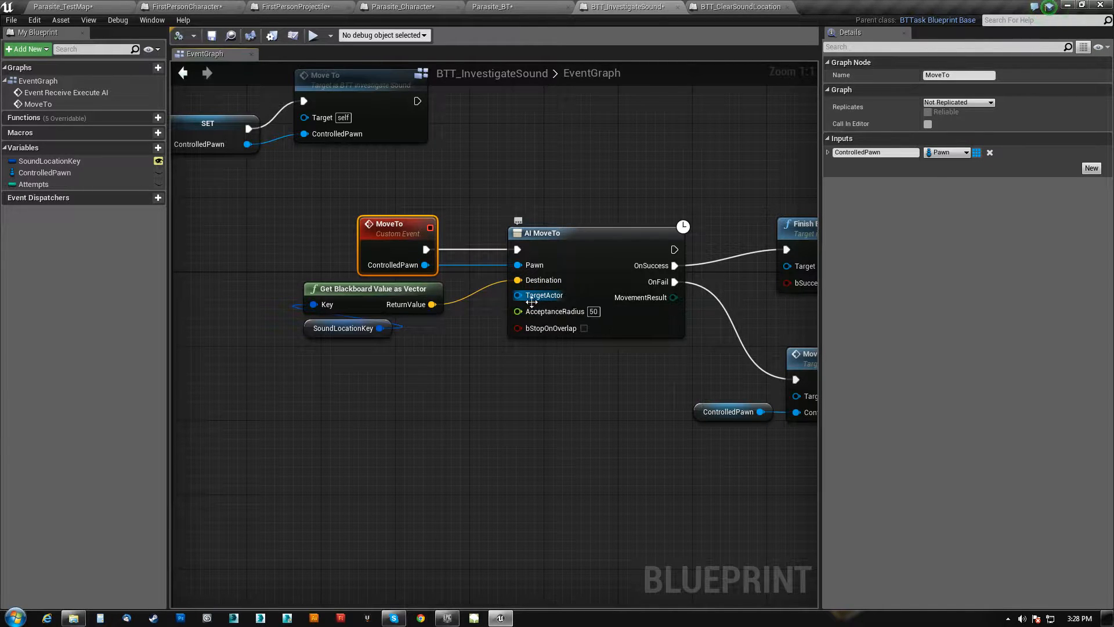
# - Bring the AI MoveTo setup into view and check SoundLocationKey's Blackboard Key type
pyautogui.moveTo(526, 298); pyautogui.dragTo(540, 405)
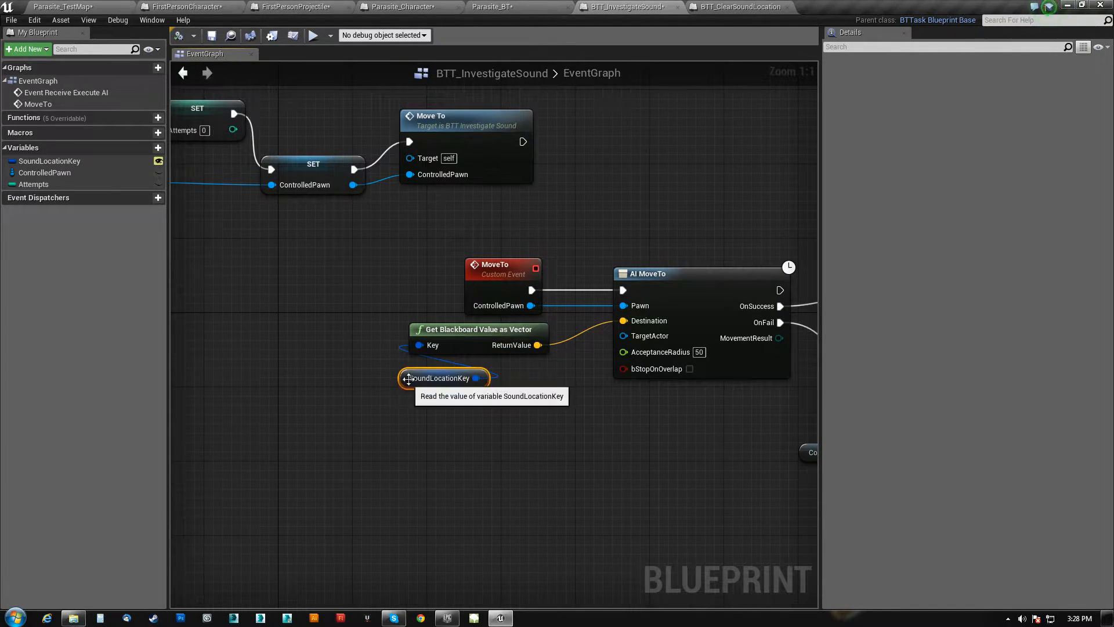
pyautogui.click(50, 160)
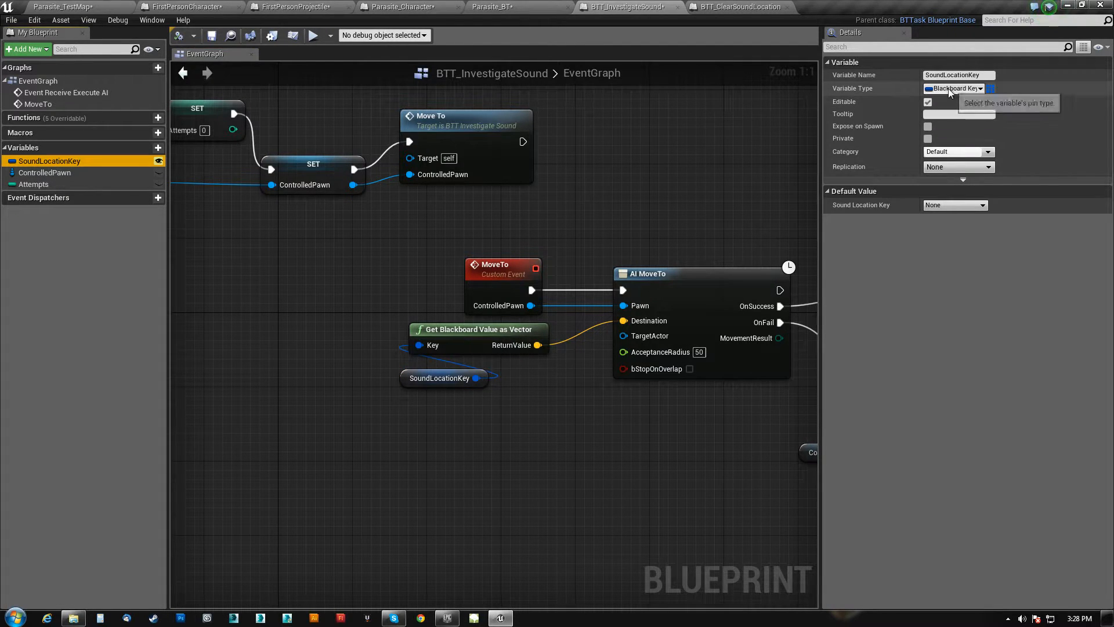
pyautogui.moveTo(159, 160)
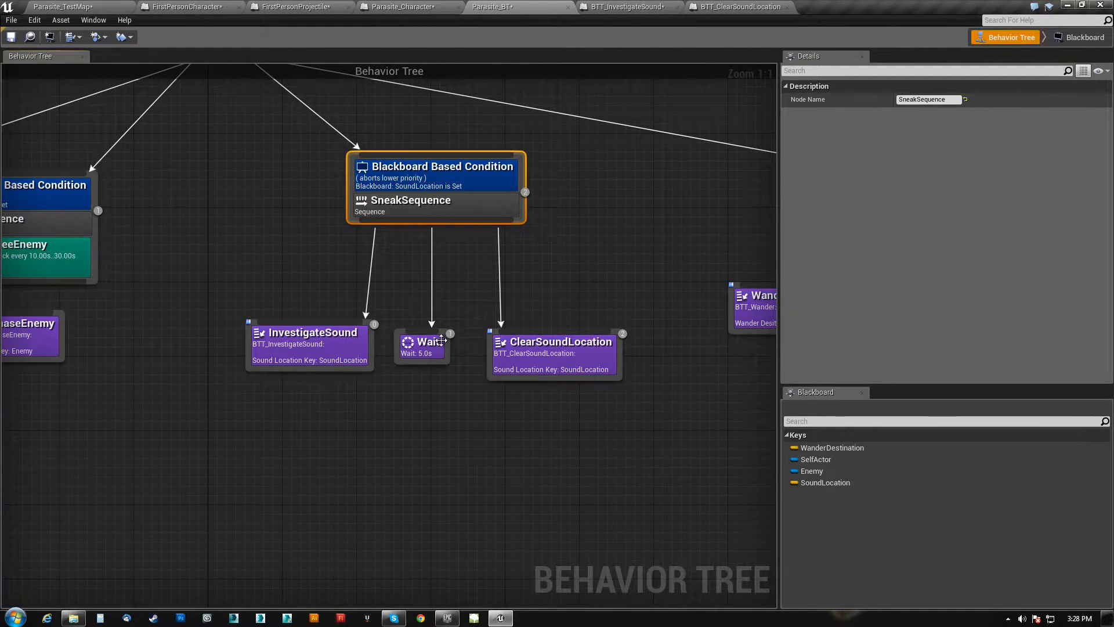
# - Reposition the Wait and ClearSoundLocation tasks, then switch to the BTT_InvestigateSound blueprint
pyautogui.click(430, 341)
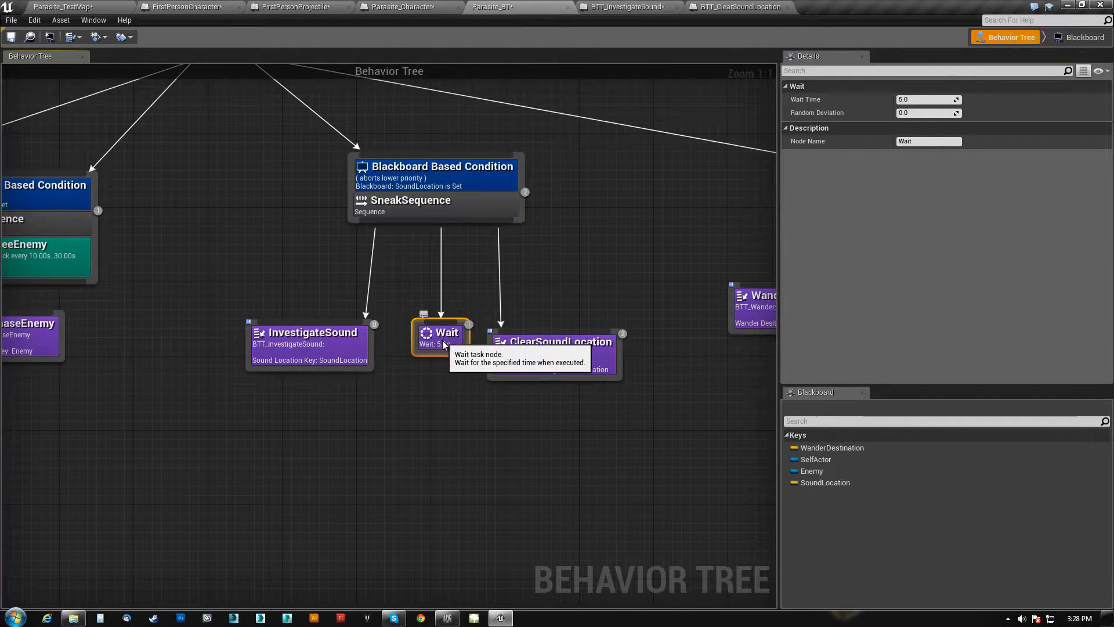
pyautogui.moveTo(395, 301)
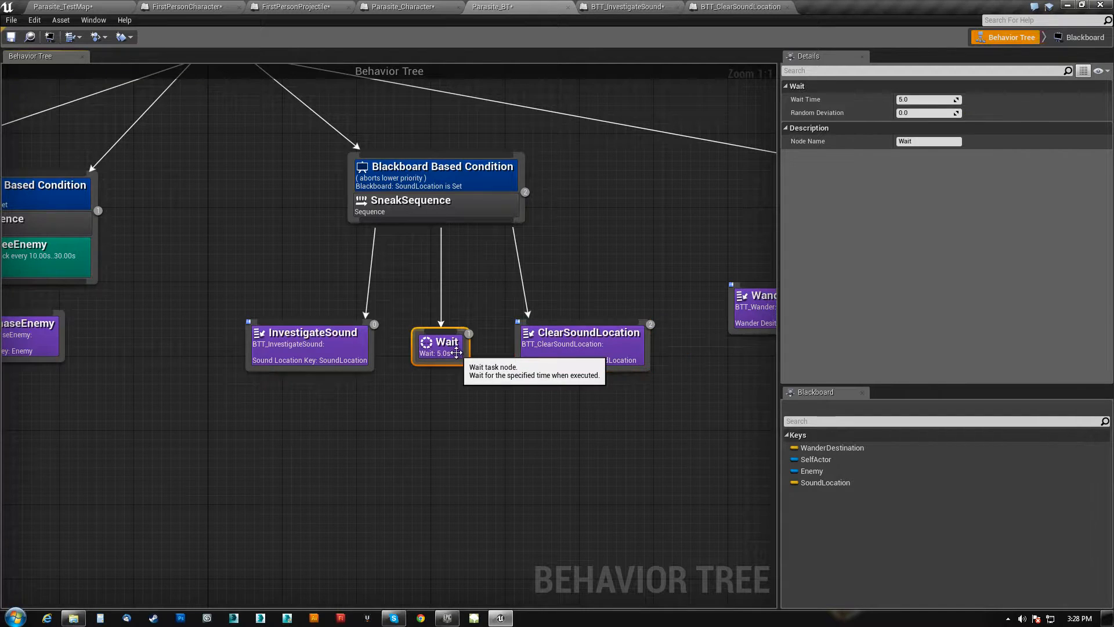
pyautogui.click(583, 333)
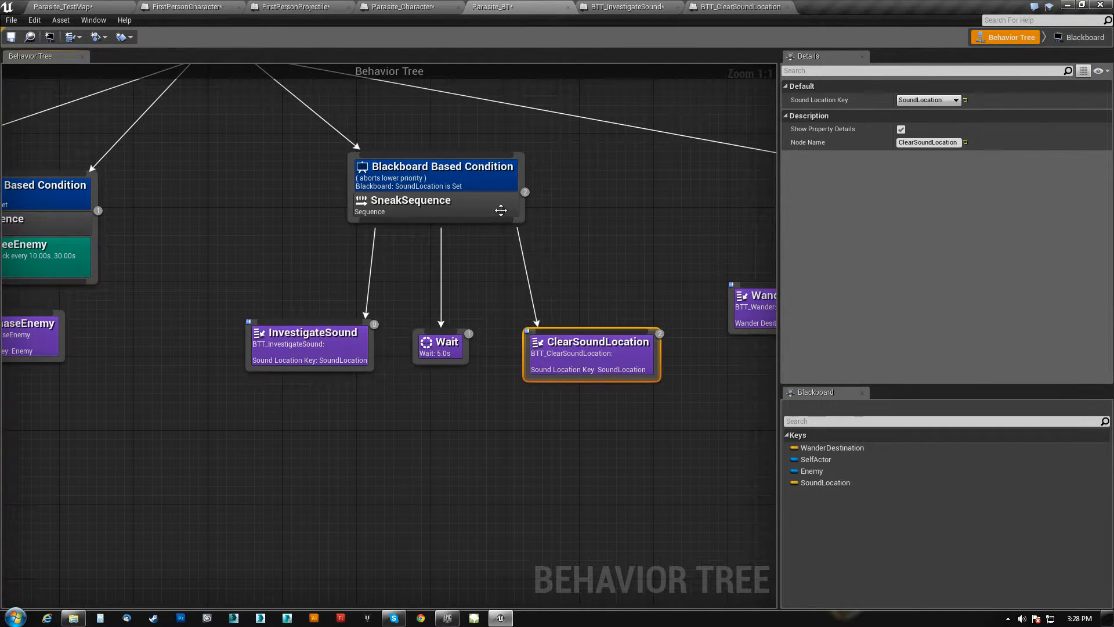
pyautogui.click(624, 7)
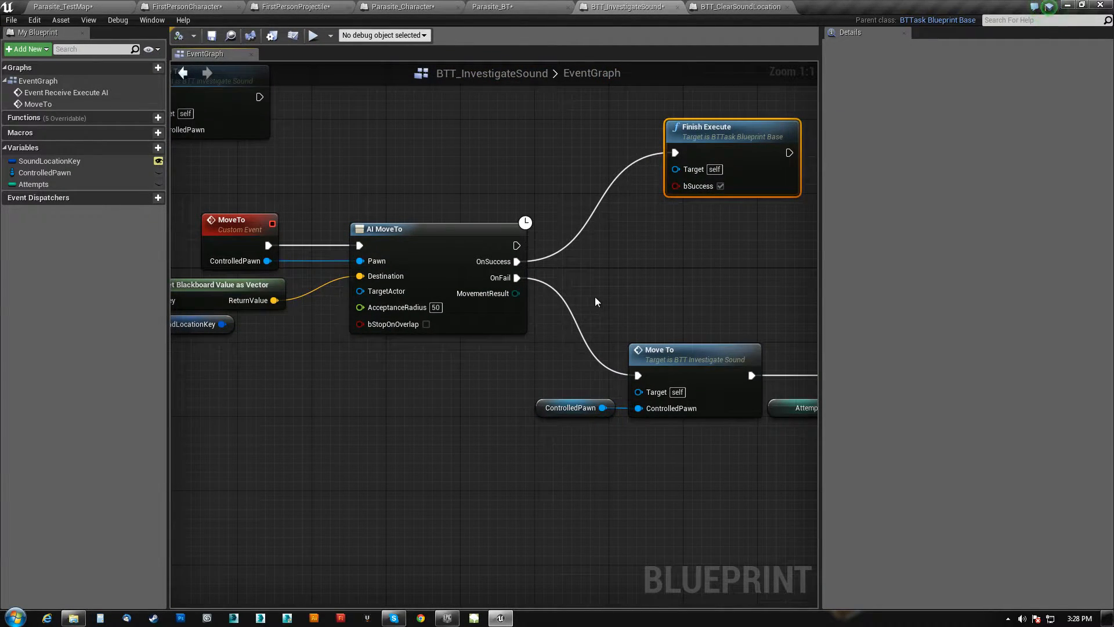
pyautogui.moveTo(606, 317)
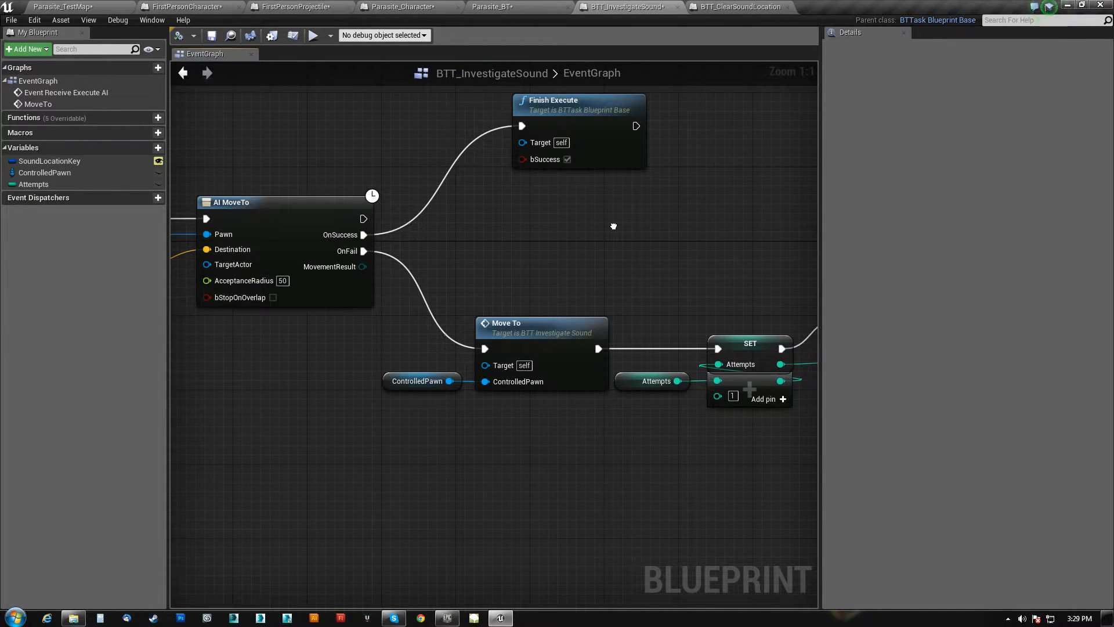
pyautogui.moveTo(613, 225); pyautogui.dragTo(619, 244)
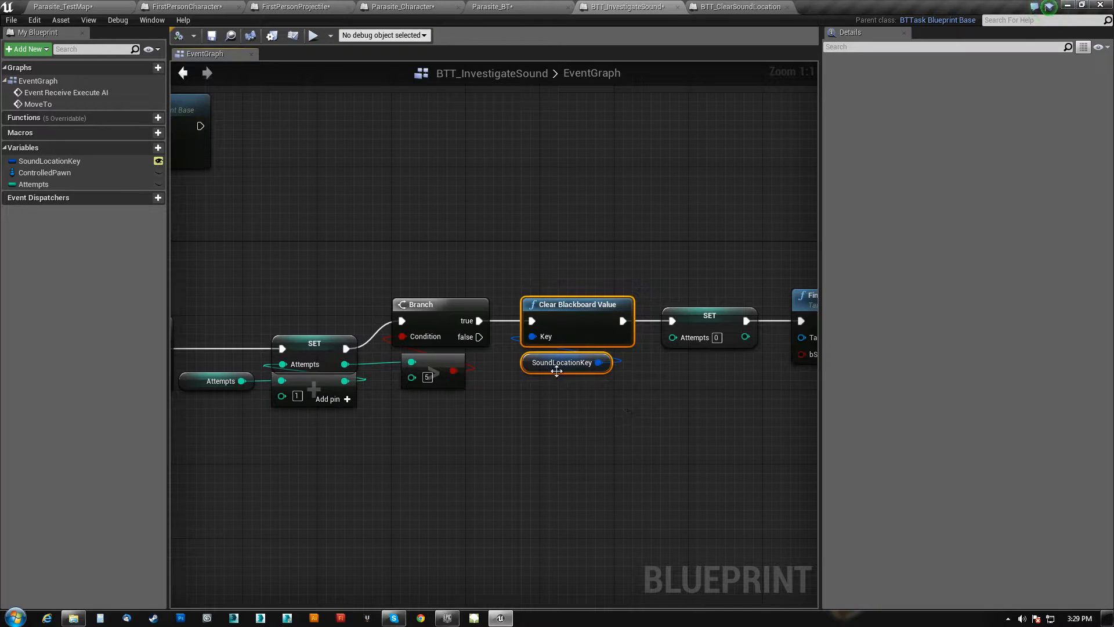
pyautogui.click(483, 5)
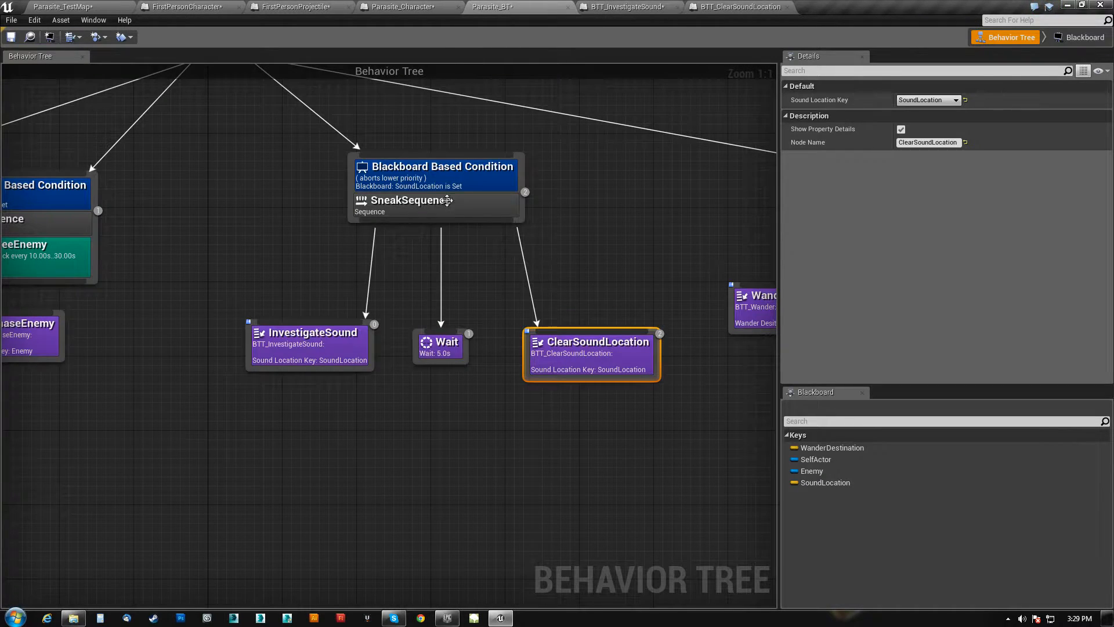
pyautogui.click(441, 167)
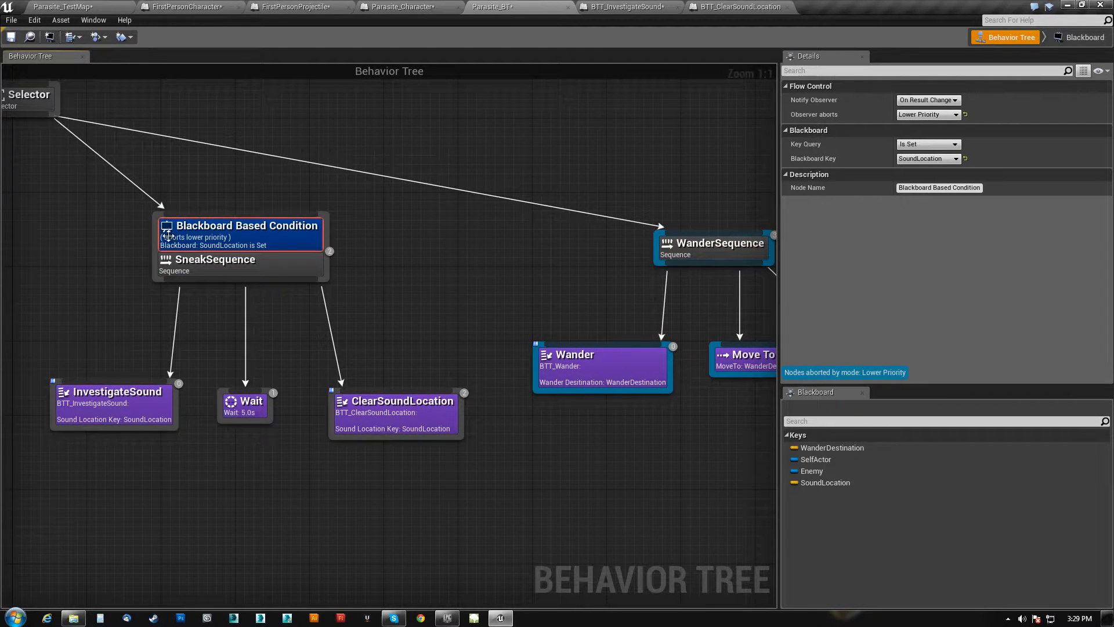
pyautogui.click(625, 7)
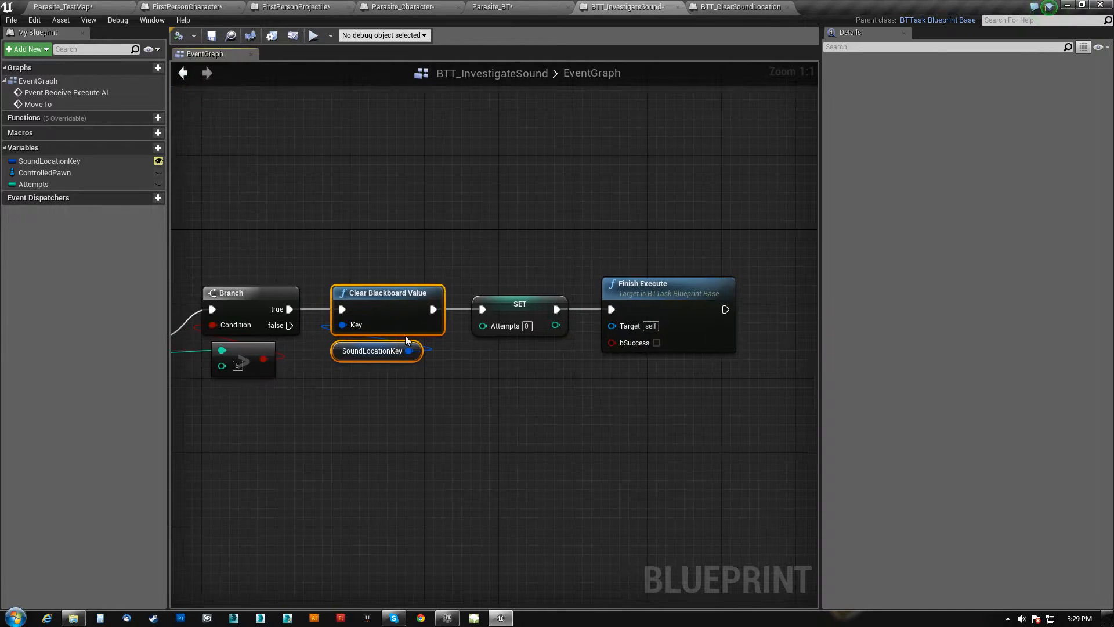
pyautogui.moveTo(428, 371)
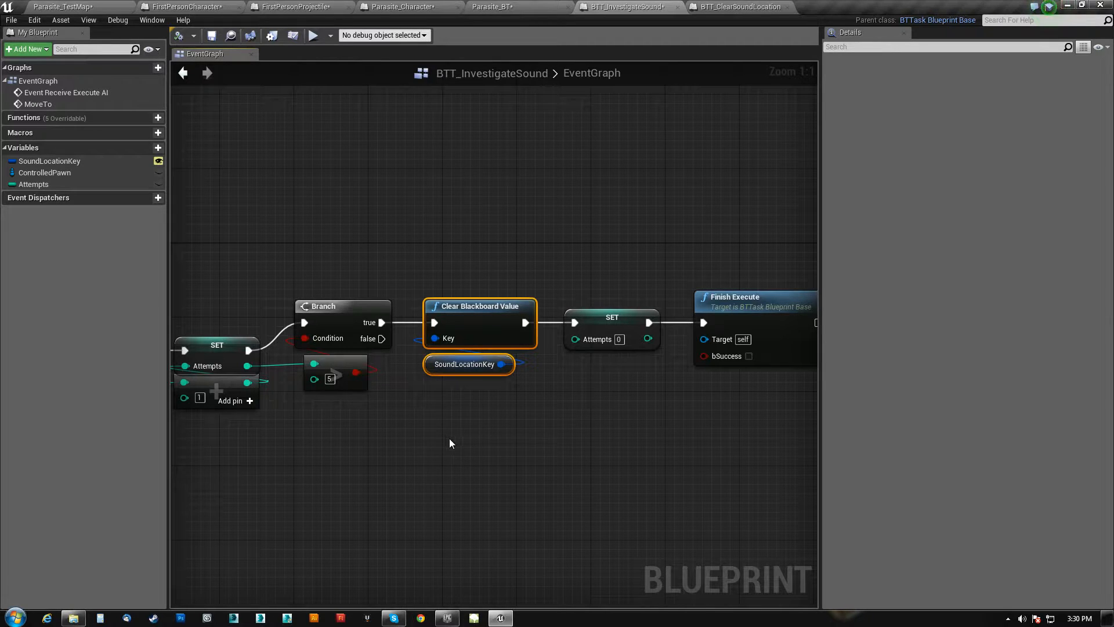
pyautogui.moveTo(459, 465)
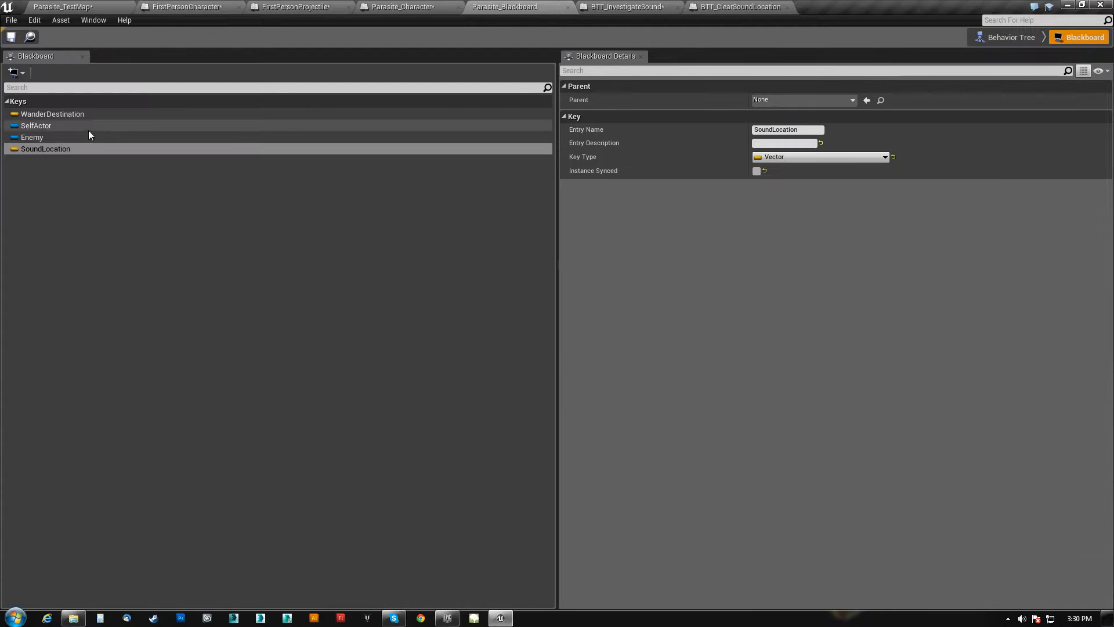
pyautogui.moveTo(55, 152)
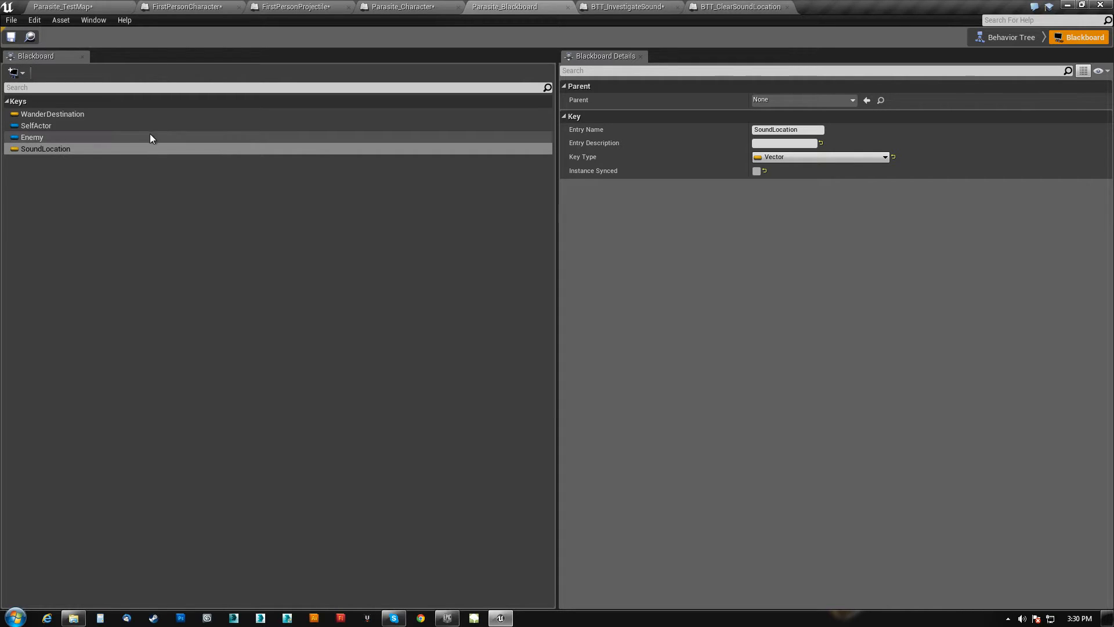
# - Switch back to the BTT_InvestigateSound event graph tab
pyautogui.click(628, 7)
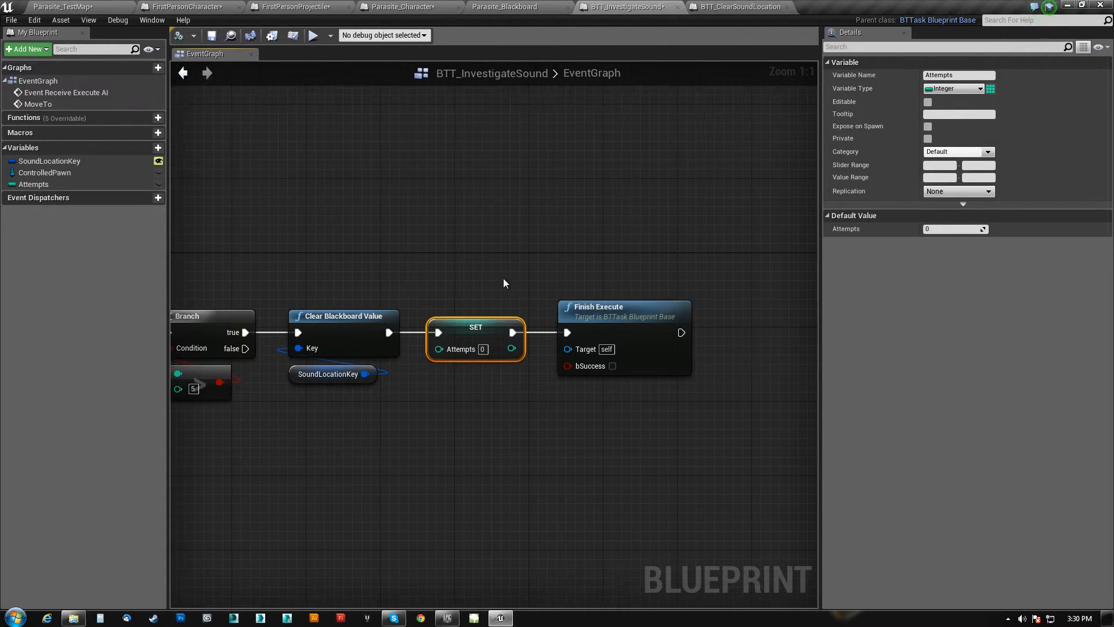
pyautogui.moveTo(343, 235)
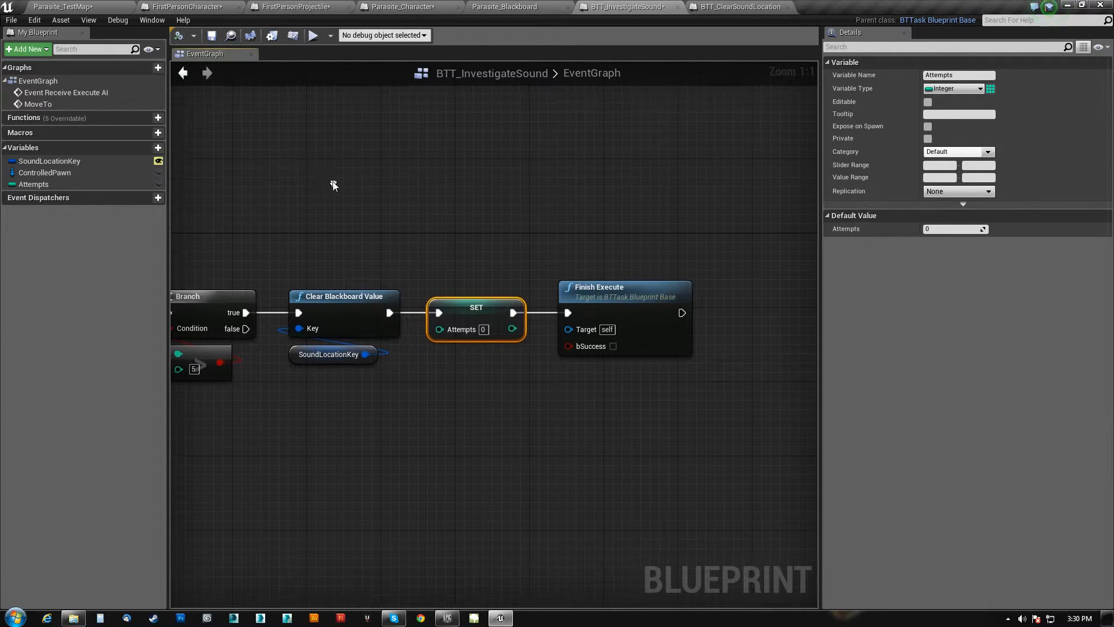
# - Review the InvestigateSound graph, then switch to the Parasite_BT behavior tree
pyautogui.click(616, 287)
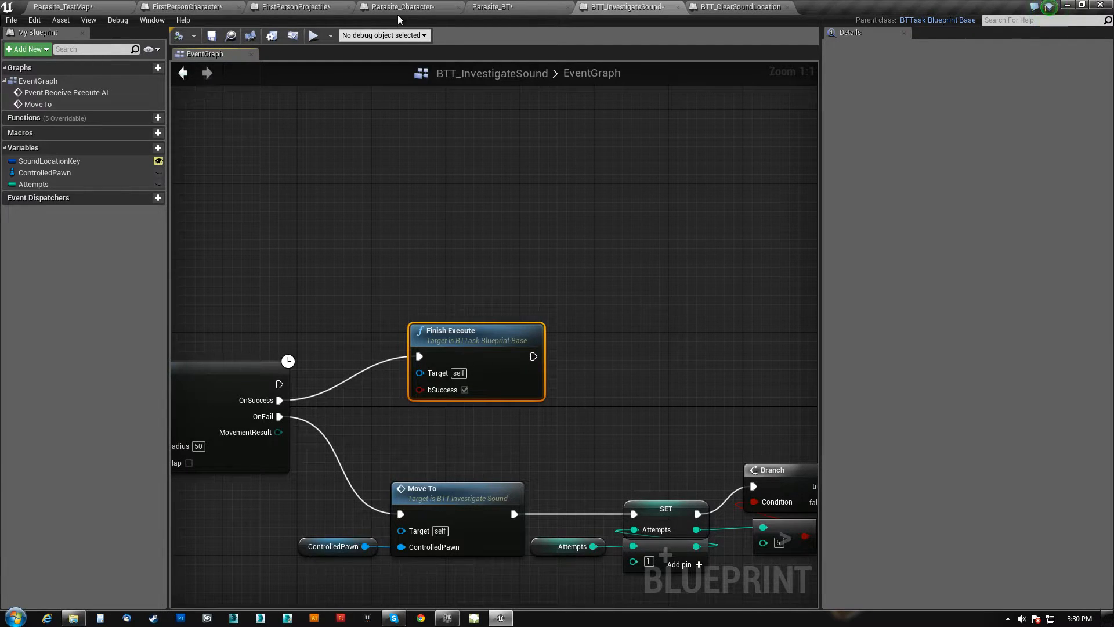
pyautogui.click(497, 8)
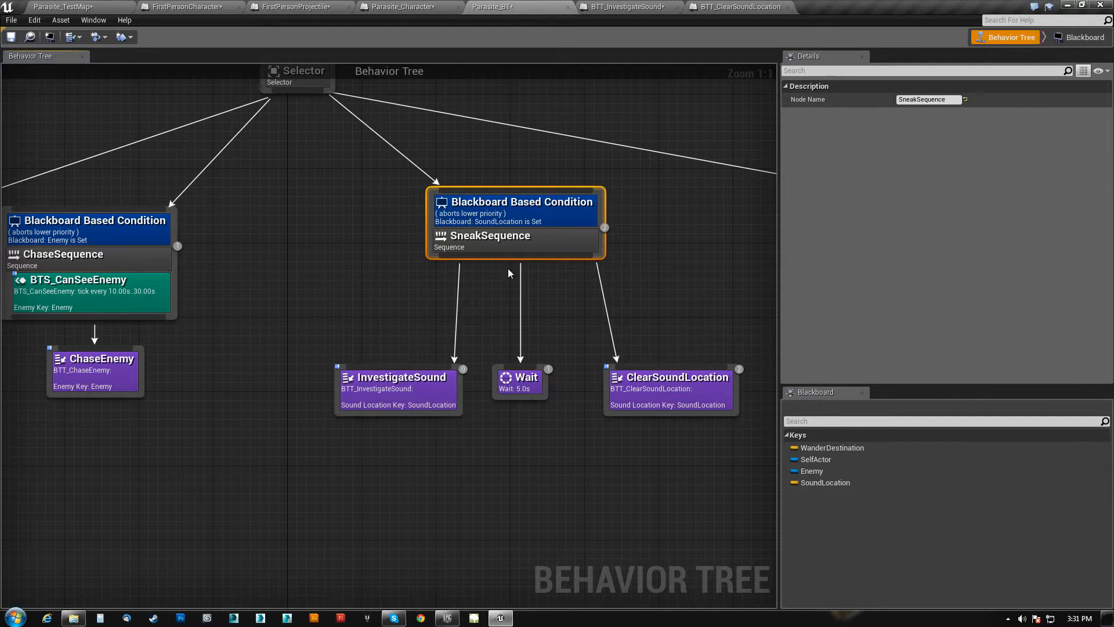
# - Select the Wait task to confirm its 5.0 wait time with no random deviation
pyautogui.click(519, 387)
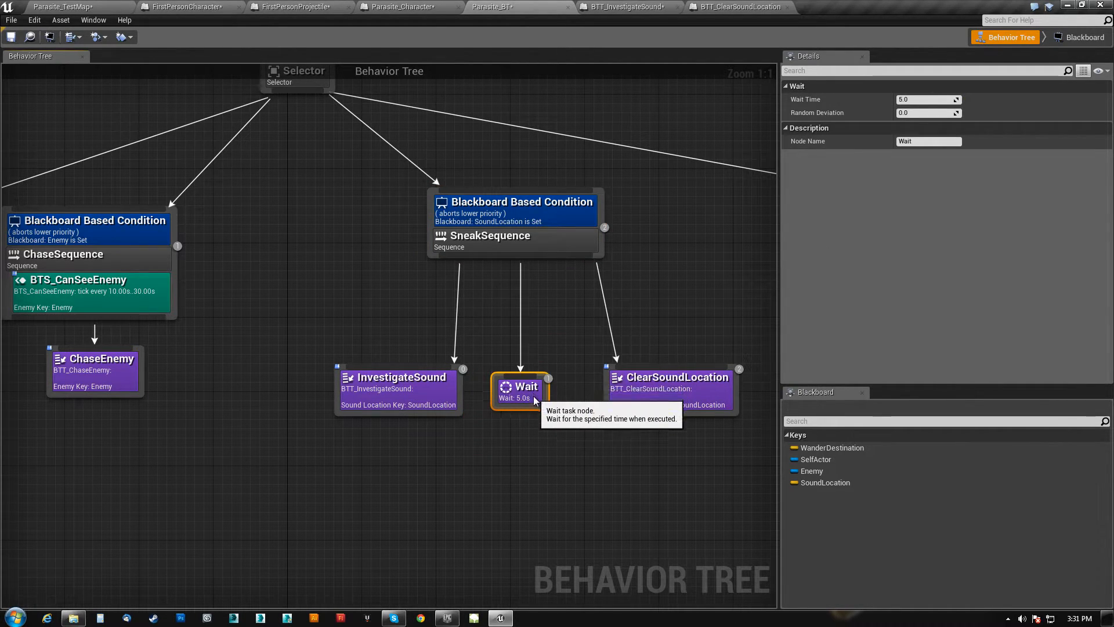
pyautogui.moveTo(532, 236)
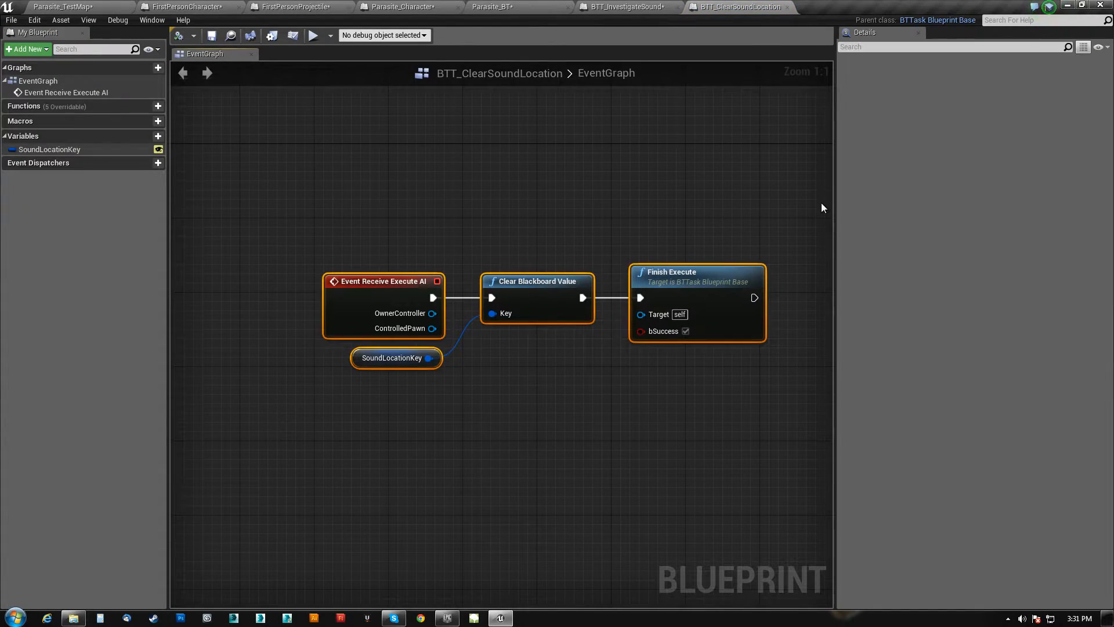
pyautogui.moveTo(395, 361)
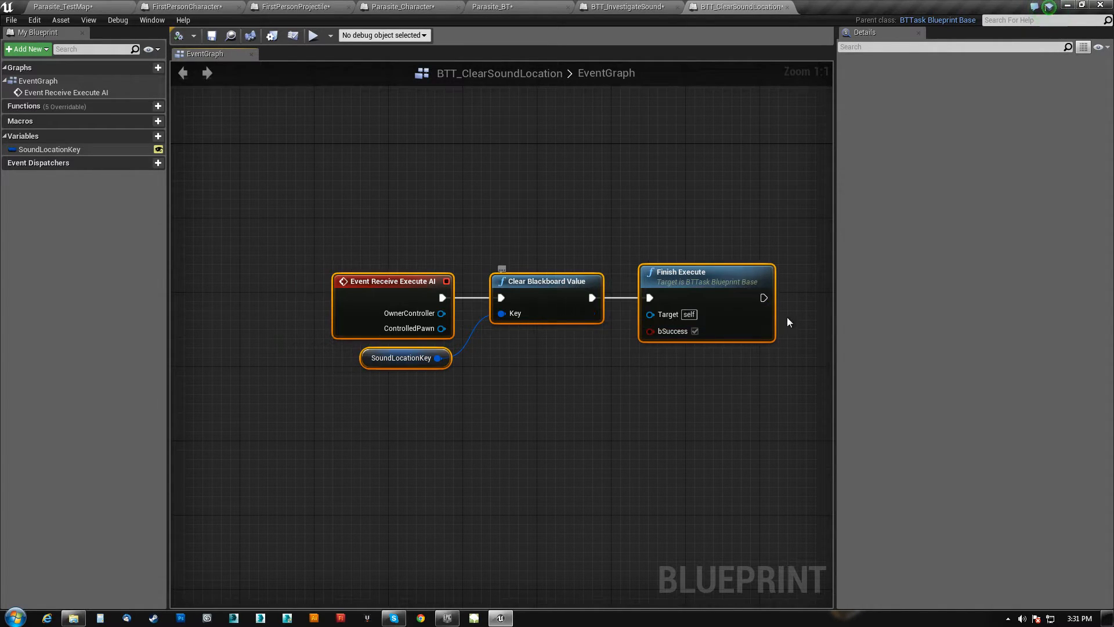
pyautogui.click(704, 273)
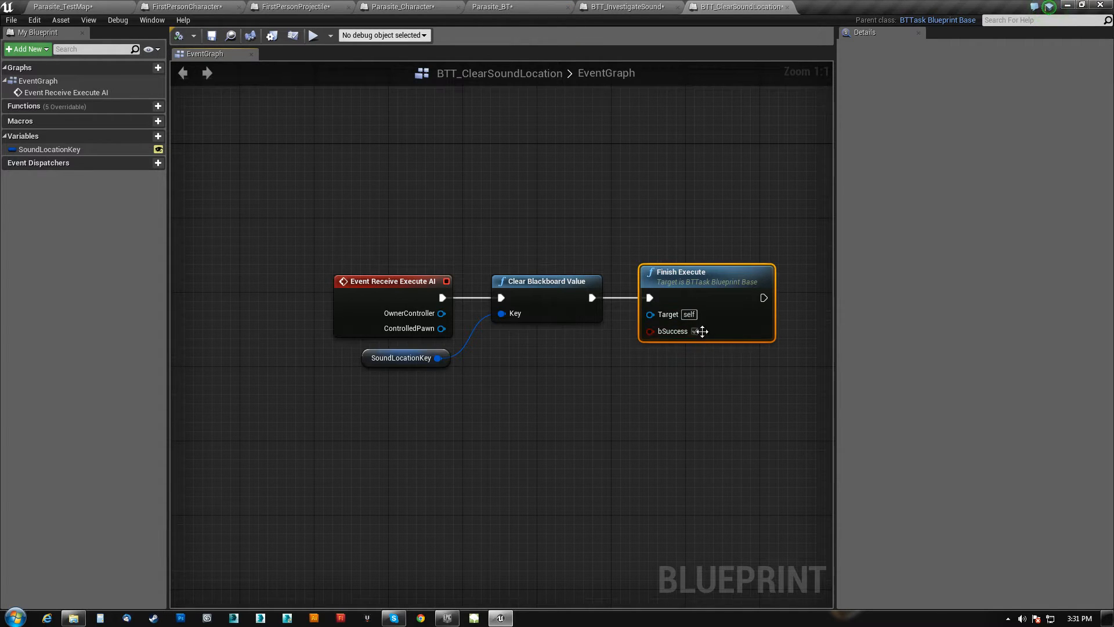
pyautogui.click(499, 8)
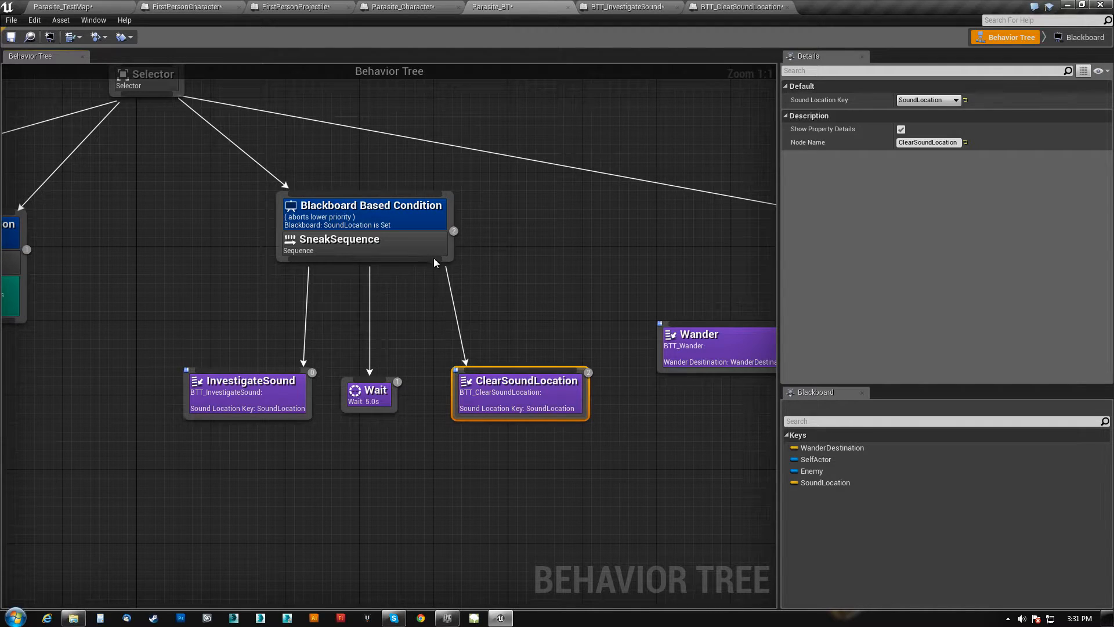
# - Inspect the SneakSequence condition, then open the BTS_CanSeeEnemy service's Blueprint graph
pyautogui.click(365, 245)
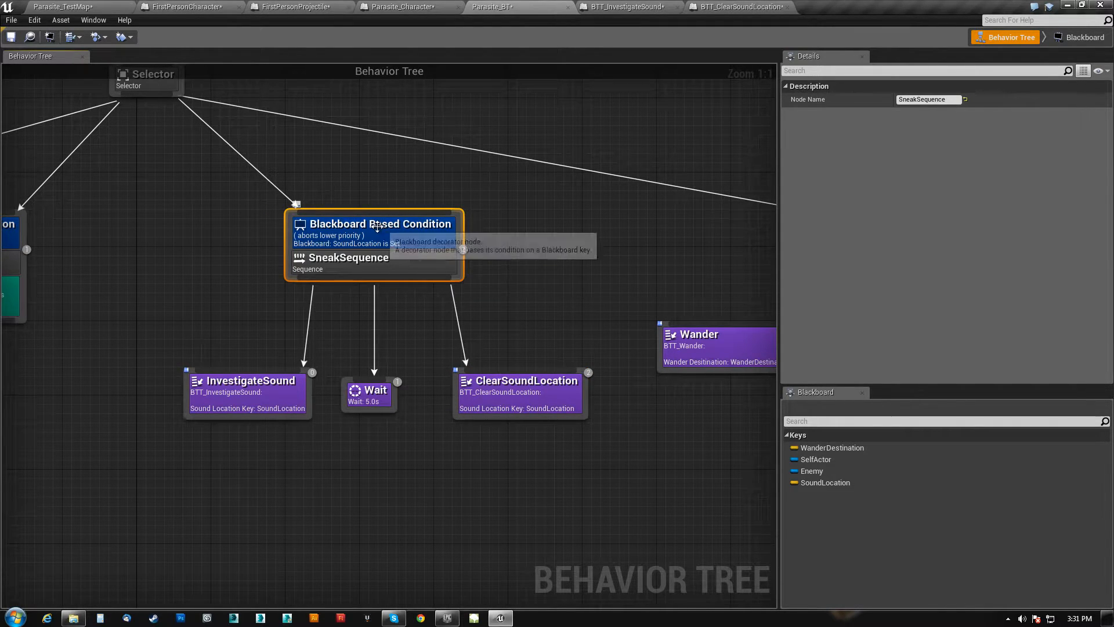
pyautogui.moveTo(385, 262)
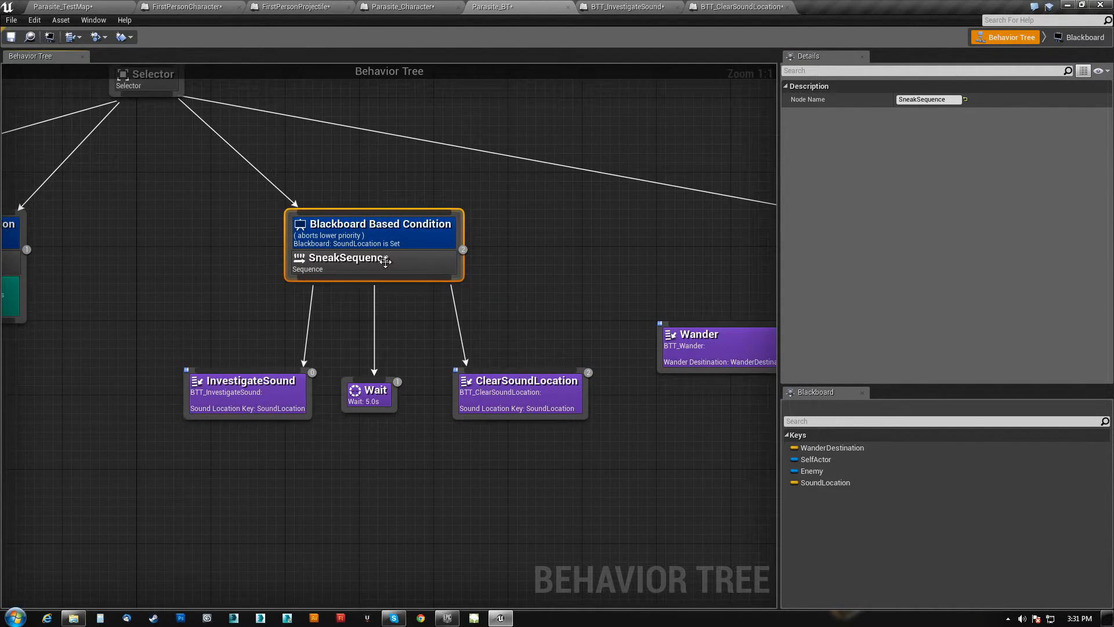
pyautogui.click(373, 233)
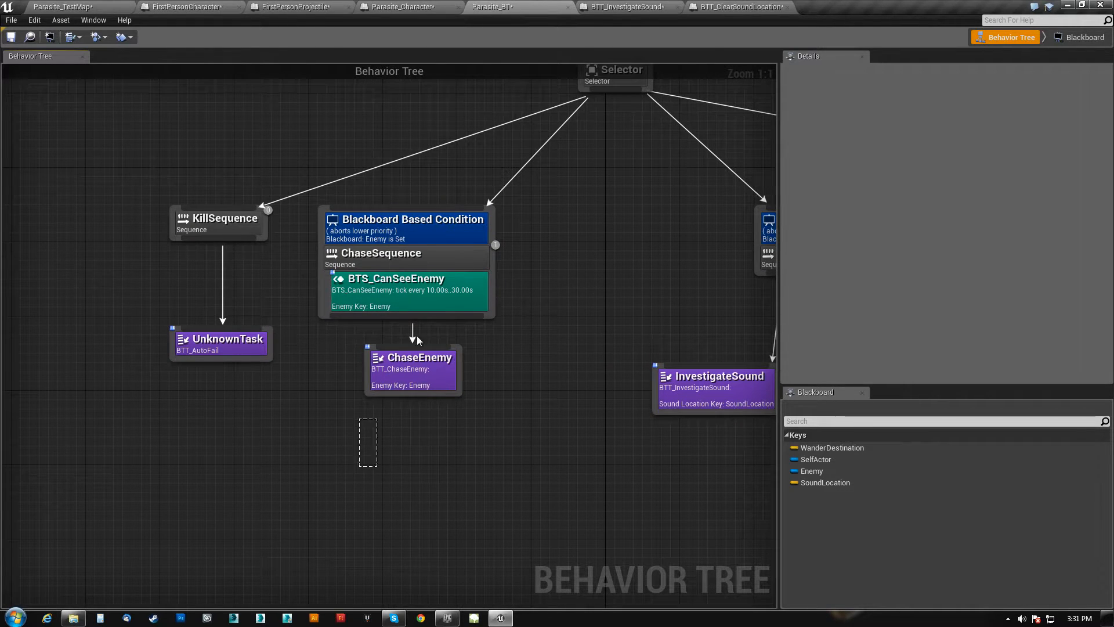
pyautogui.click(410, 219)
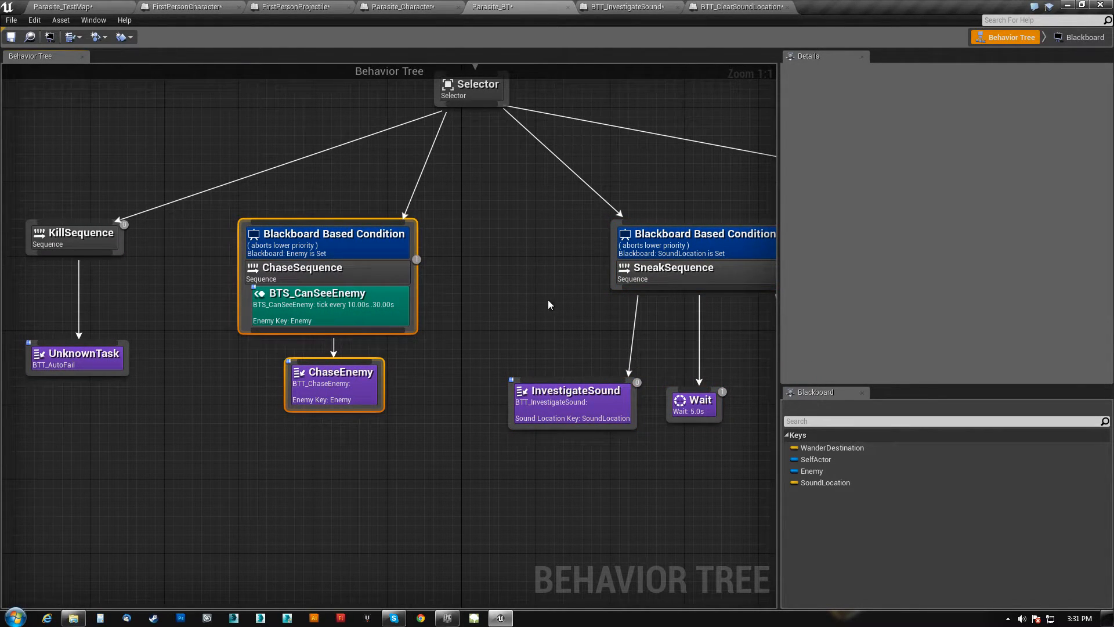
pyautogui.doubleClick(317, 293)
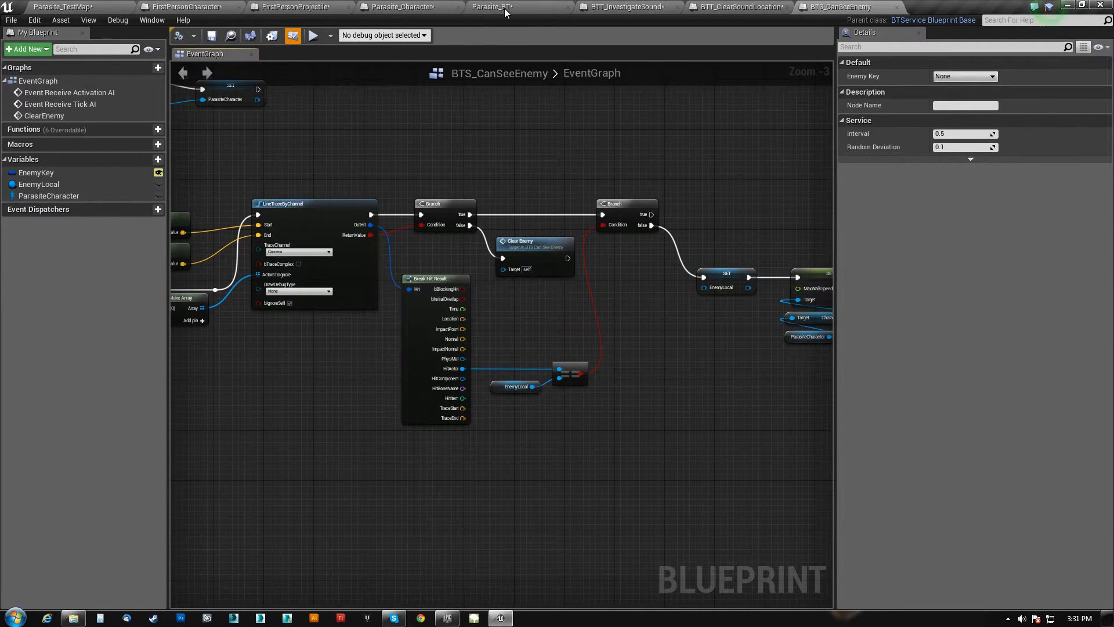
# - Return to Parasite_BT to check BTS_CanSeeEnemy's 20.0 interval and 10.0 deviation
pyautogui.click(501, 7)
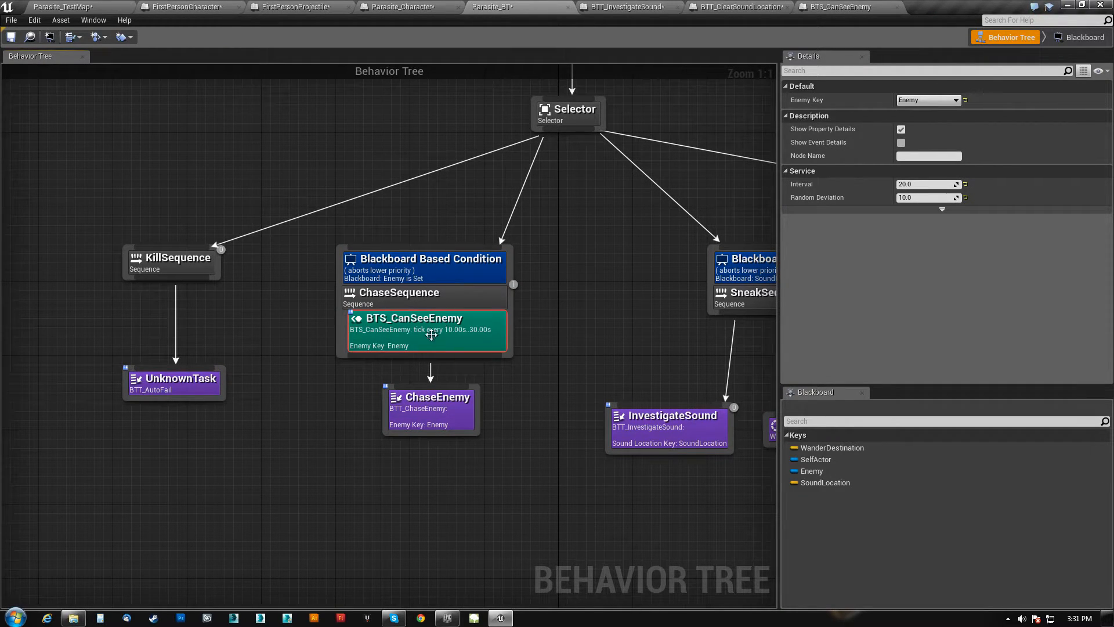
pyautogui.moveTo(924, 197)
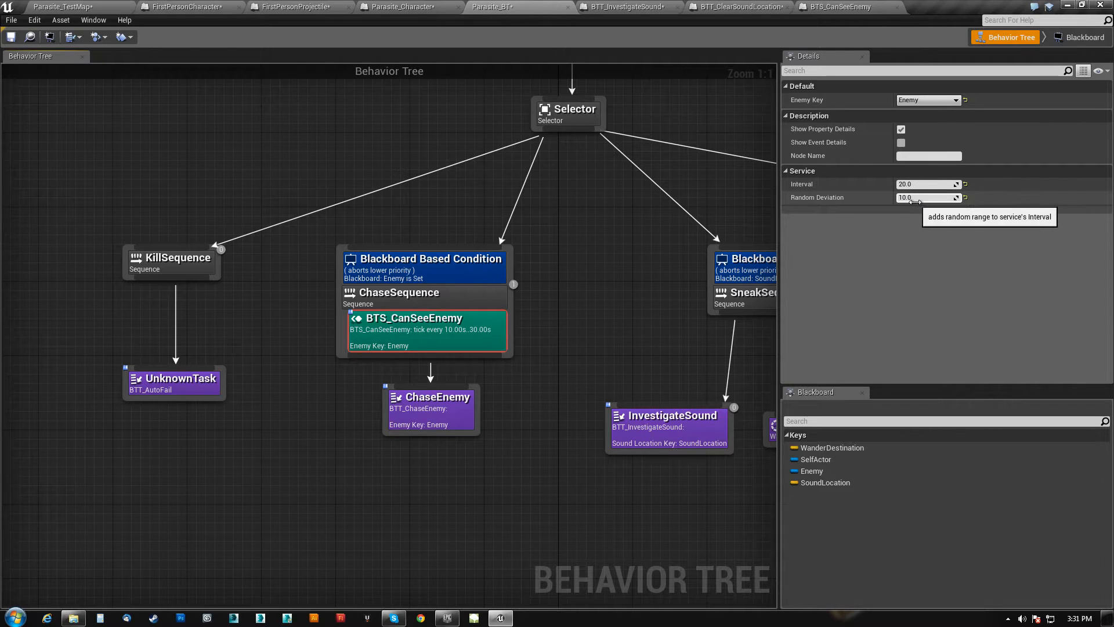
pyautogui.moveTo(823, 189)
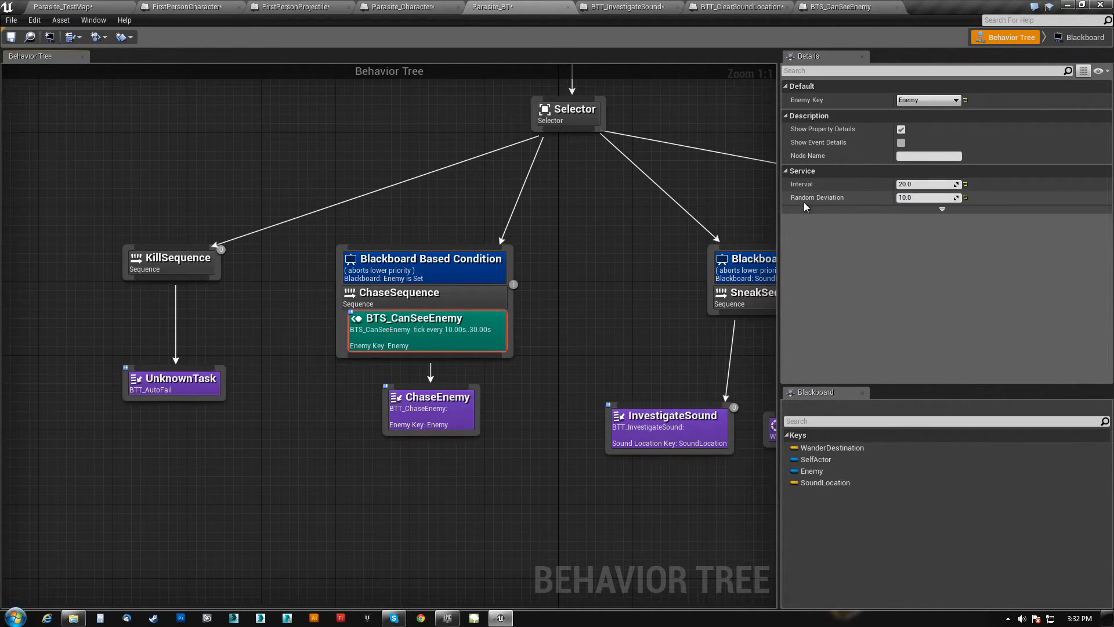
pyautogui.moveTo(912, 197)
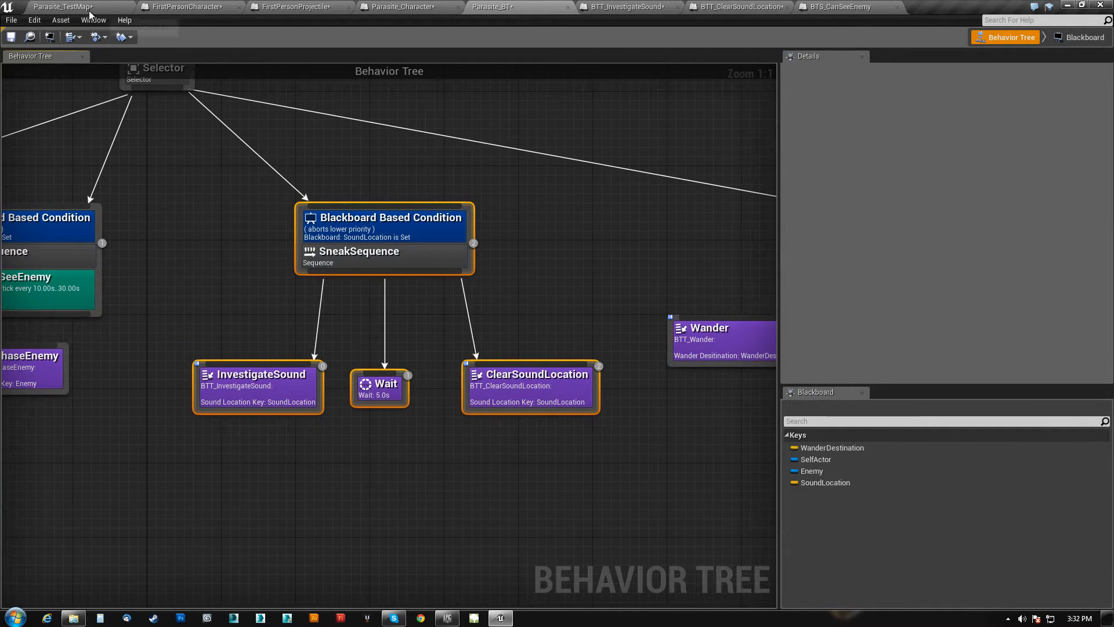
# - Switch to the Parasite_TestMap level editor and focus its viewport
pyautogui.click(49, 7)
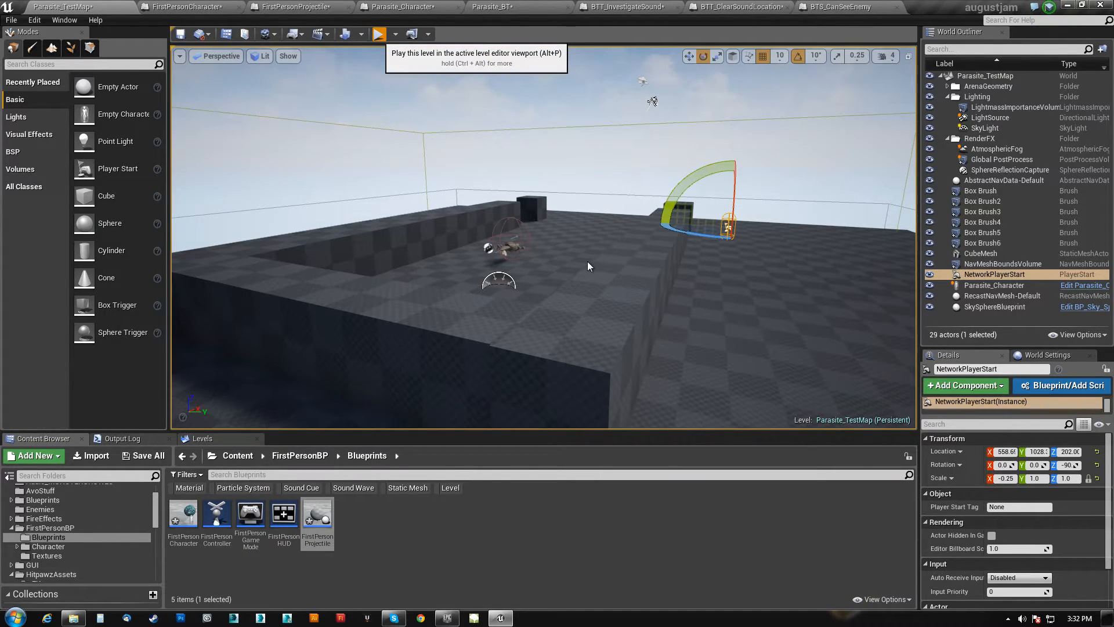
pyautogui.moveTo(589, 269)
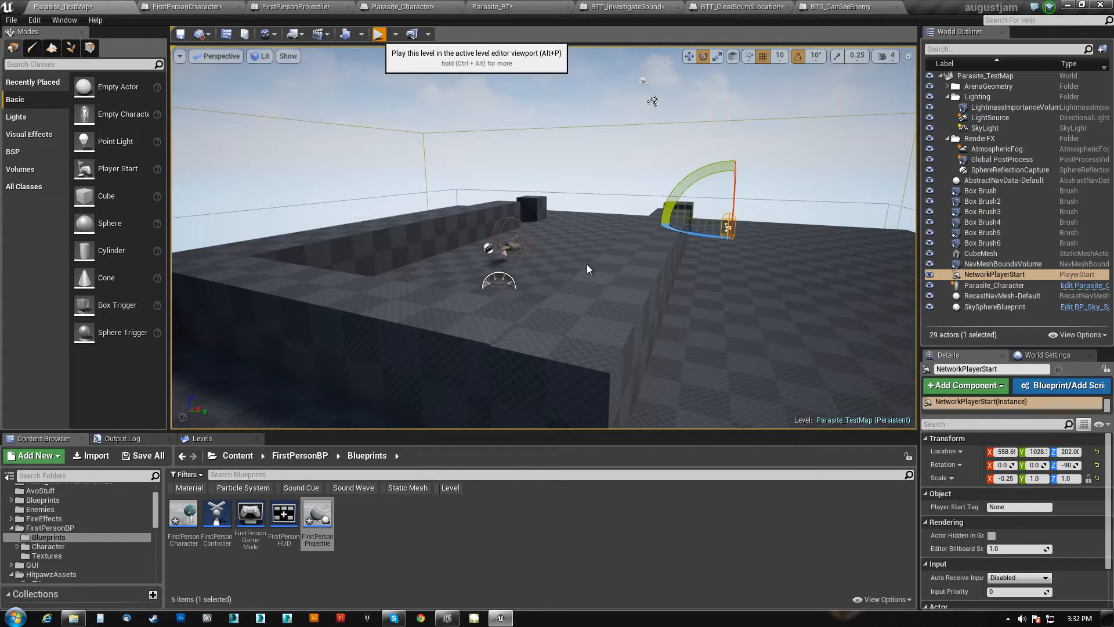
pyautogui.click(379, 33)
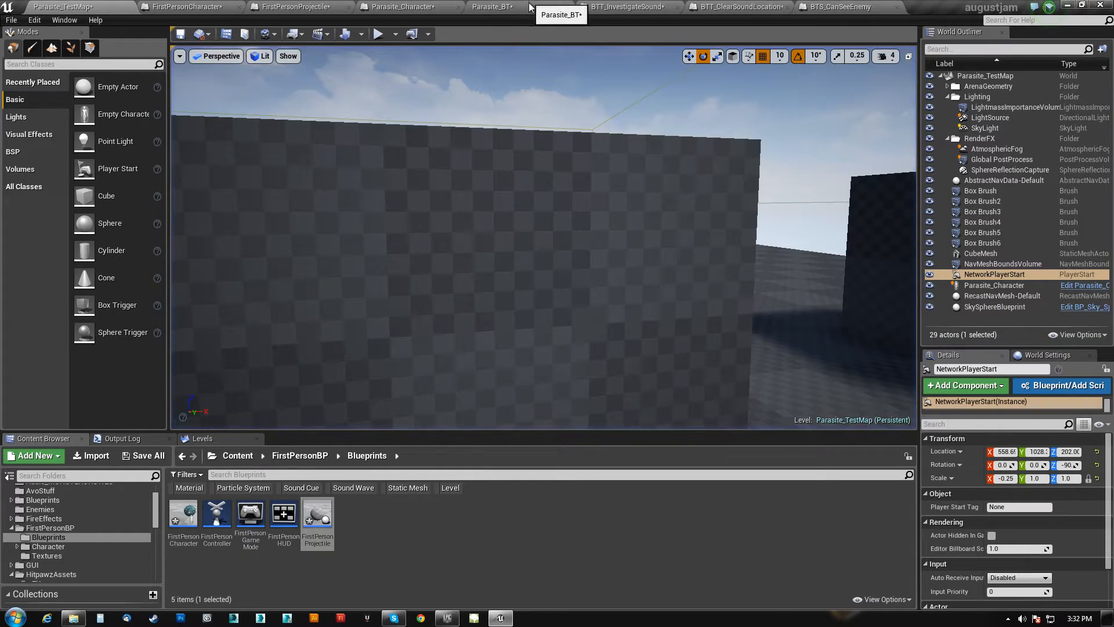
# - Set the SneakSequence SoundLocation decorator to Notify On Value Change and abort Both
pyautogui.click(491, 7)
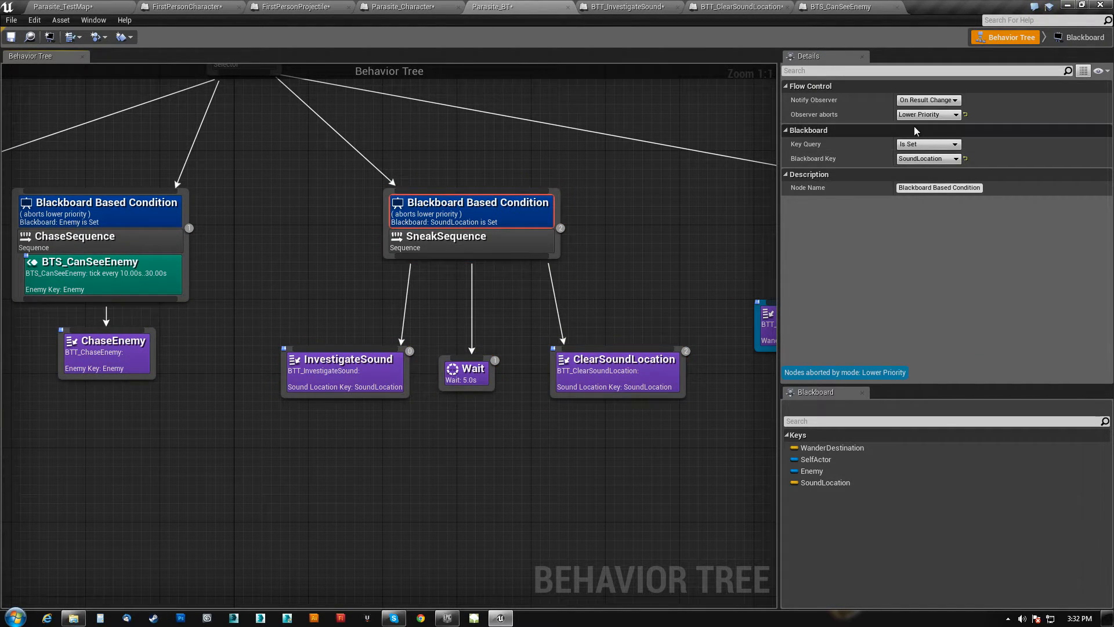
pyautogui.moveTo(646, 240)
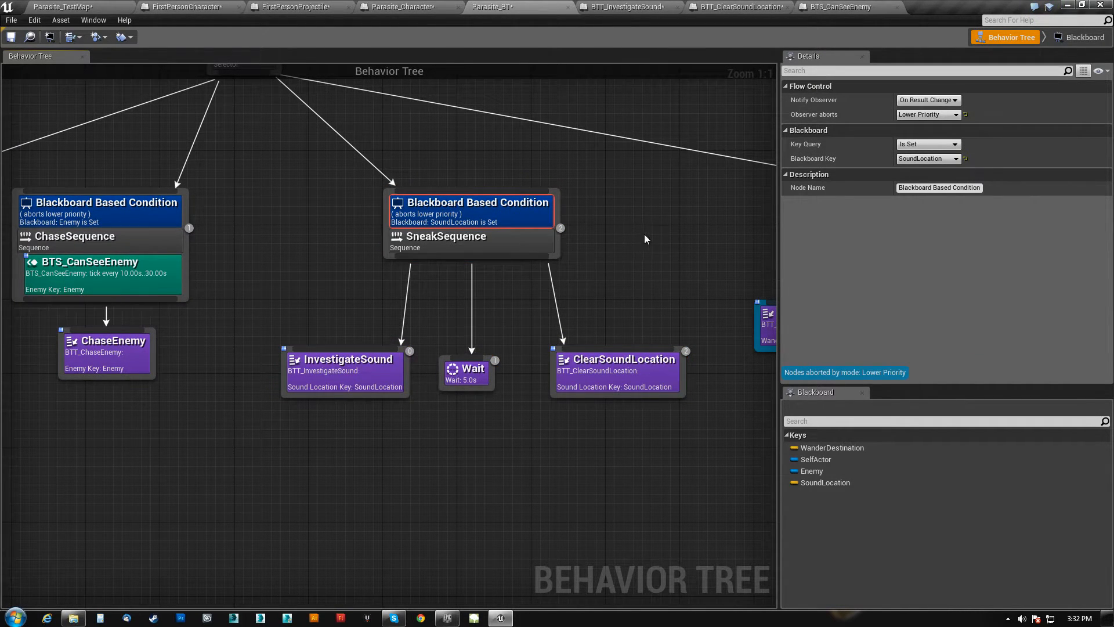
pyautogui.moveTo(514, 225)
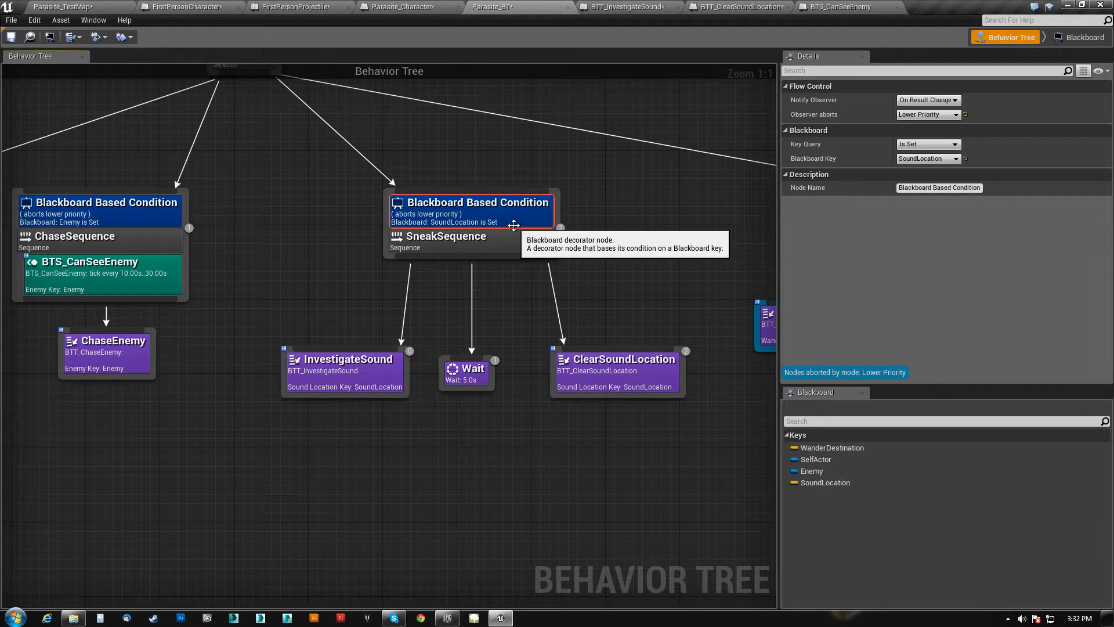
pyautogui.moveTo(503, 306)
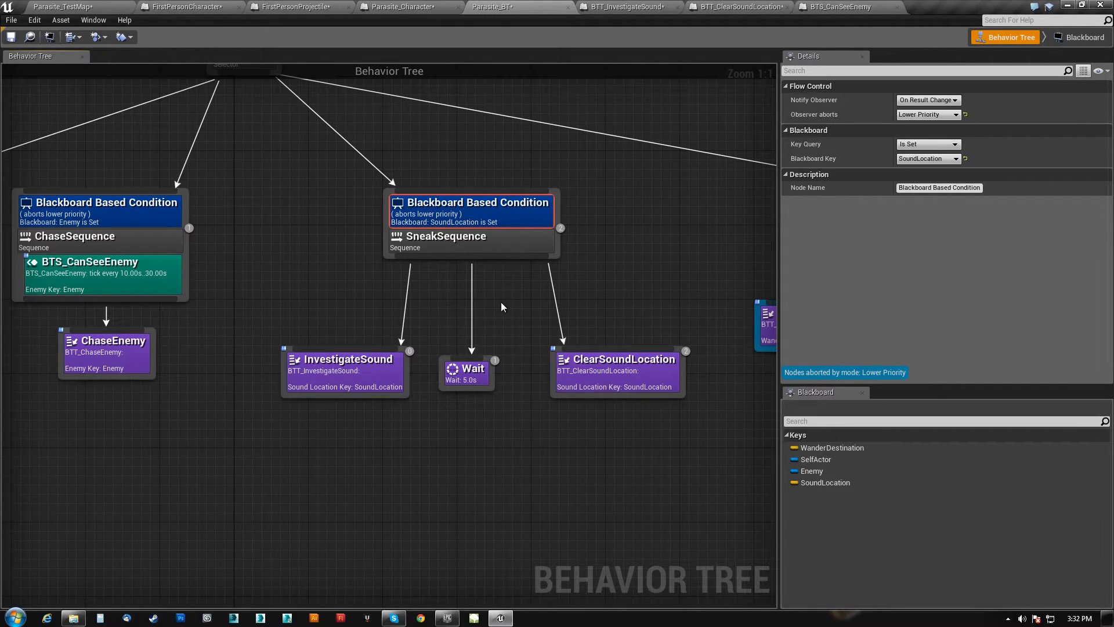
pyautogui.moveTo(499, 451)
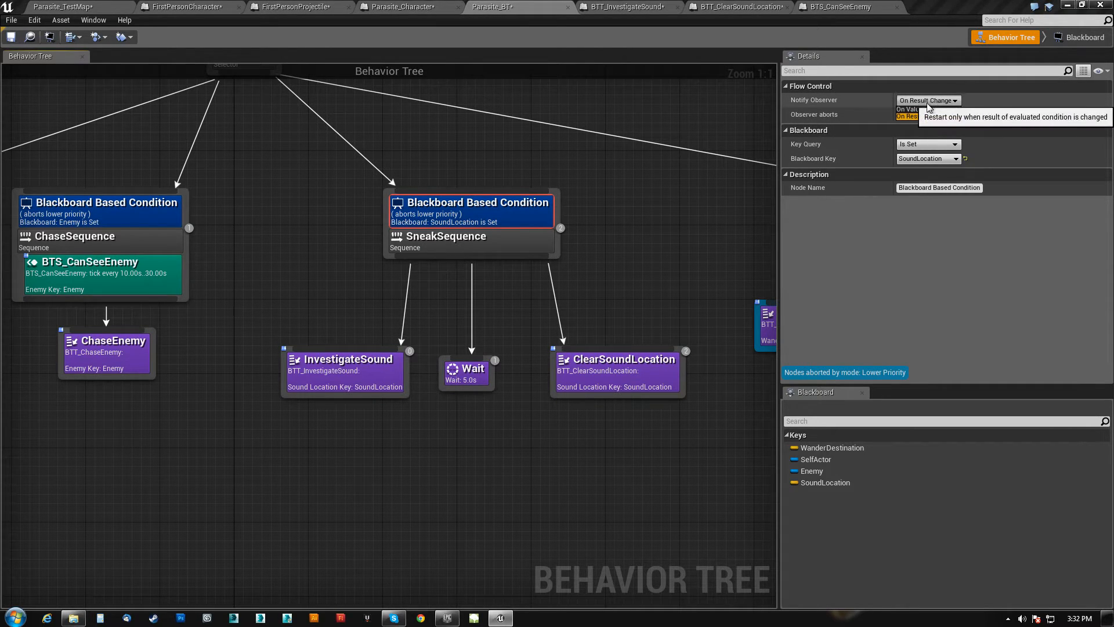
pyautogui.click(929, 115)
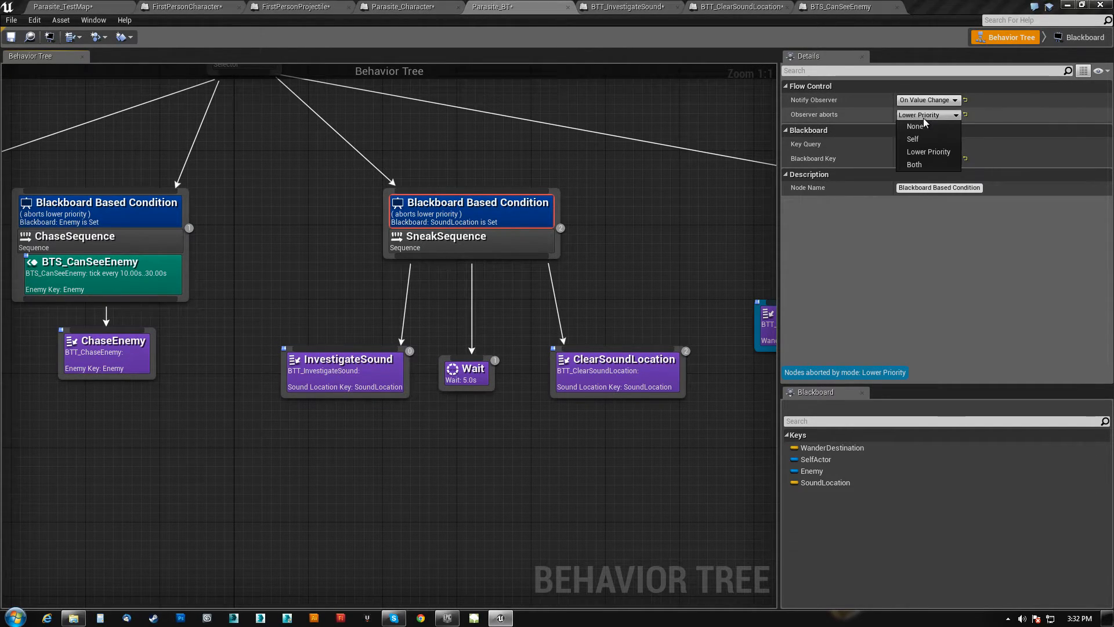
pyautogui.click(914, 164)
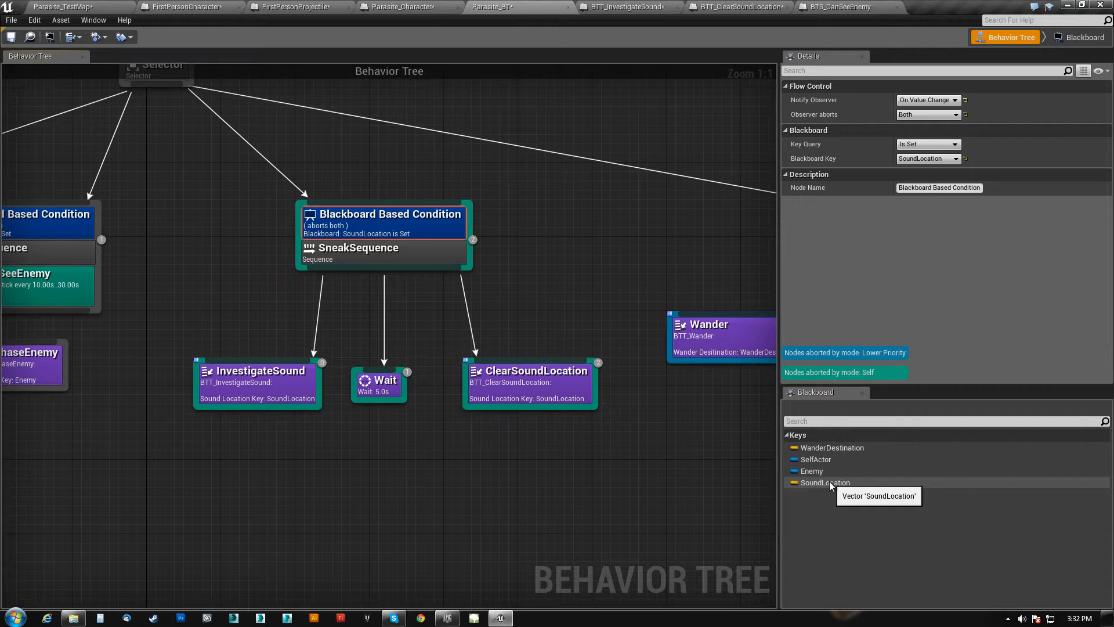
pyautogui.moveTo(1002, 157)
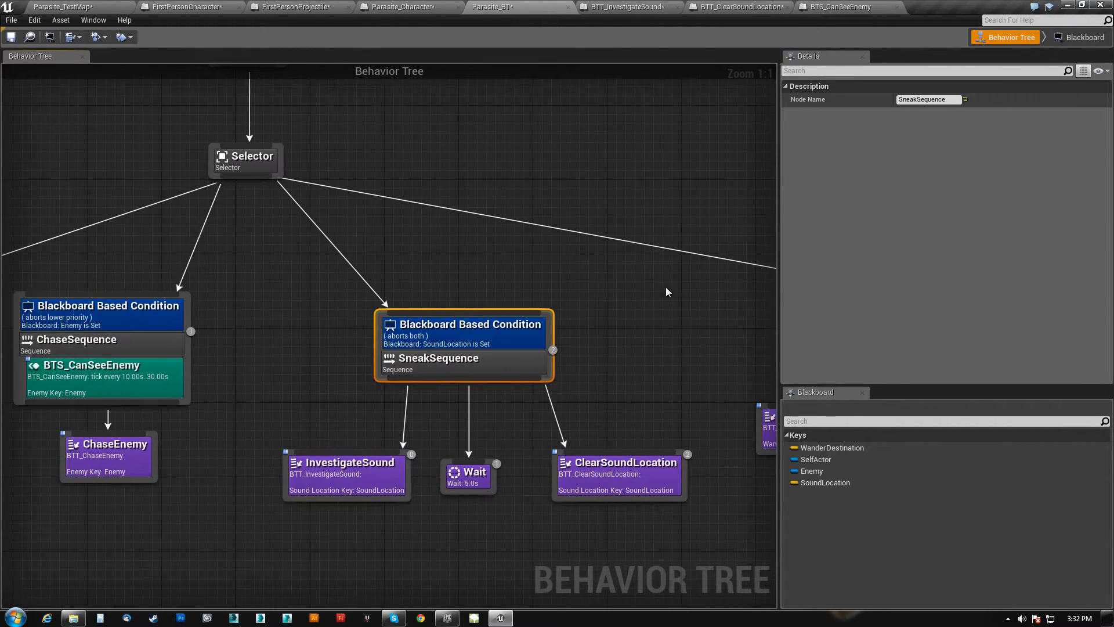
pyautogui.click(245, 159)
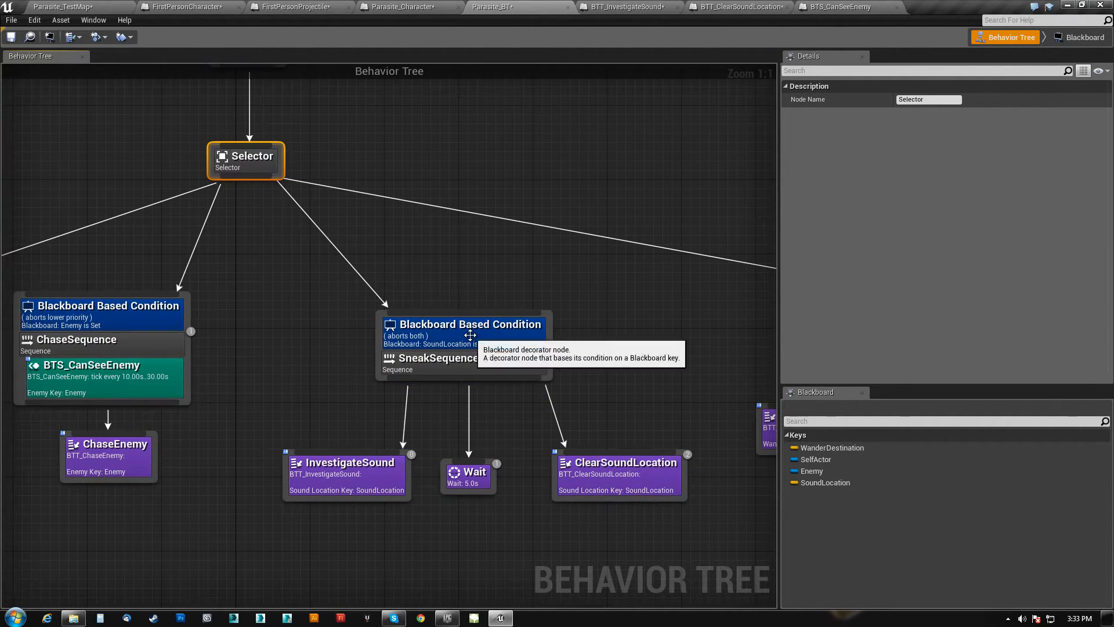
pyautogui.click(463, 325)
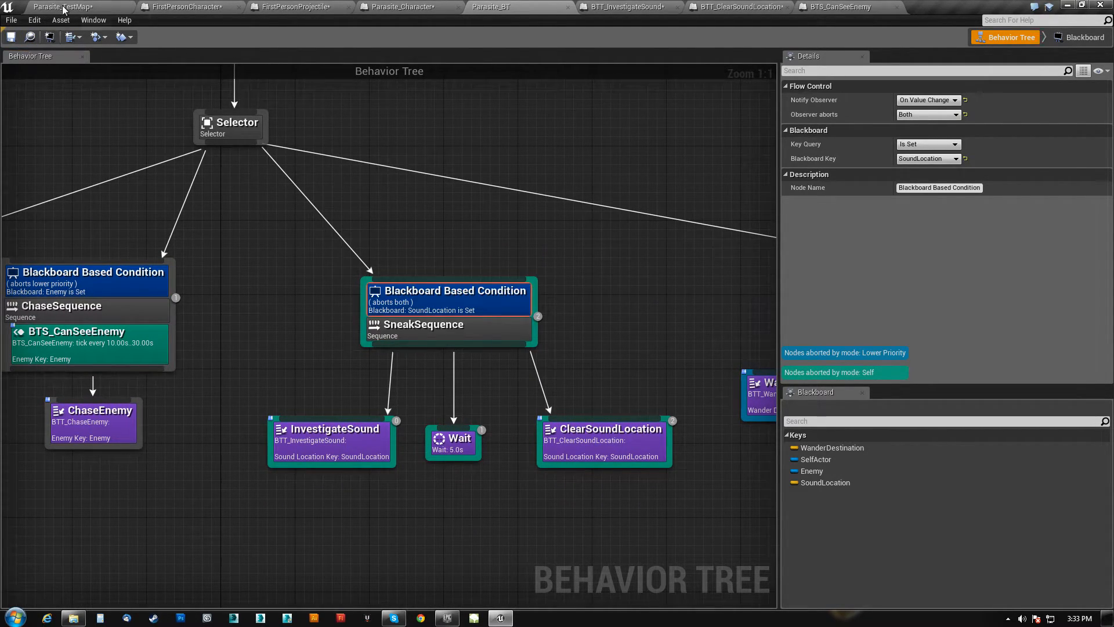
# - Switch to Parasite_TestMap, focus the viewport, and play the level
pyautogui.click(55, 5)
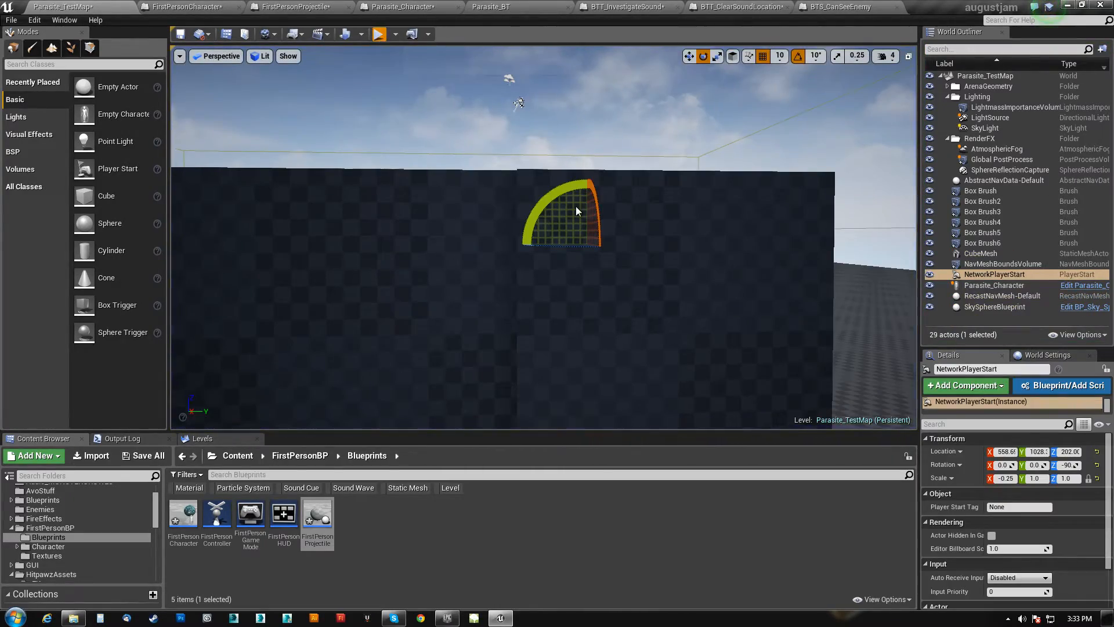
pyautogui.click(377, 33)
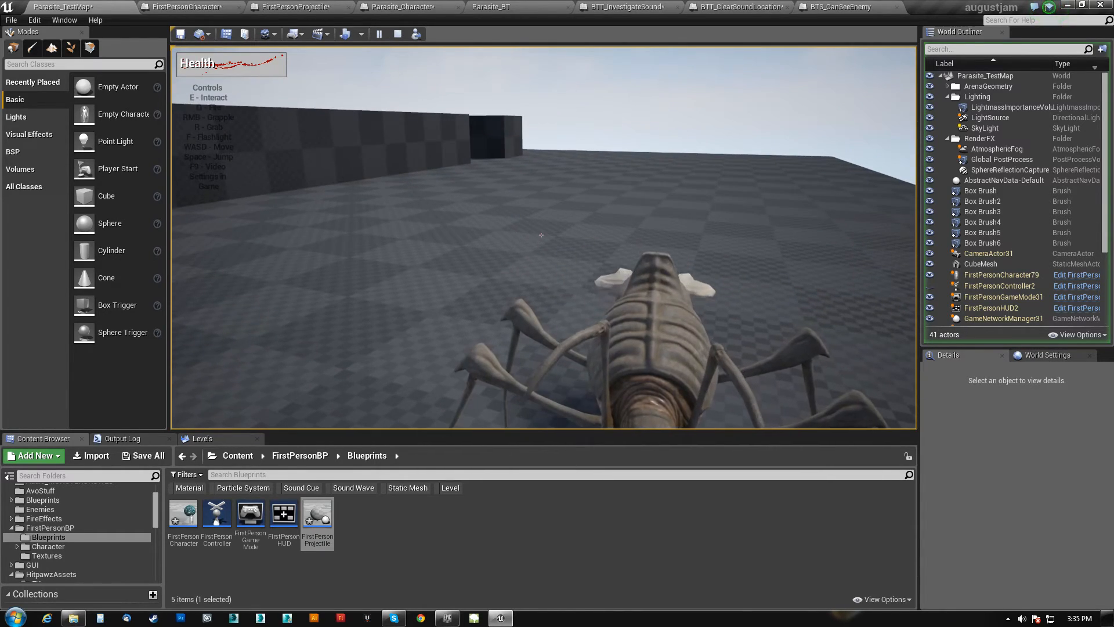
# - Stop play, recheck the SneakSequence decorator in Parasite_BT, and return to Parasite_TestMap
pyautogui.click(499, 6)
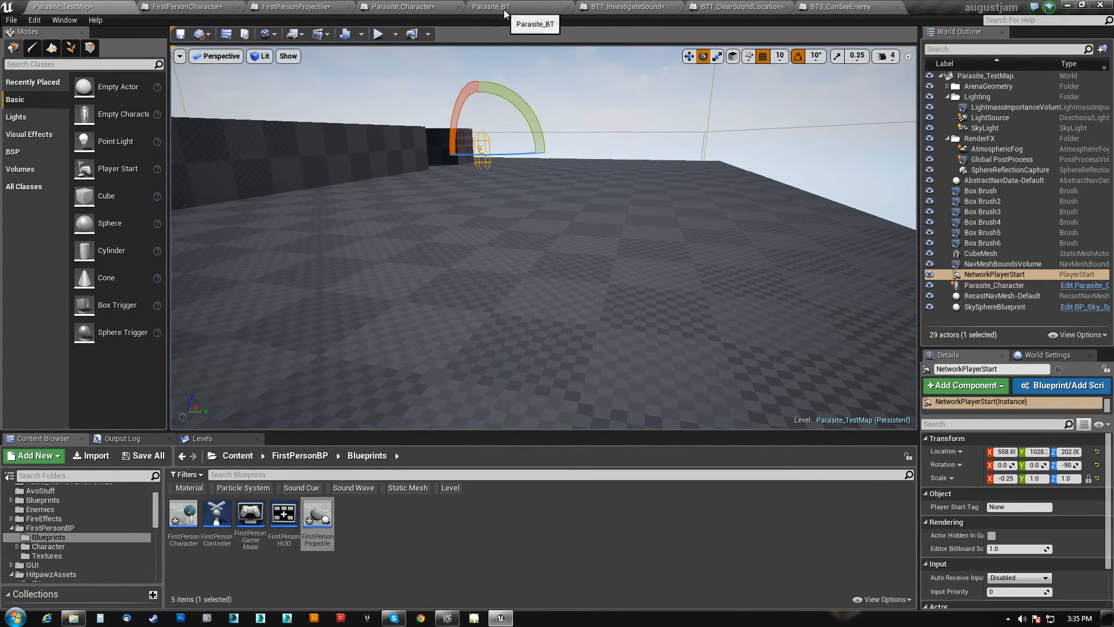
pyautogui.click(503, 7)
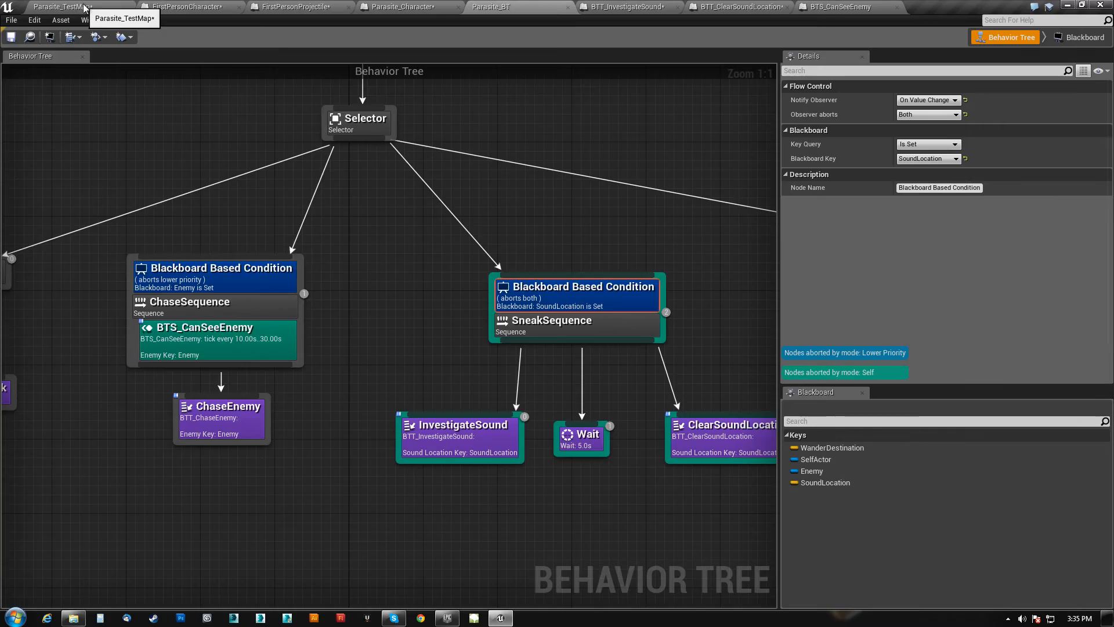
pyautogui.click(58, 5)
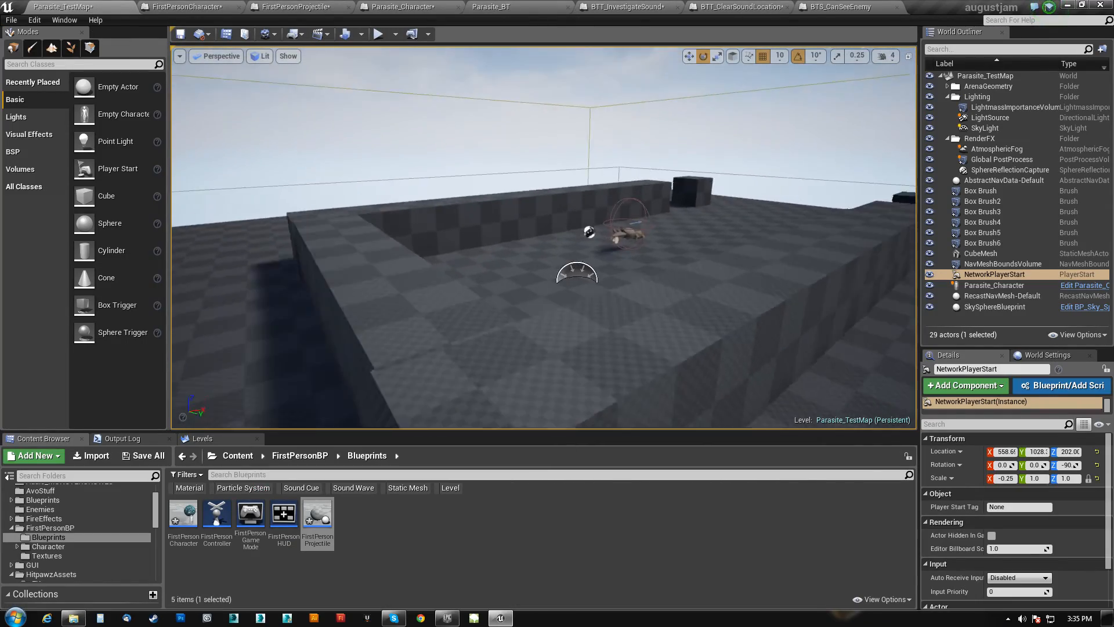